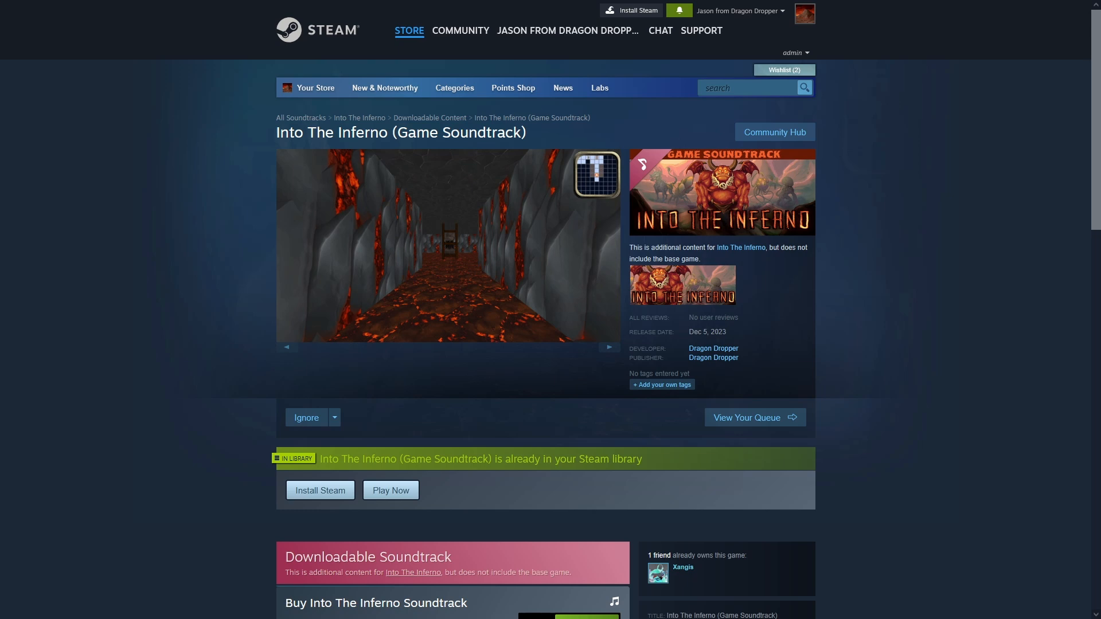
# Step: Scroll the game's admin page and list all associated packages, DLC, demos and tools
pyautogui.scroll(-3)
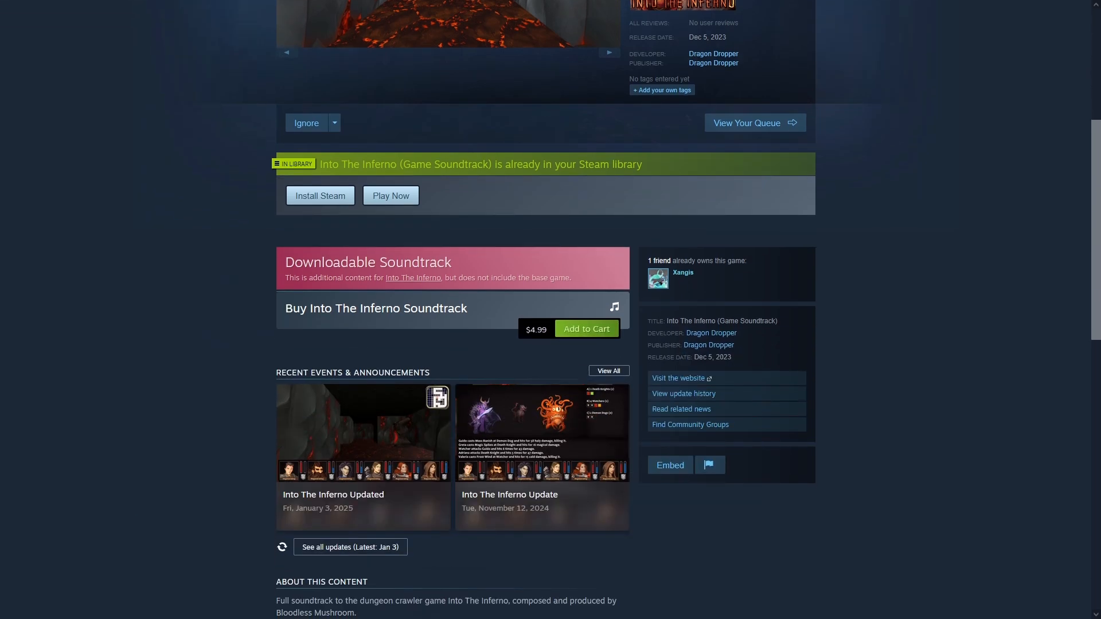
pyautogui.scroll(-3)
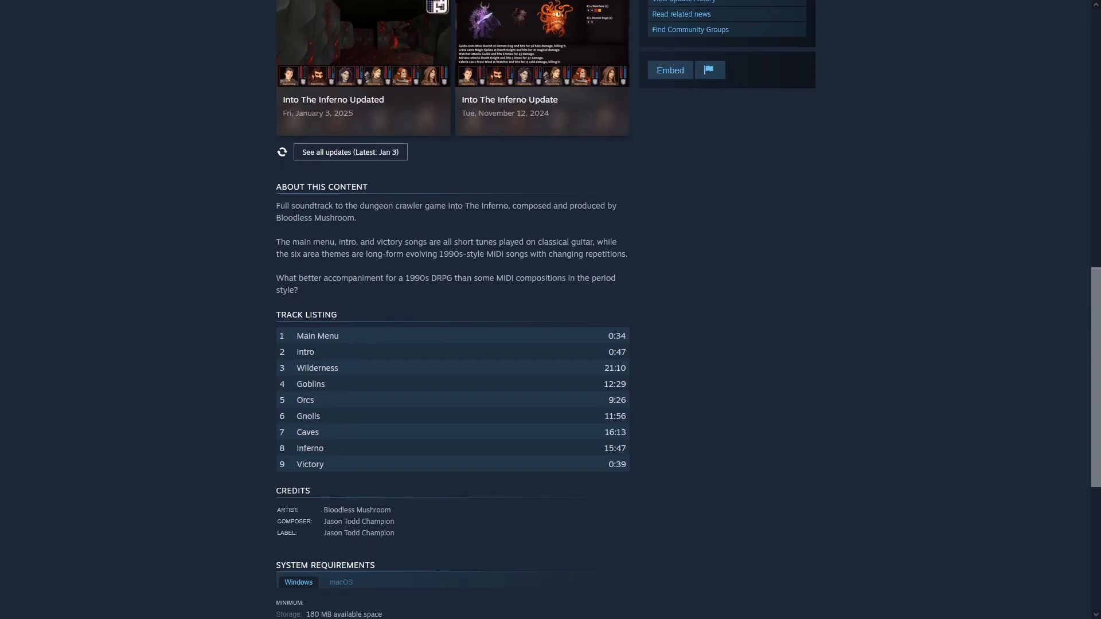
pyautogui.scroll(-3)
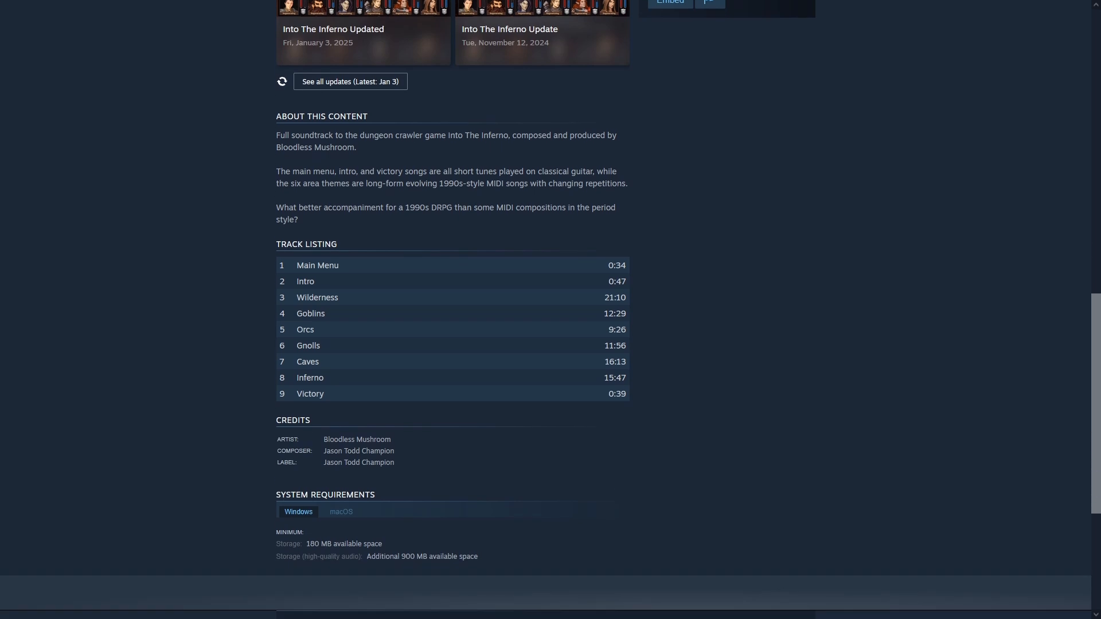
pyautogui.scroll(-3)
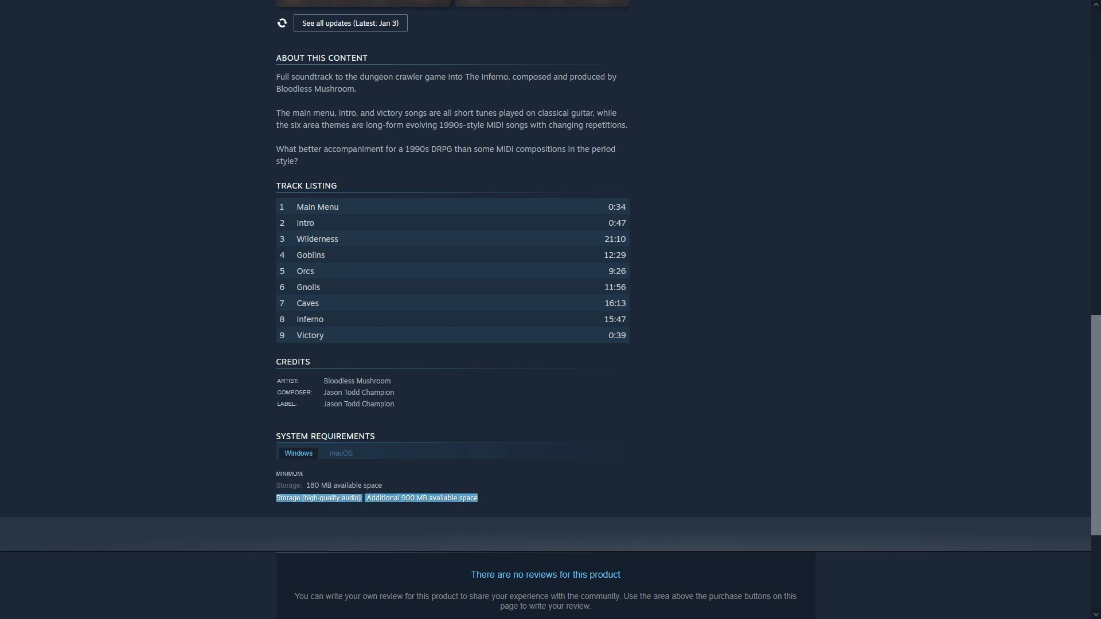
pyautogui.scroll(3)
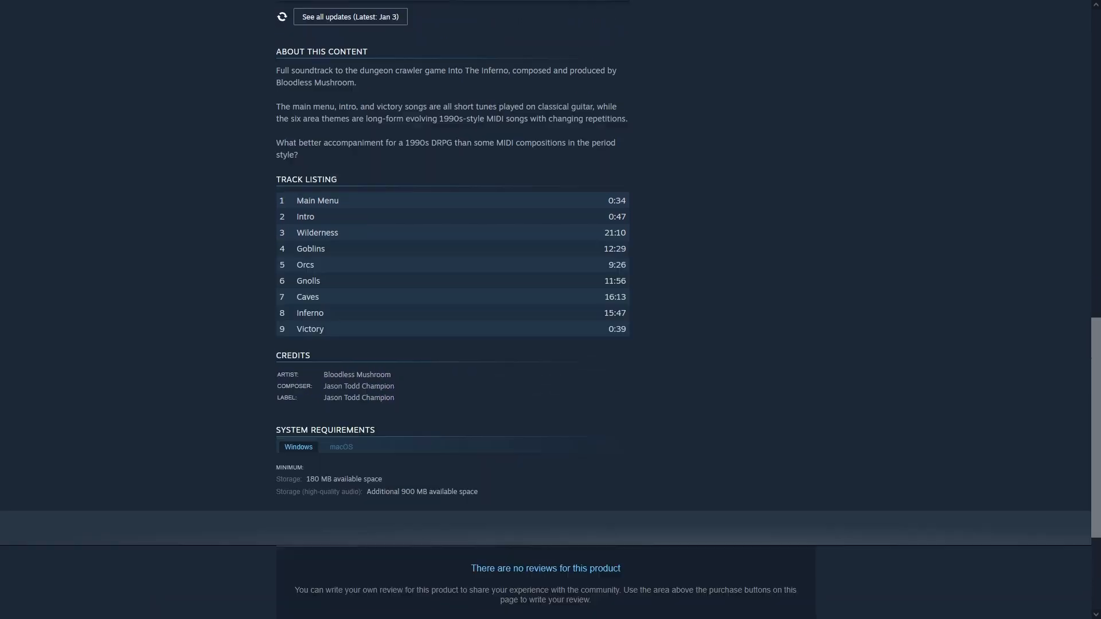
pyautogui.scroll(3)
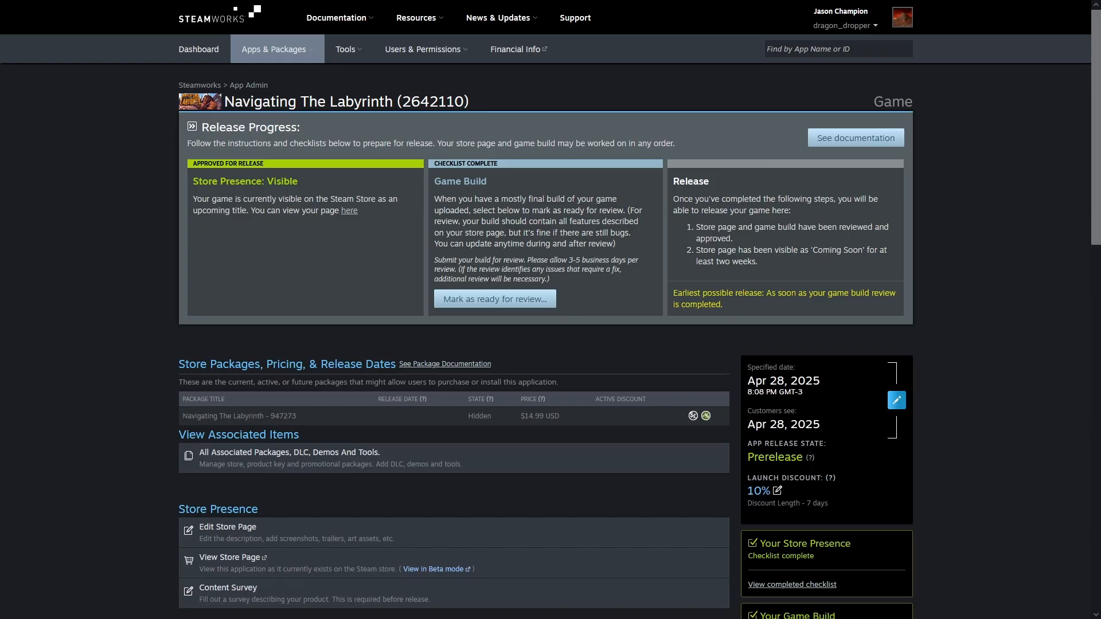
pyautogui.moveTo(289, 457)
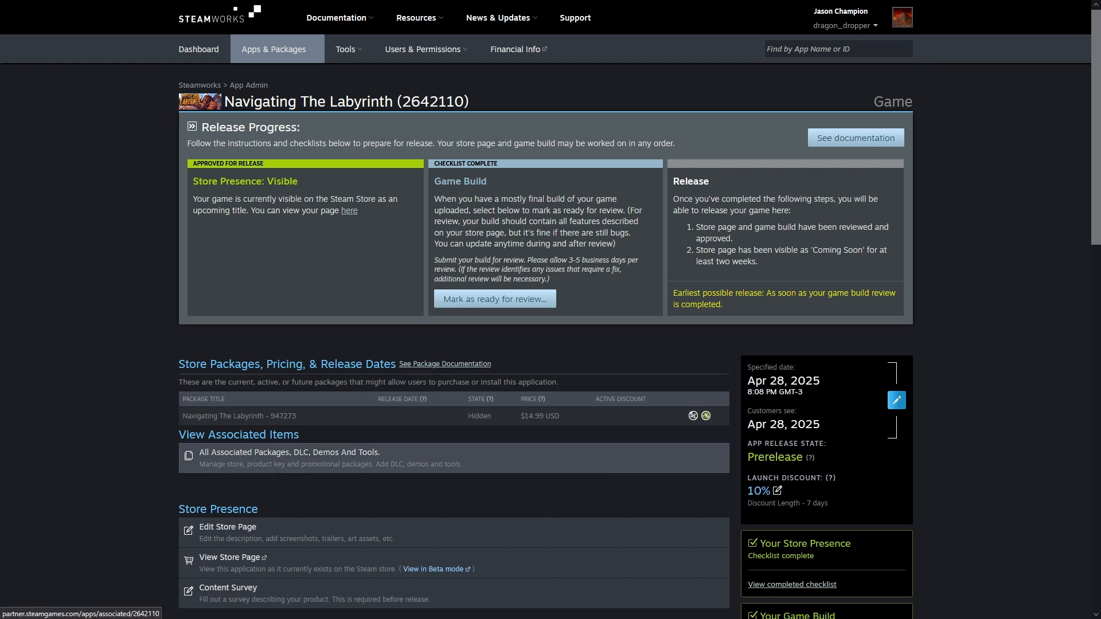
pyautogui.click(289, 452)
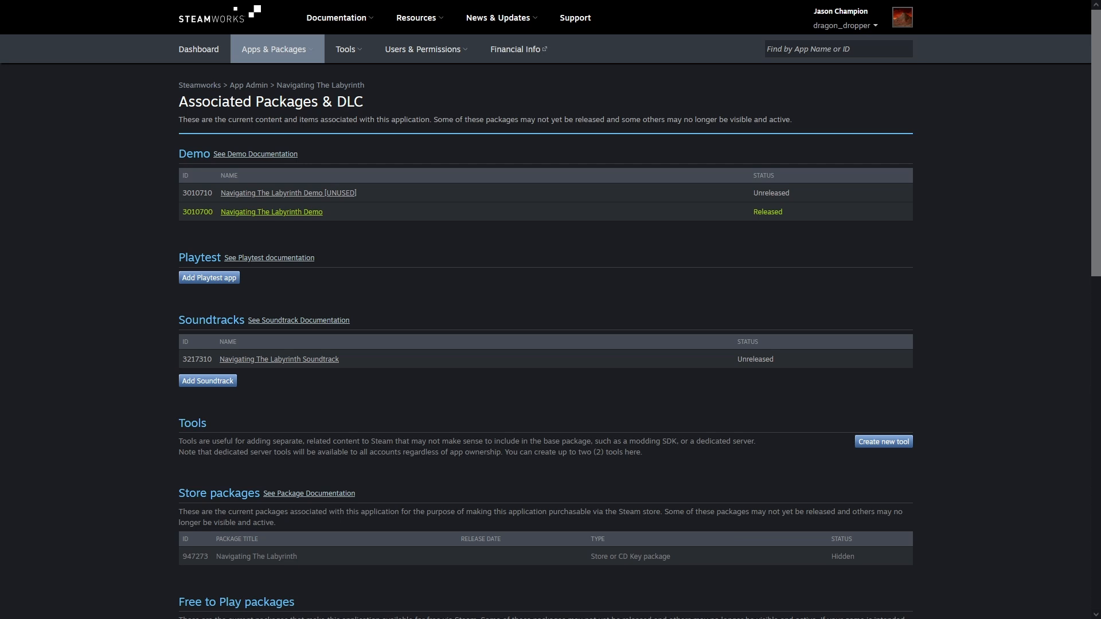
# Step: Cancel a new soundtrack and open the existing Navigating The Labyrinth Soundtrack instead
pyautogui.click(207, 380)
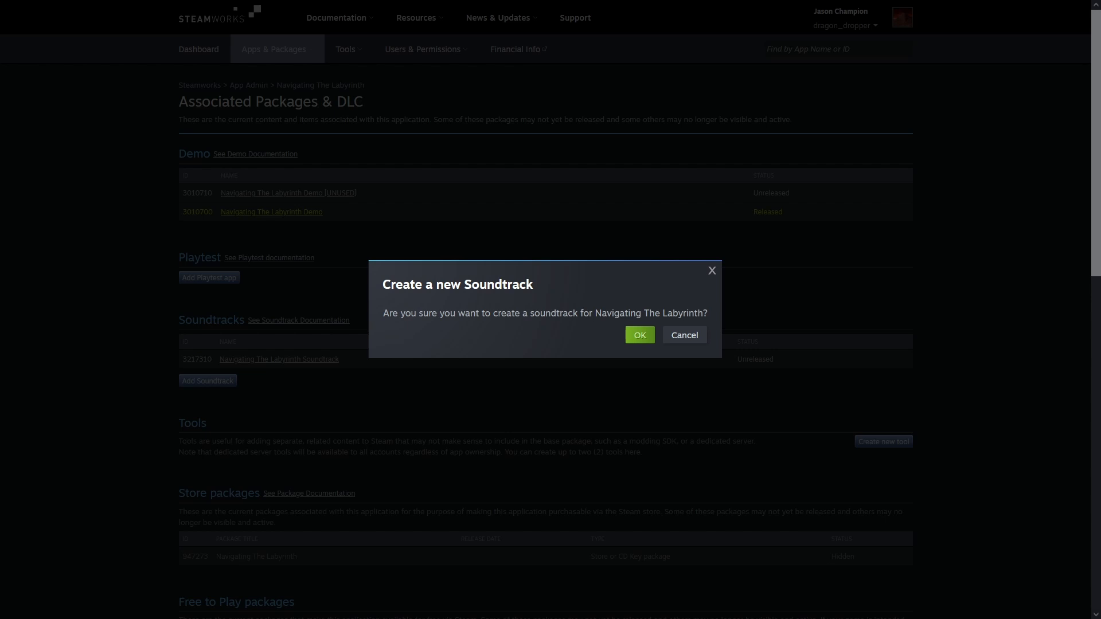
pyautogui.click(683, 335)
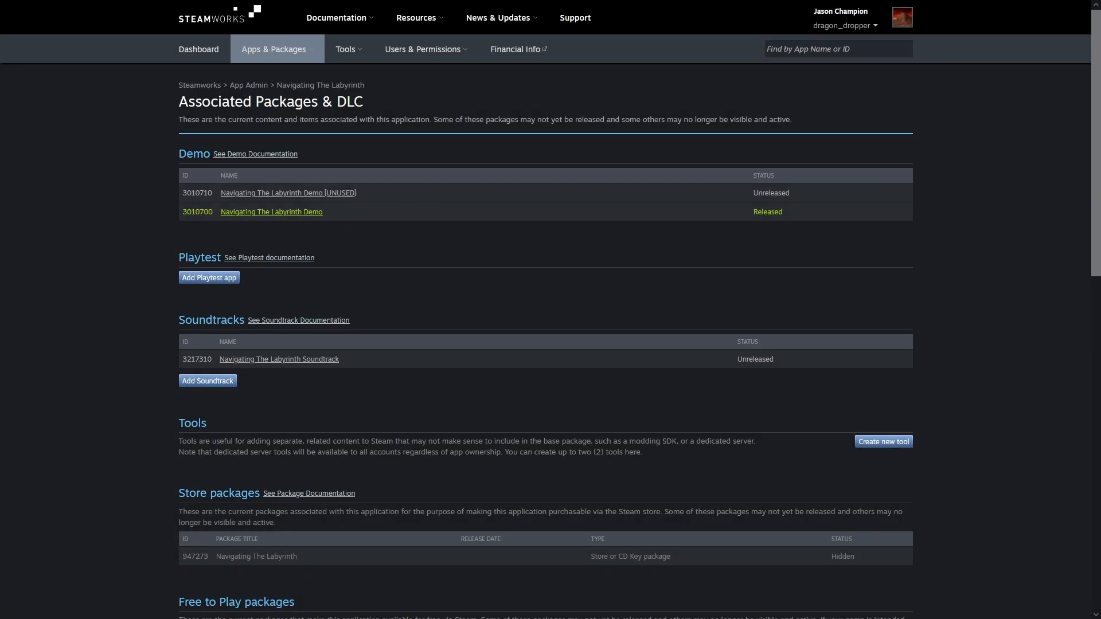
pyautogui.moveTo(278, 359)
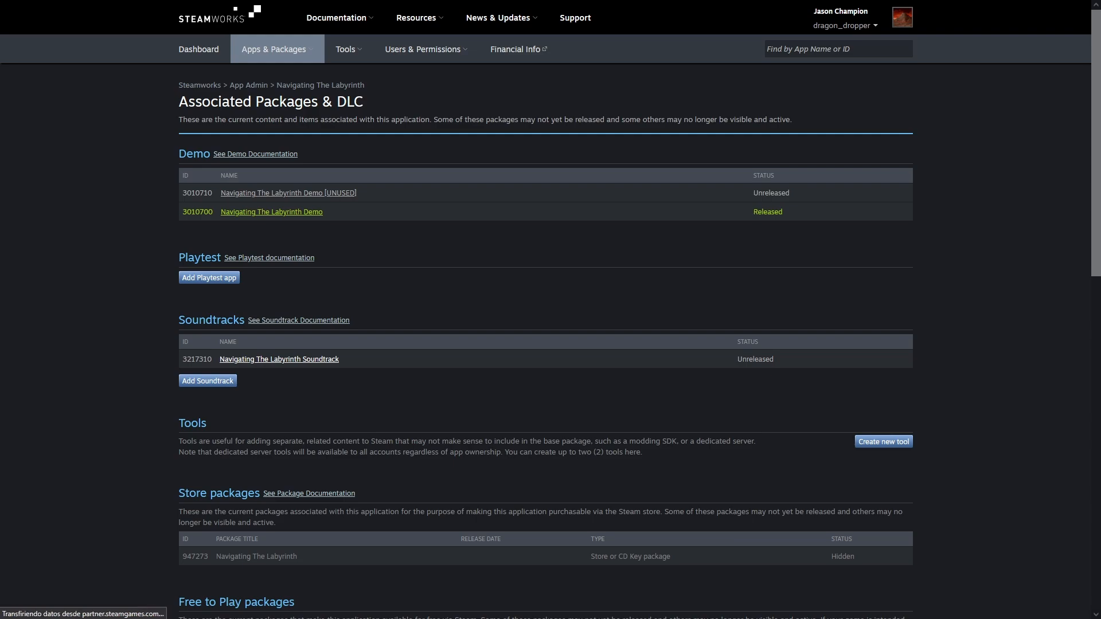
pyautogui.click(278, 359)
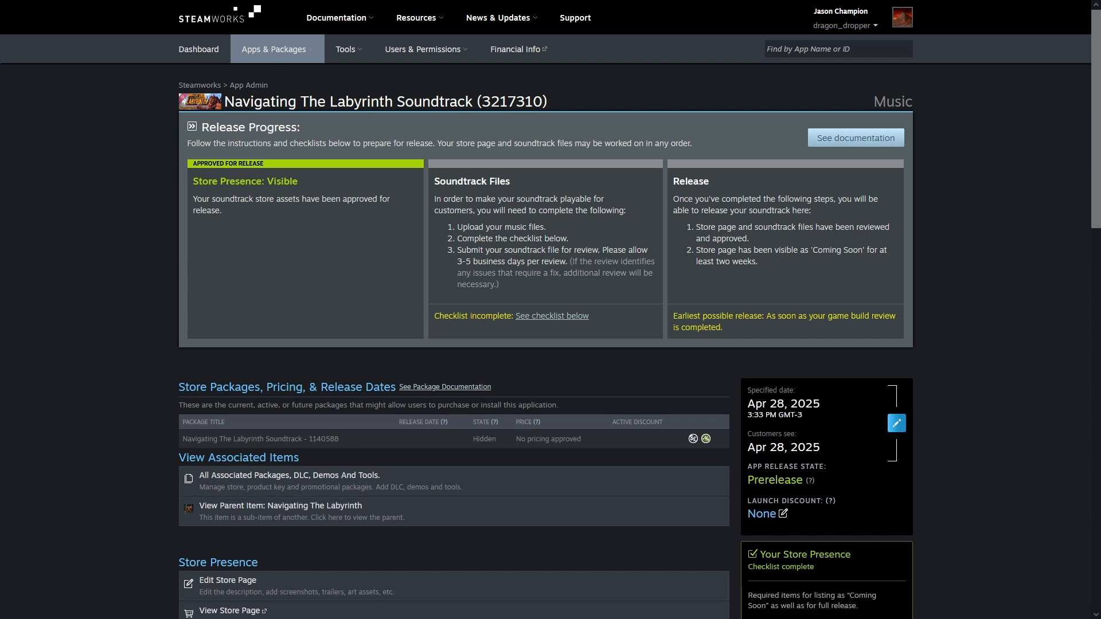
pyautogui.scroll(-3)
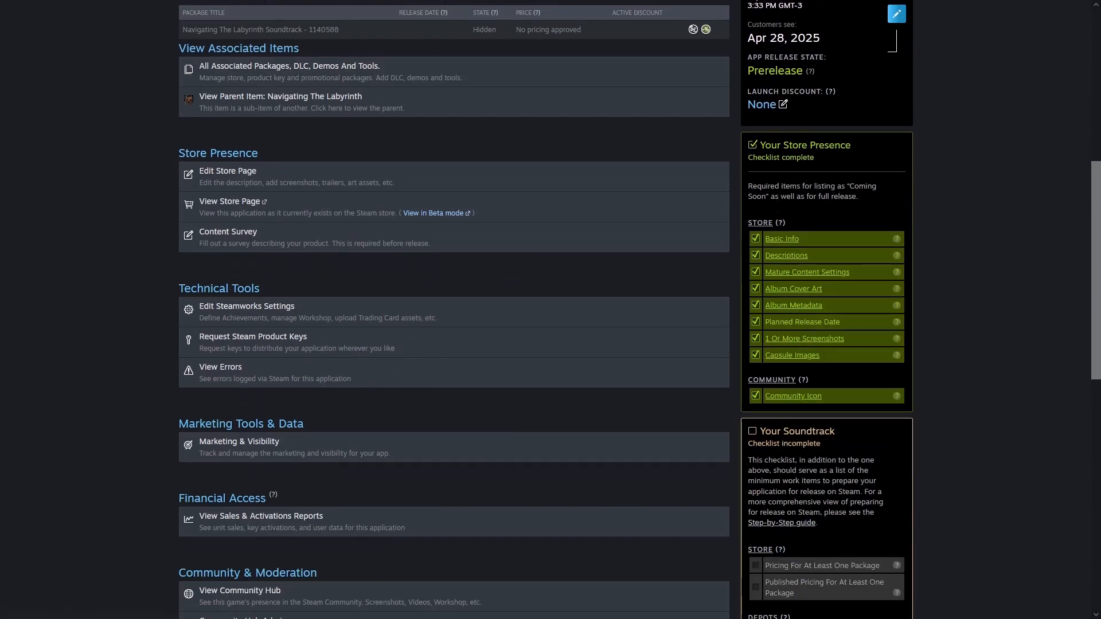
pyautogui.rightClick(806, 271)
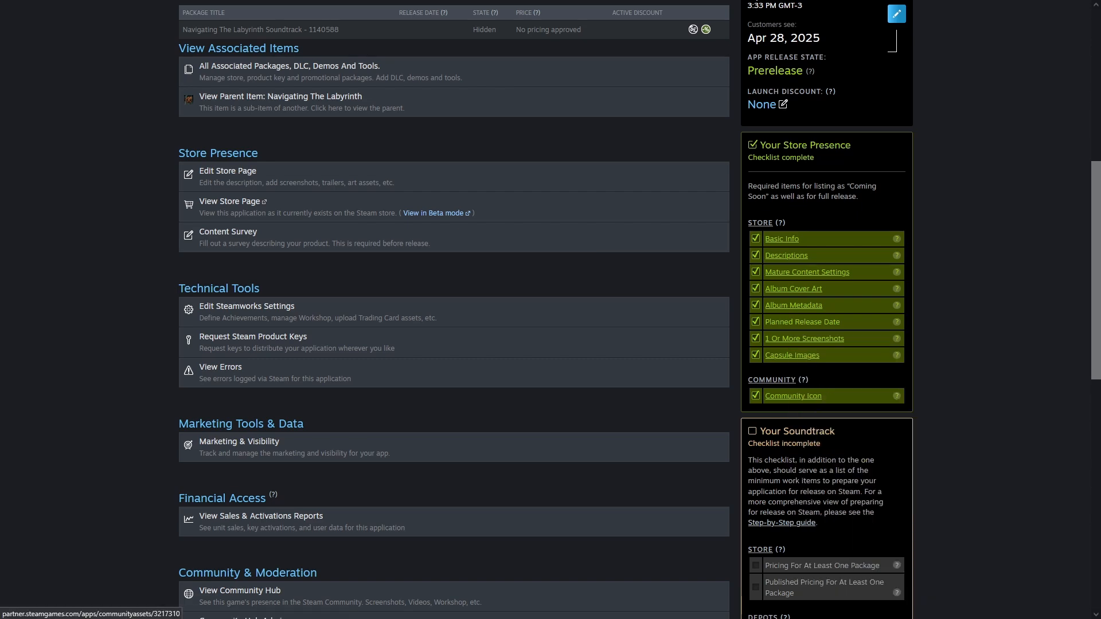
pyautogui.scroll(3)
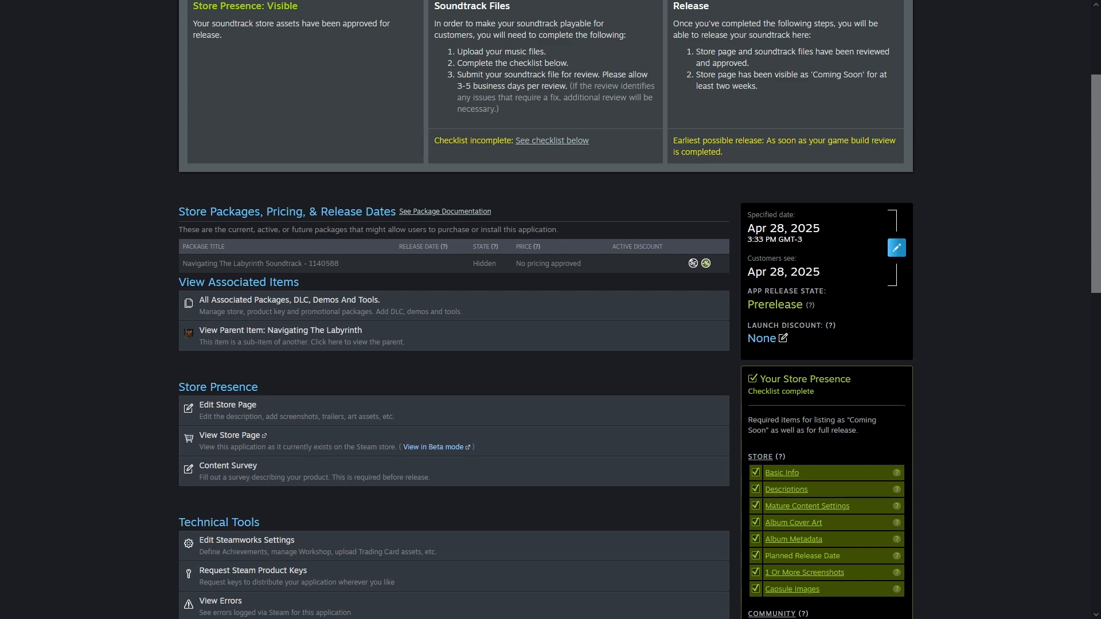
# Step: Apply a 10% seven-day launch discount to the soundtrack and open its store page editor
pyautogui.click(763, 338)
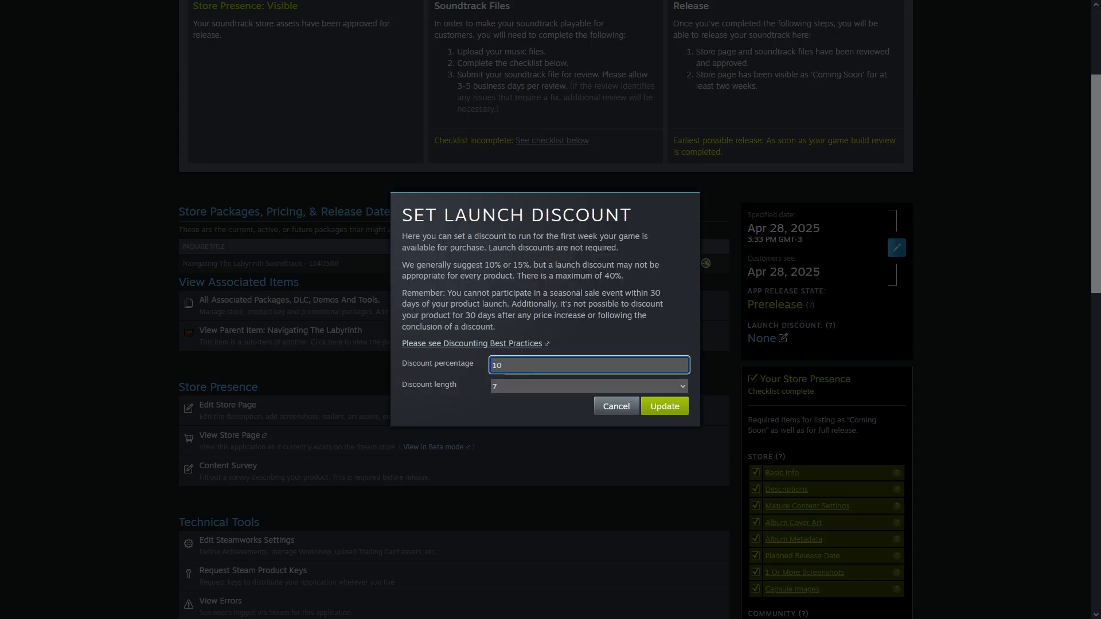
pyautogui.click(615, 406)
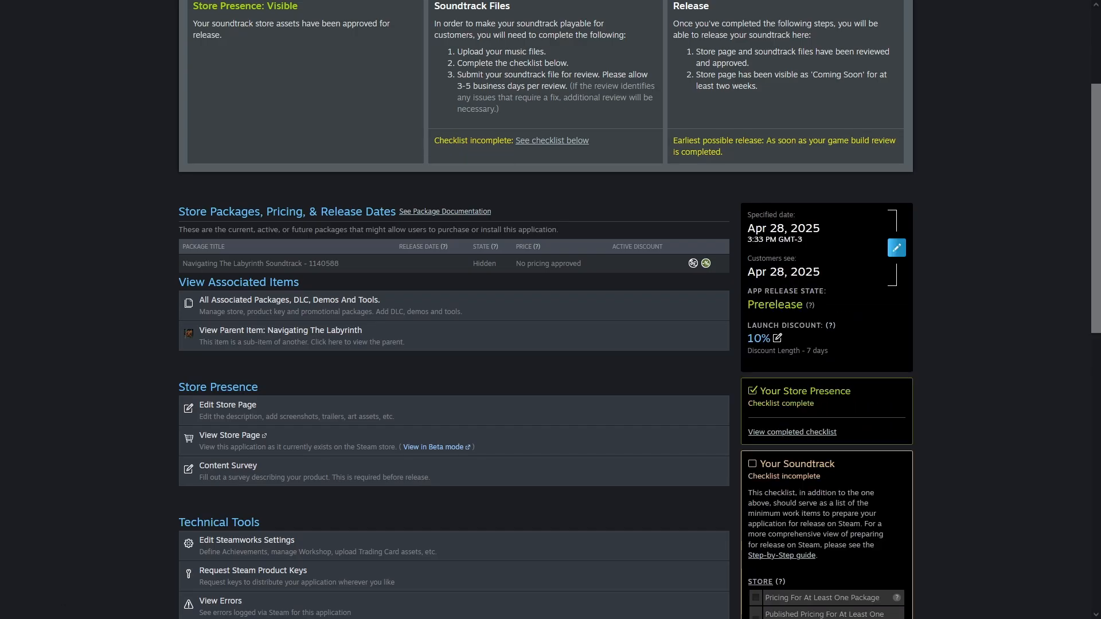
pyautogui.click(228, 404)
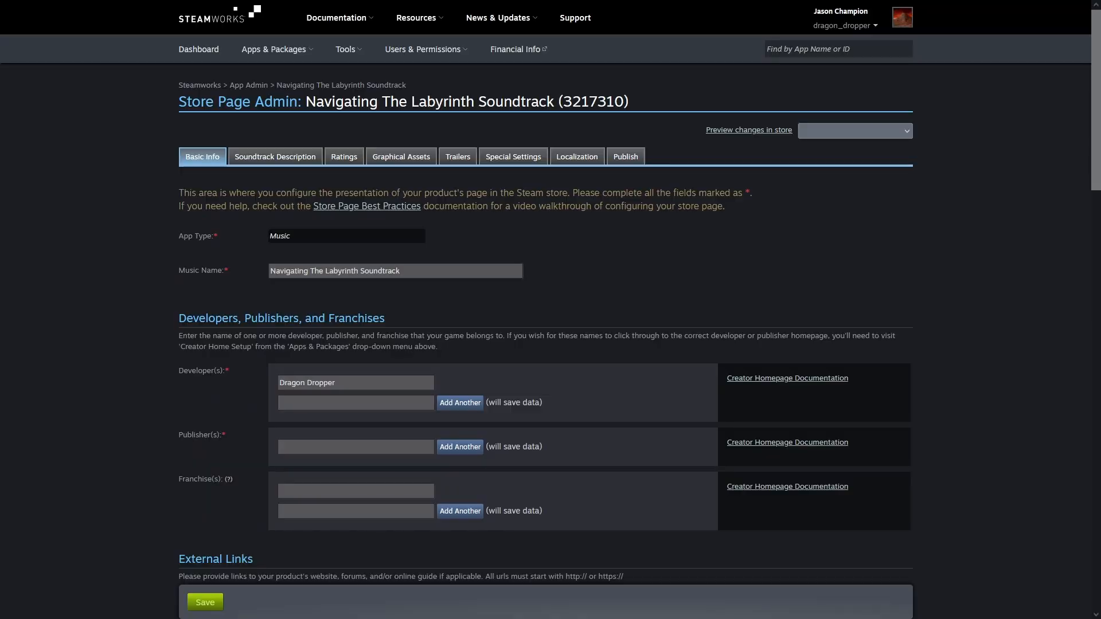
# Step: Enter 'Dragon Dropper', keywords 'navigating the labyrinth, soundtrack, drpg, drpg soundtrack', and sizes 80 and 800
pyautogui.scroll(-3)
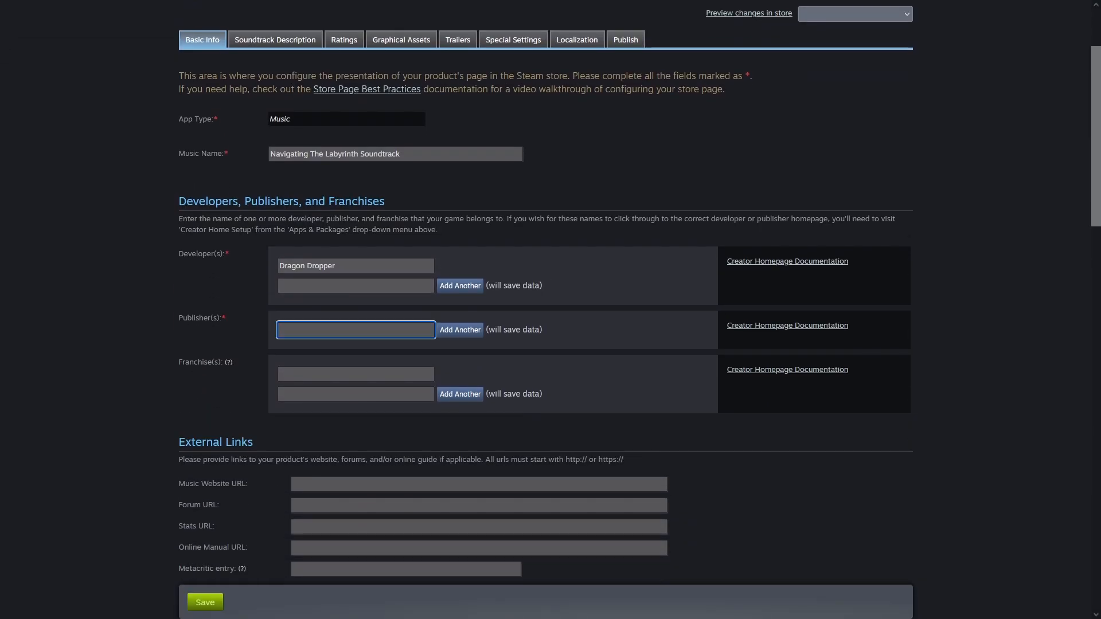
pyautogui.write('Dragon Dropper')
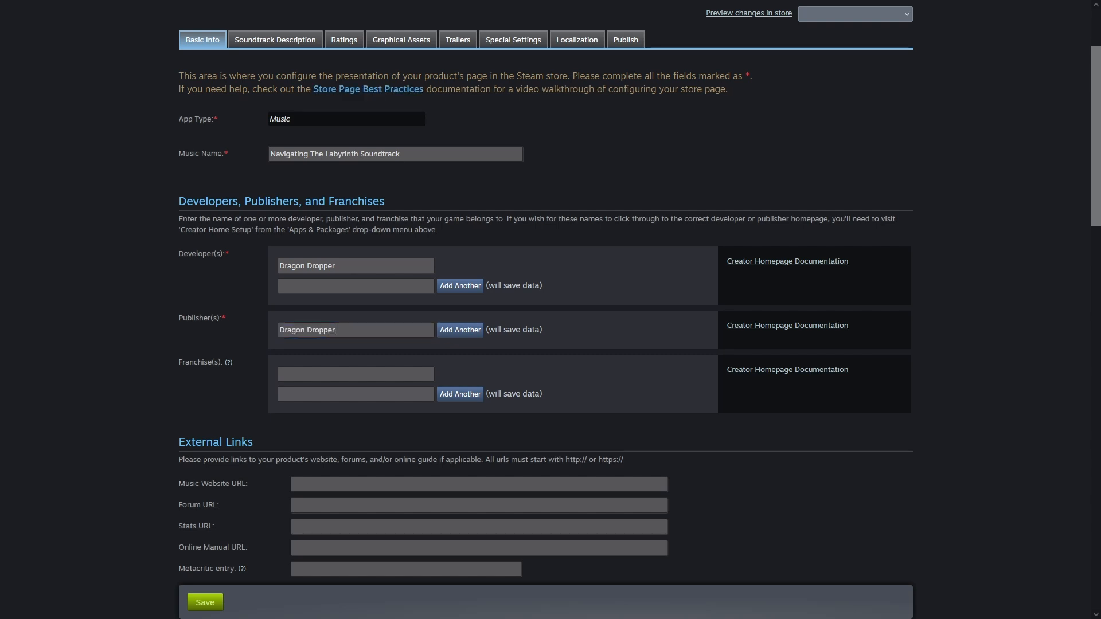
pyautogui.scroll(-3)
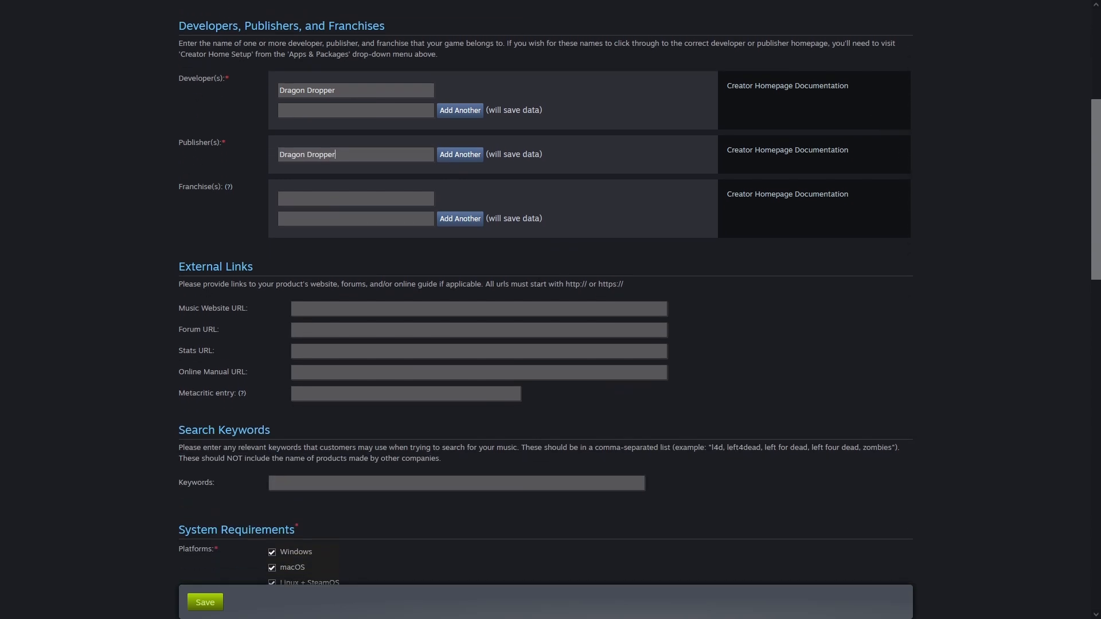
pyautogui.scroll(-3)
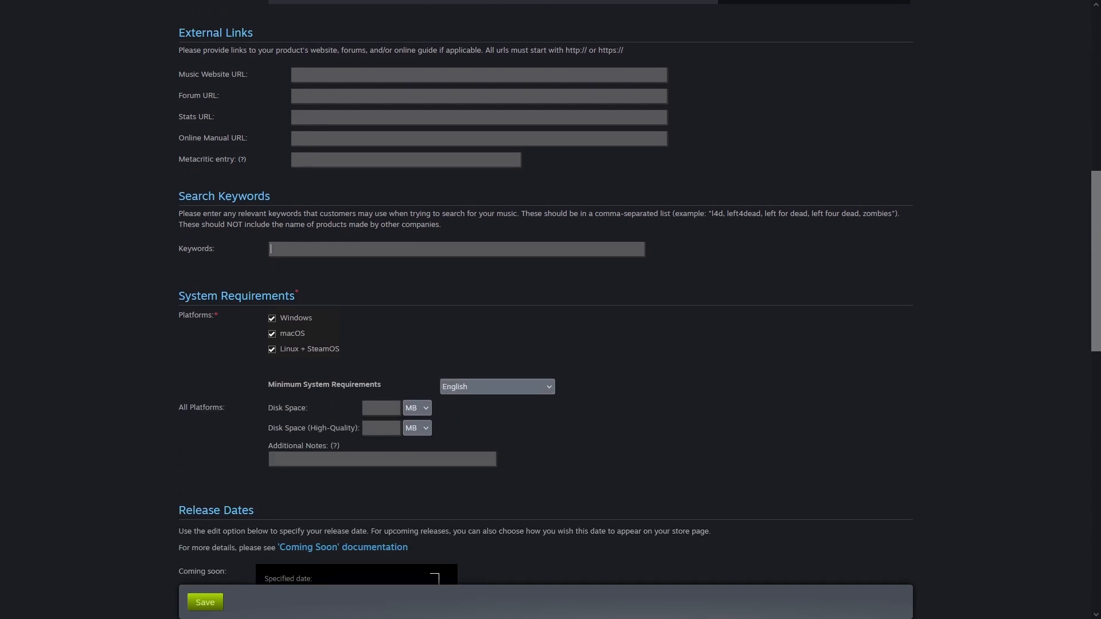
pyautogui.write('navigating the labyrinth, soundtrack, ntl, ntl soundtrack, bloodless mushroom')
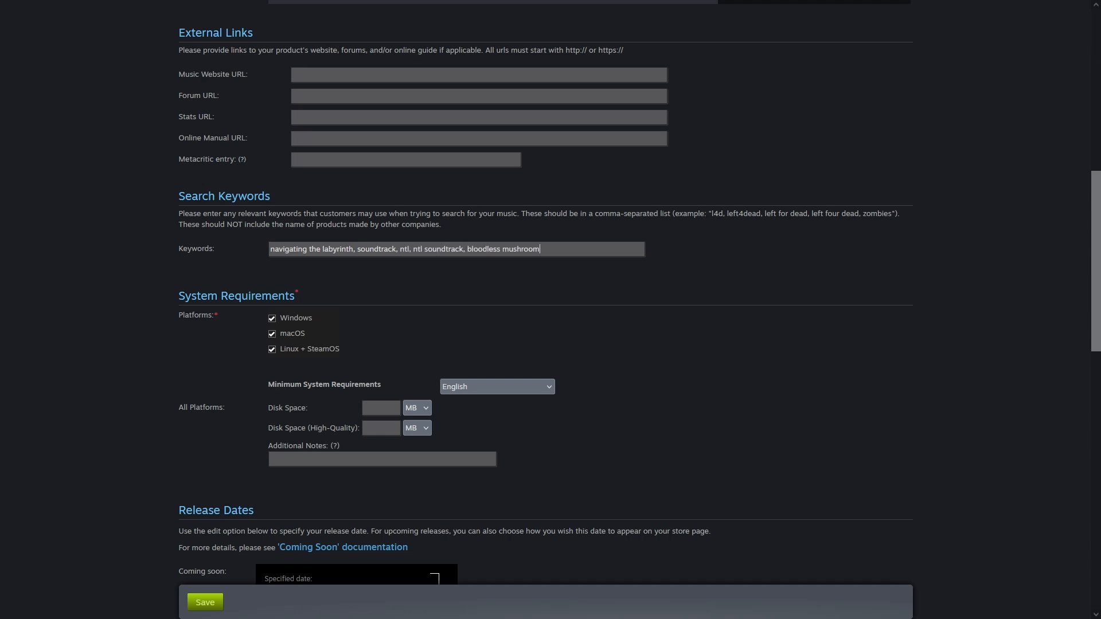
pyautogui.write(', drpg, drpg soundtrack, rpg soundtrack')
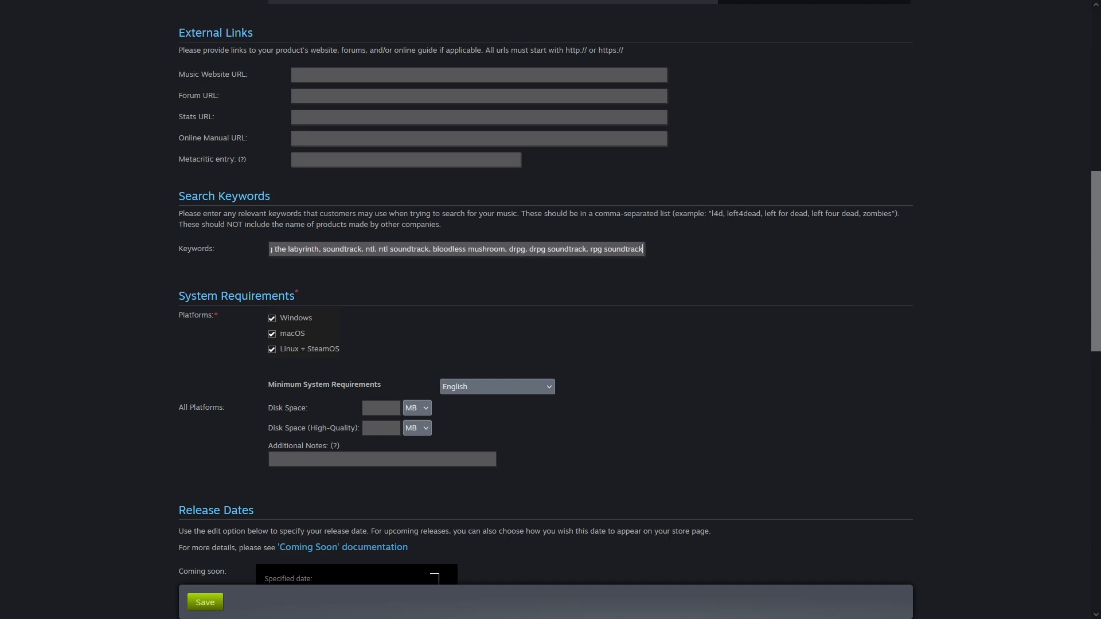
pyautogui.write('80')
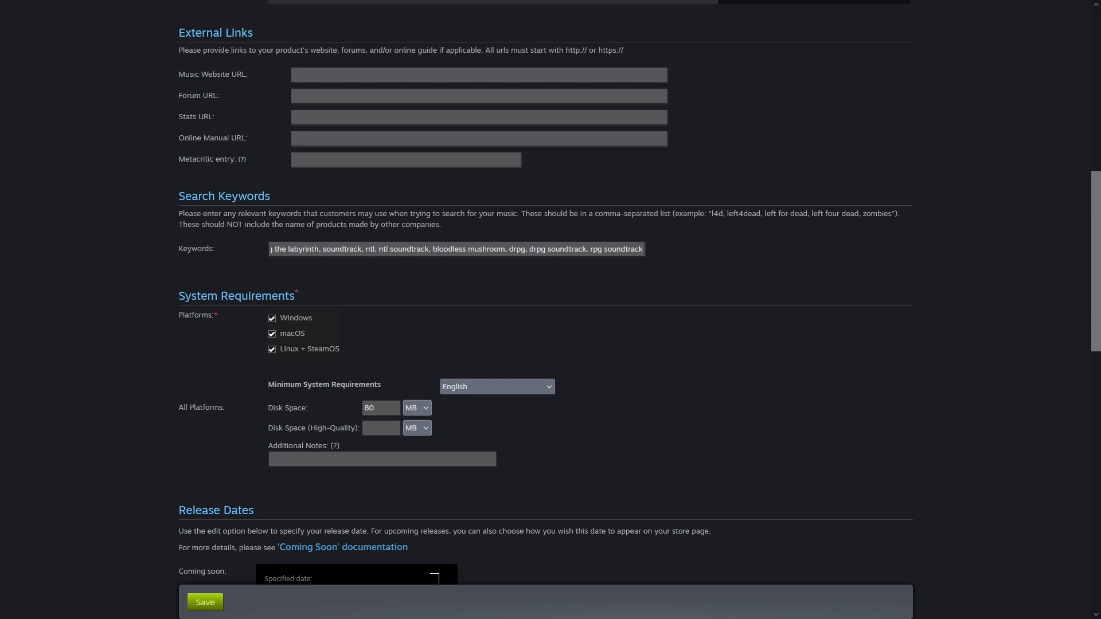
pyautogui.write('800')
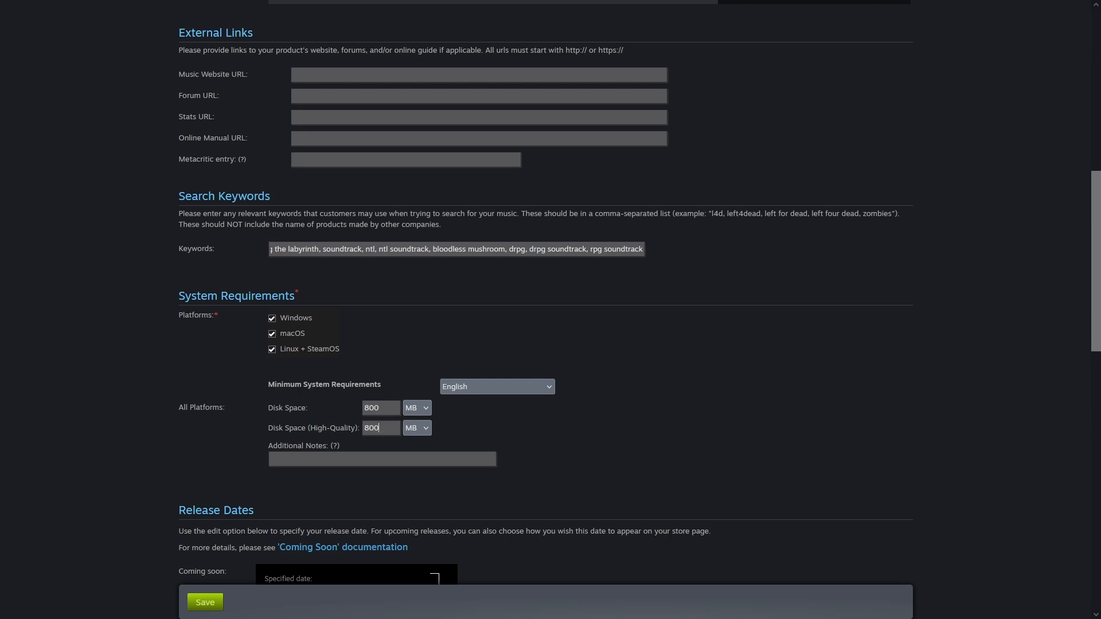
# Step: Scroll down to Support Contact Info and go to the Soundtrack Description tab
pyautogui.scroll(-3)
pyautogui.write('120')
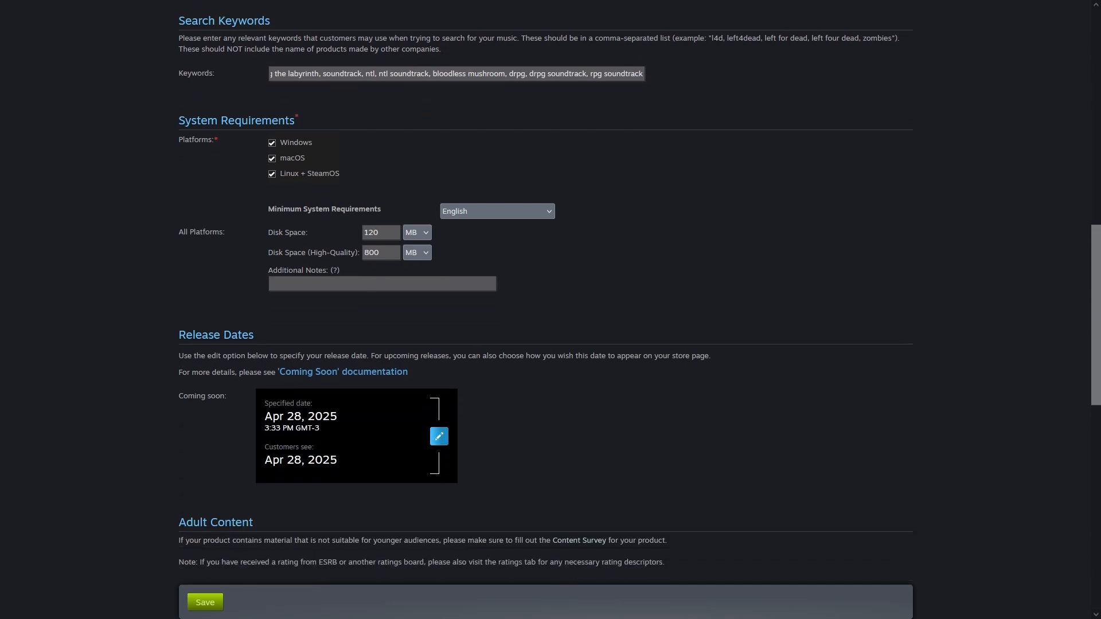
pyautogui.scroll(-3)
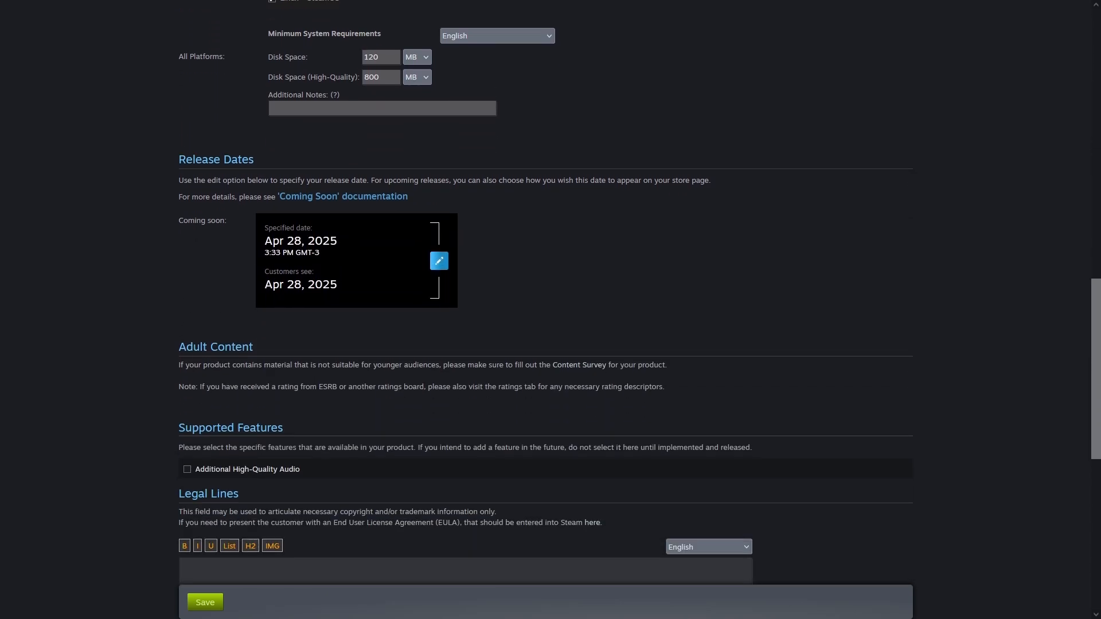
pyautogui.scroll(-3)
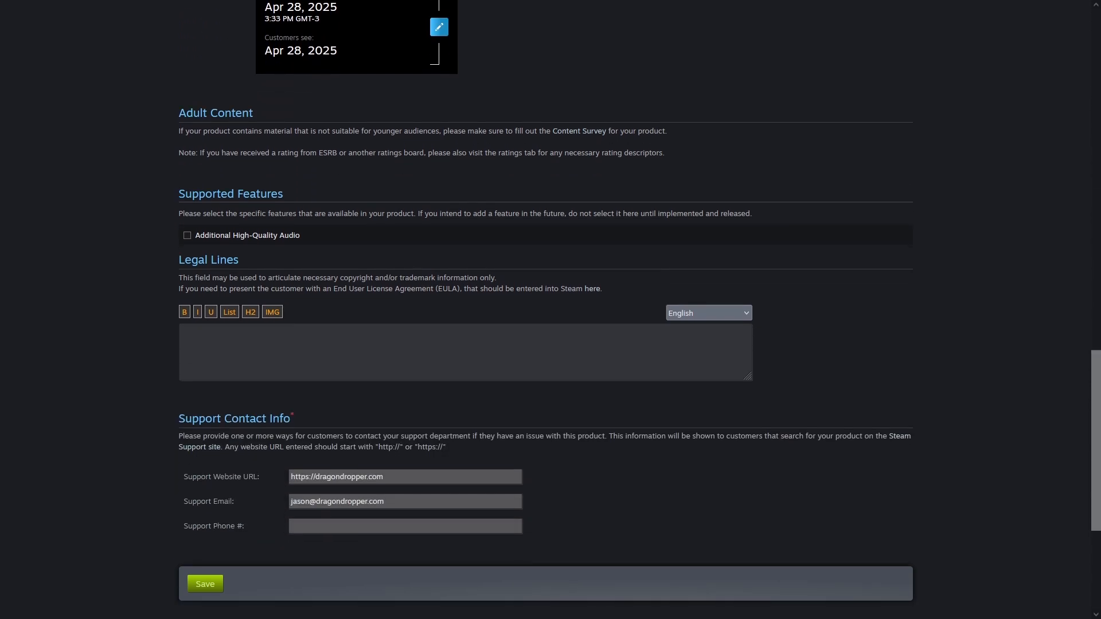
pyautogui.scroll(-3)
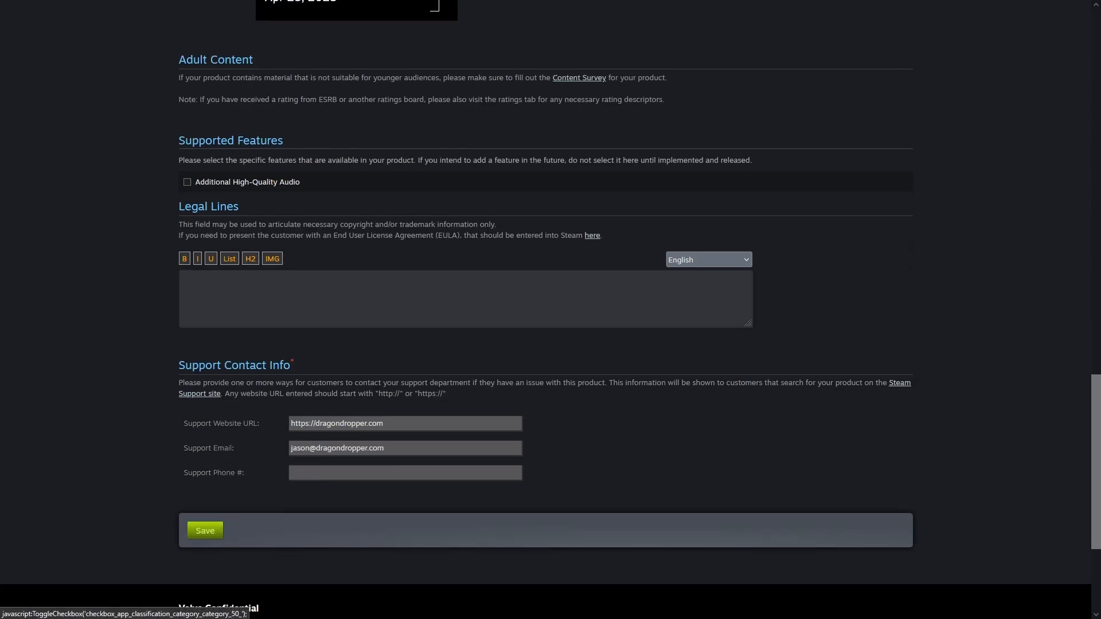
pyautogui.click(187, 182)
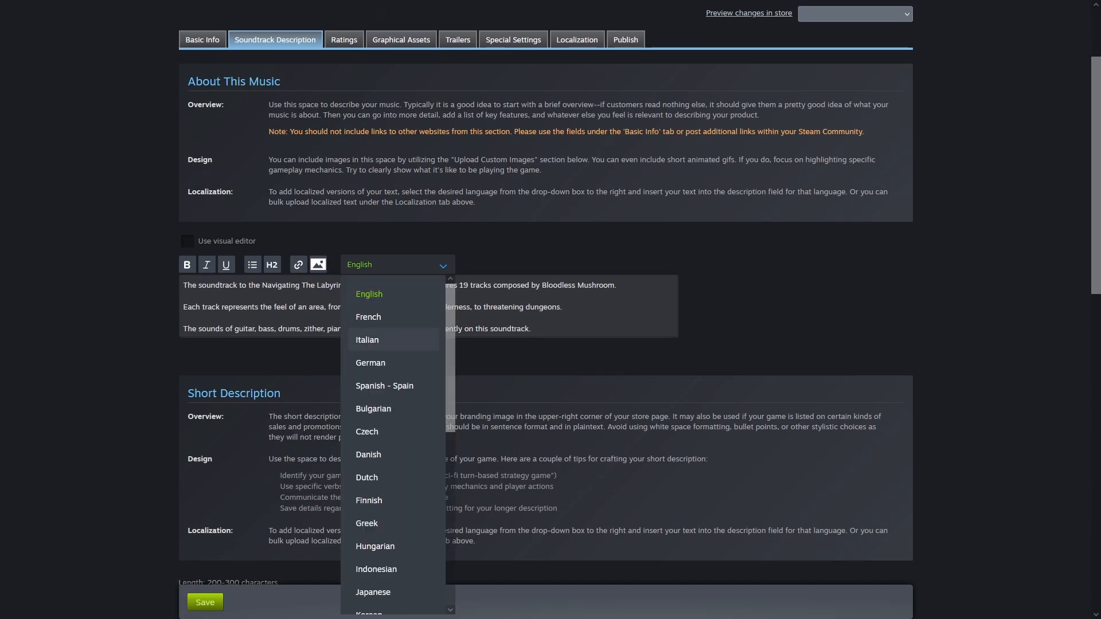
pyautogui.click(369, 294)
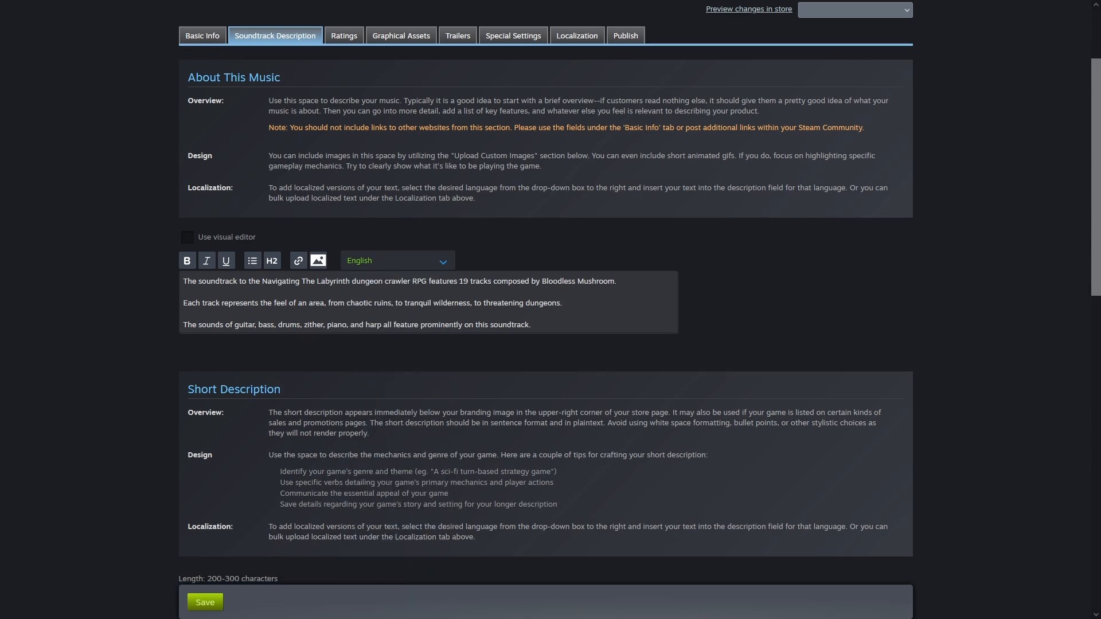
pyautogui.scroll(-3)
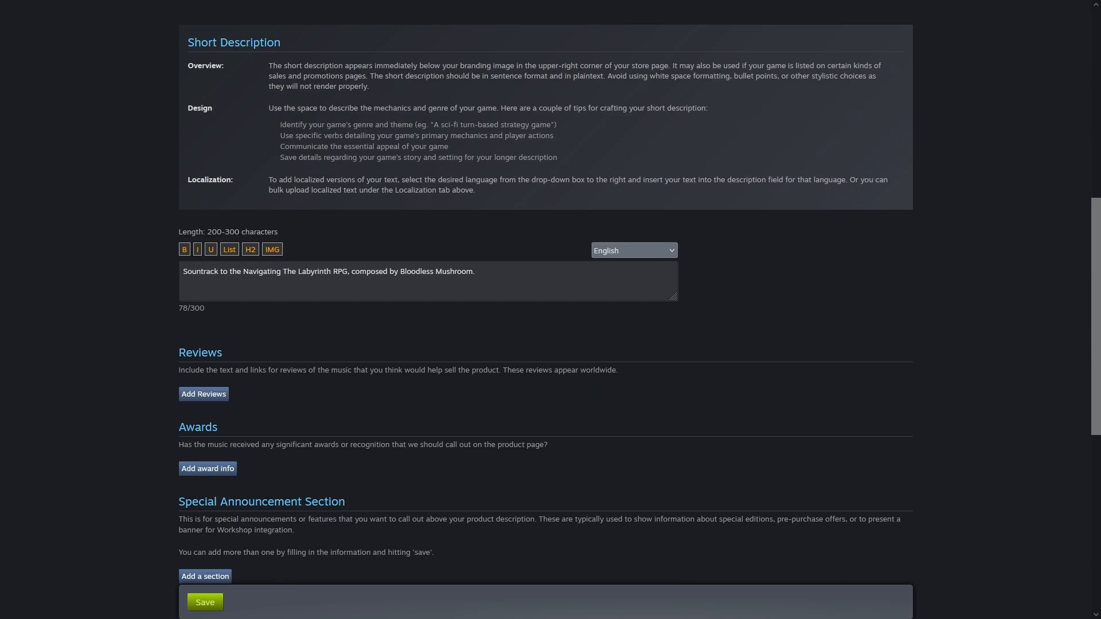
pyautogui.scroll(-3)
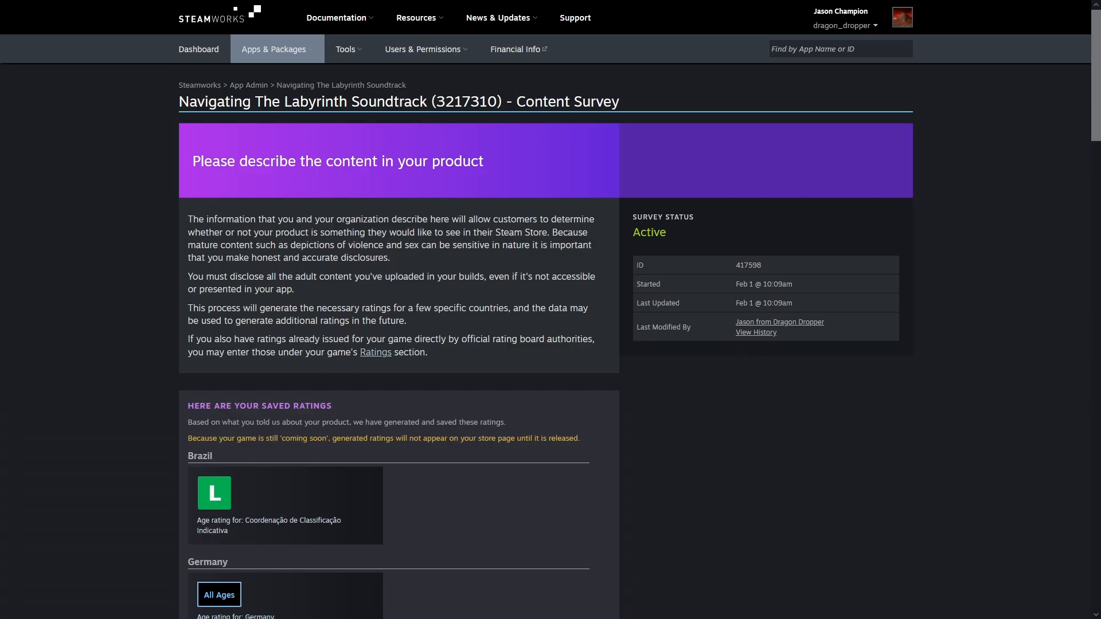
# Step: Scroll through the content survey's saved Brazil and Germany ratings and content categories
pyautogui.scroll(-3)
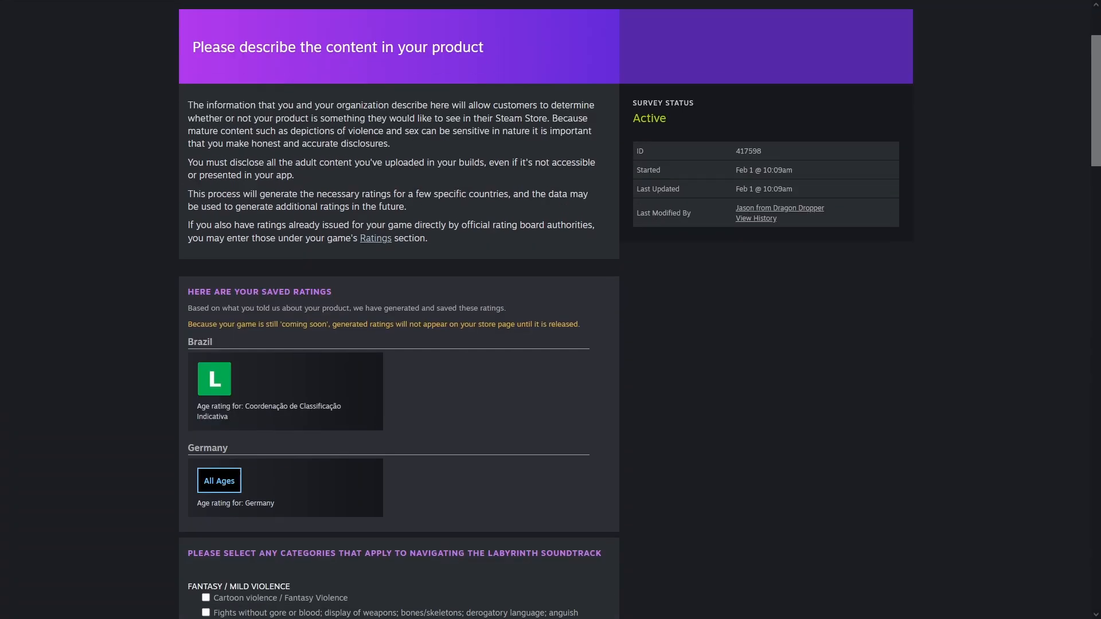
pyautogui.scroll(3)
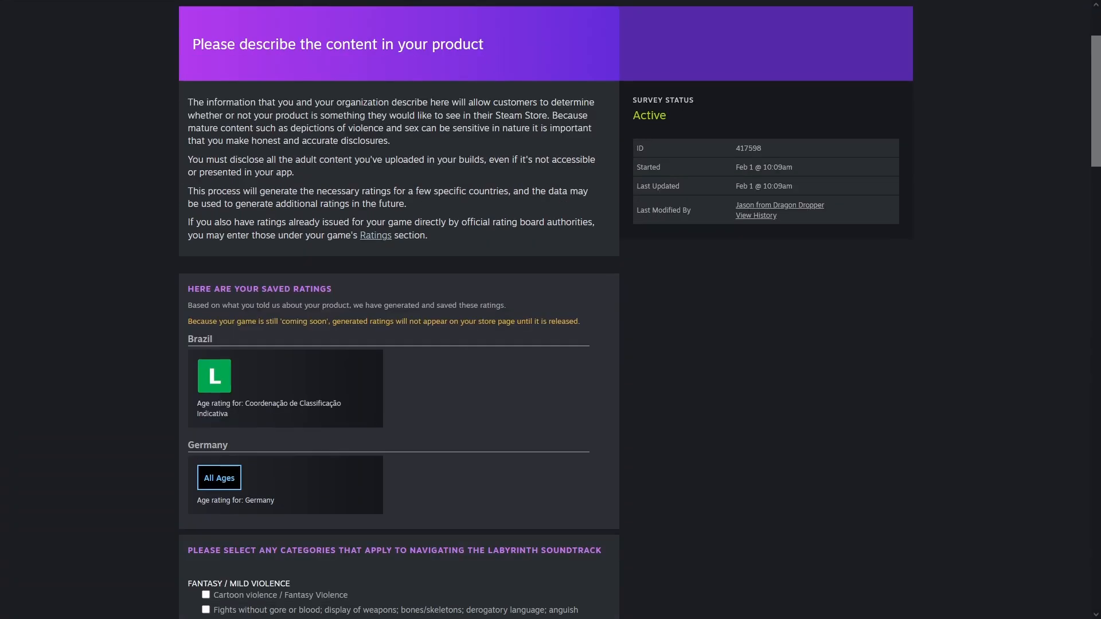
pyautogui.scroll(-3)
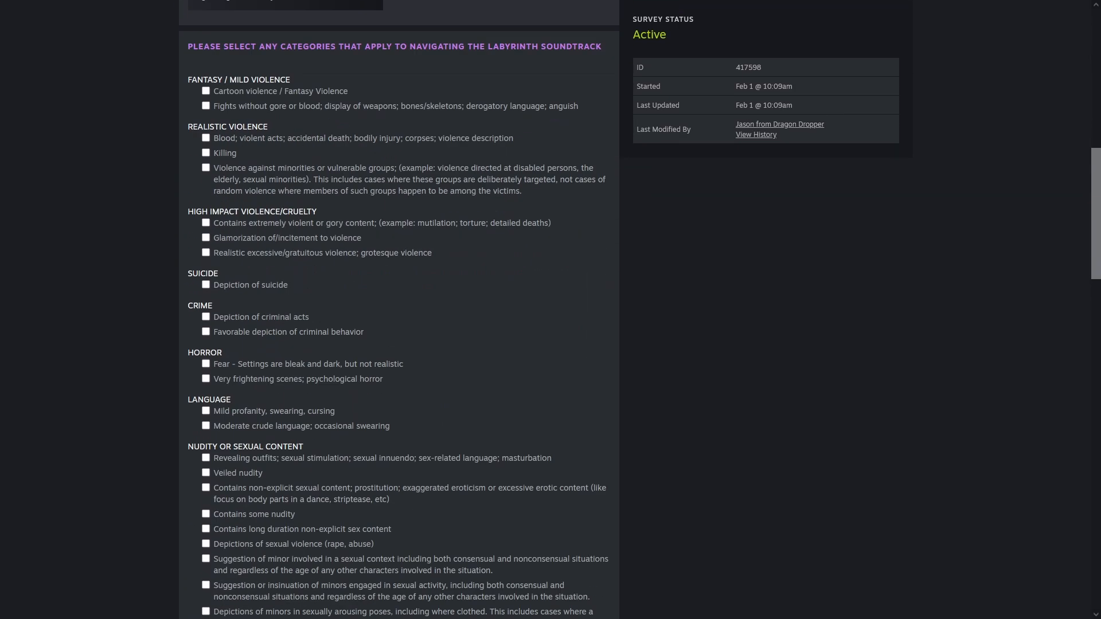
pyautogui.scroll(-3)
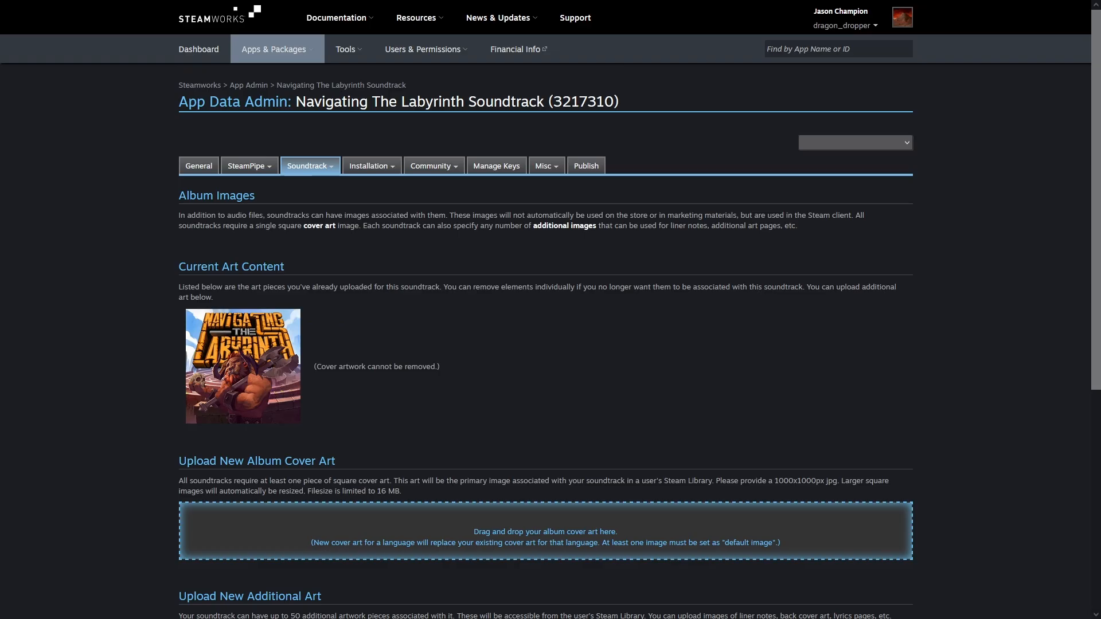
# Step: Scroll through the Album Images page in App Data Admin
pyautogui.scroll(-3)
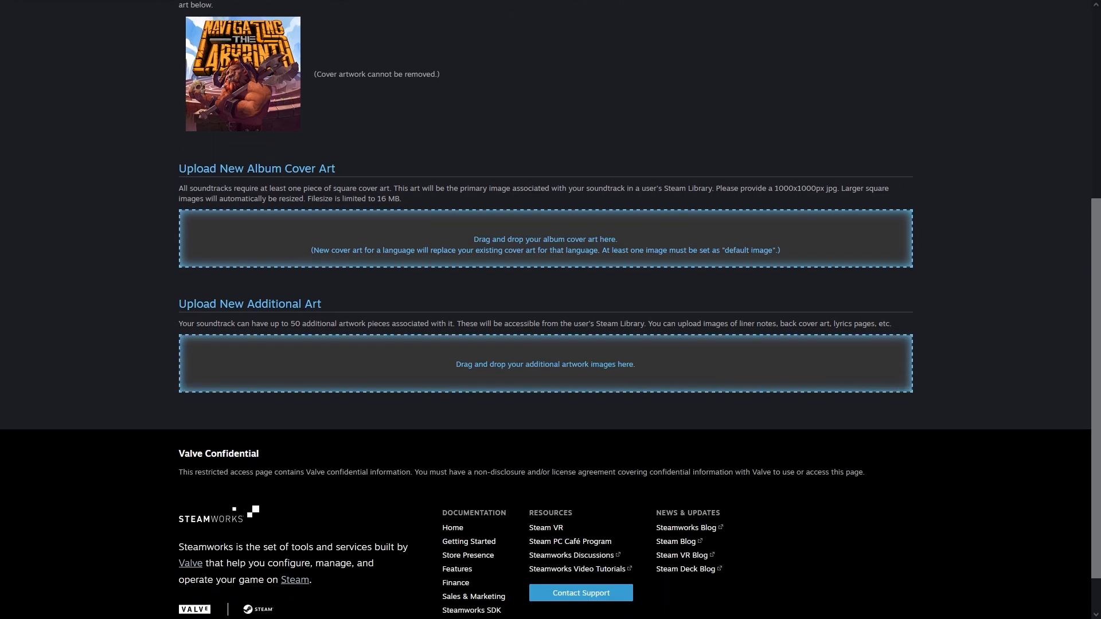
pyautogui.scroll(3)
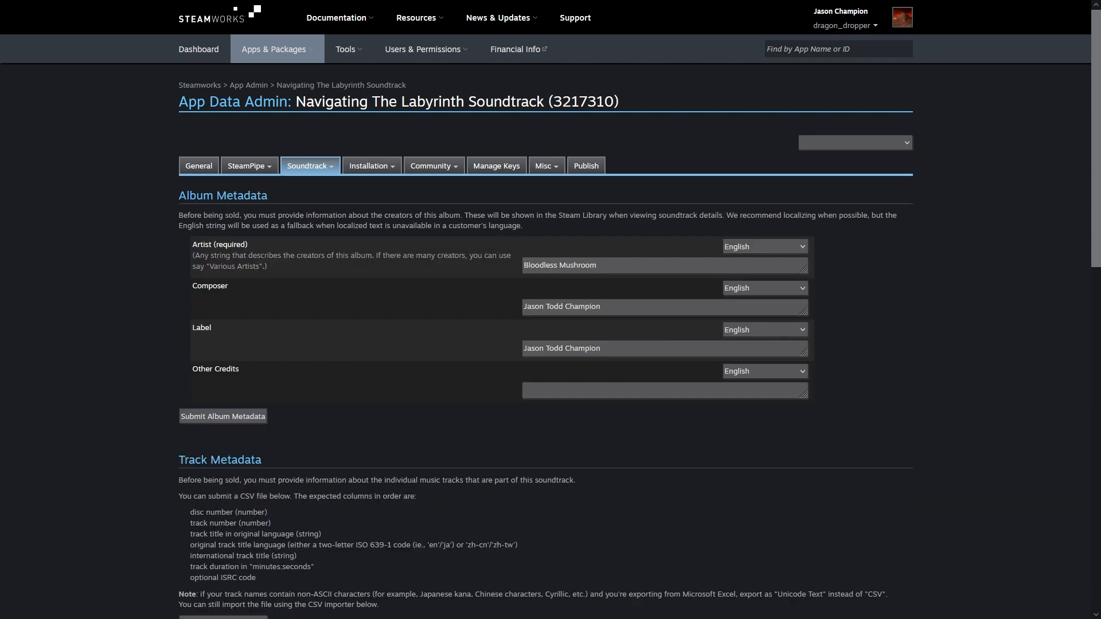
# Step: Scroll down the album metadata page to the Track Metadata section
pyautogui.scroll(-3)
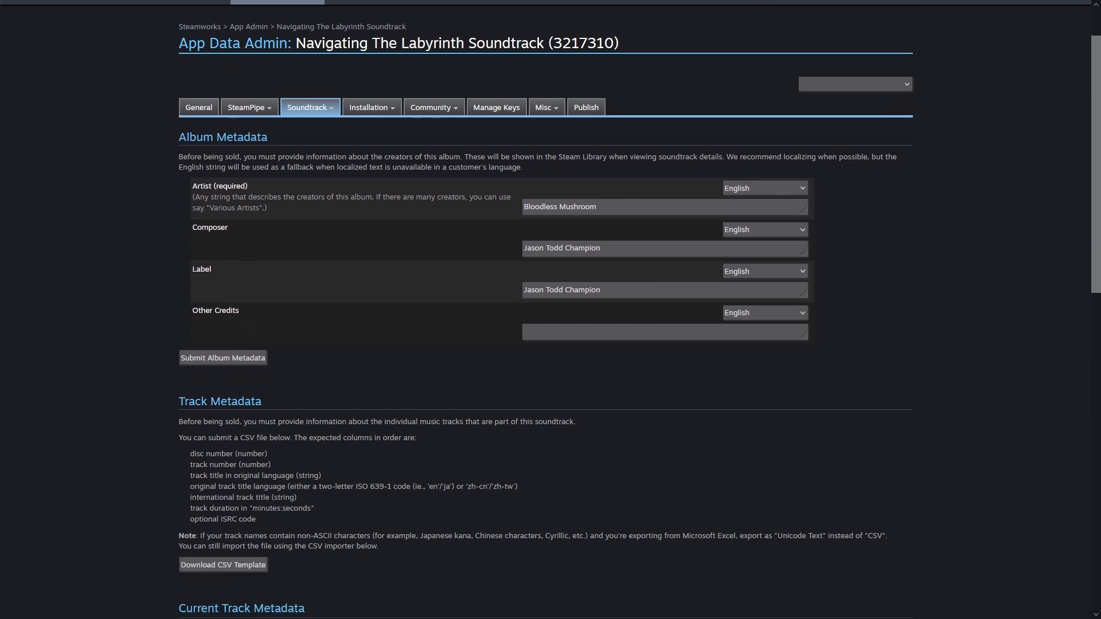
pyautogui.scroll(-3)
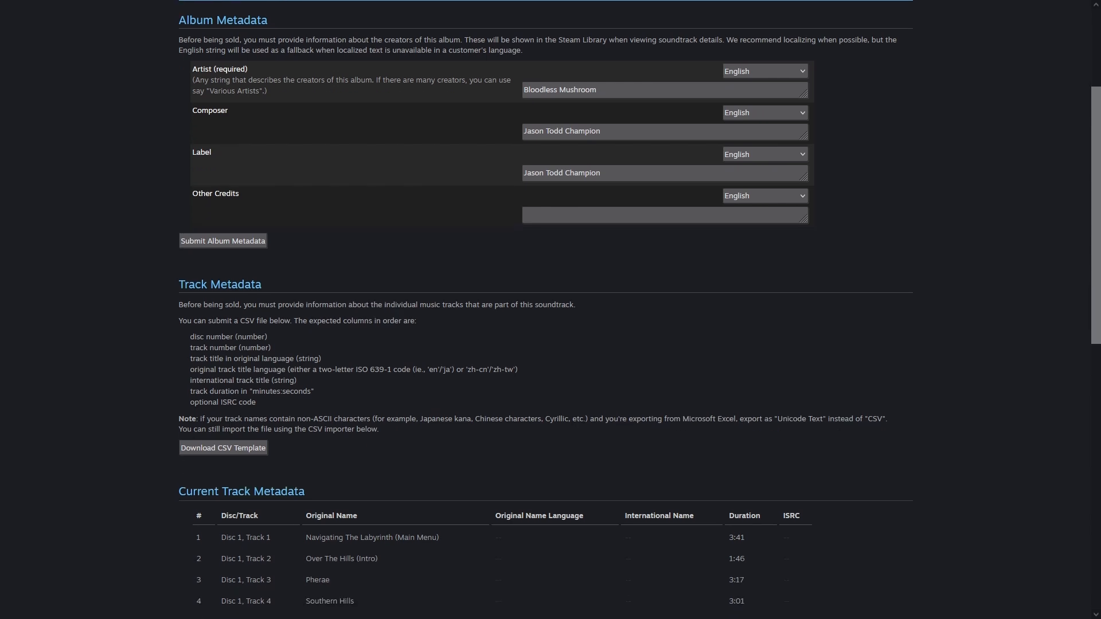
pyautogui.scroll(-3)
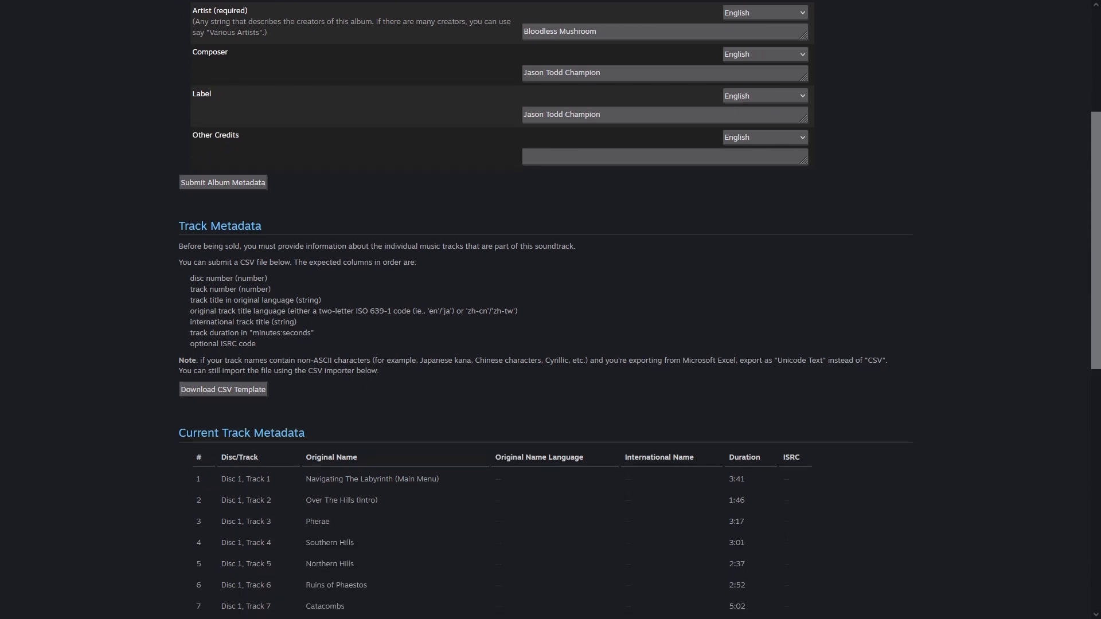
pyautogui.scroll(-3)
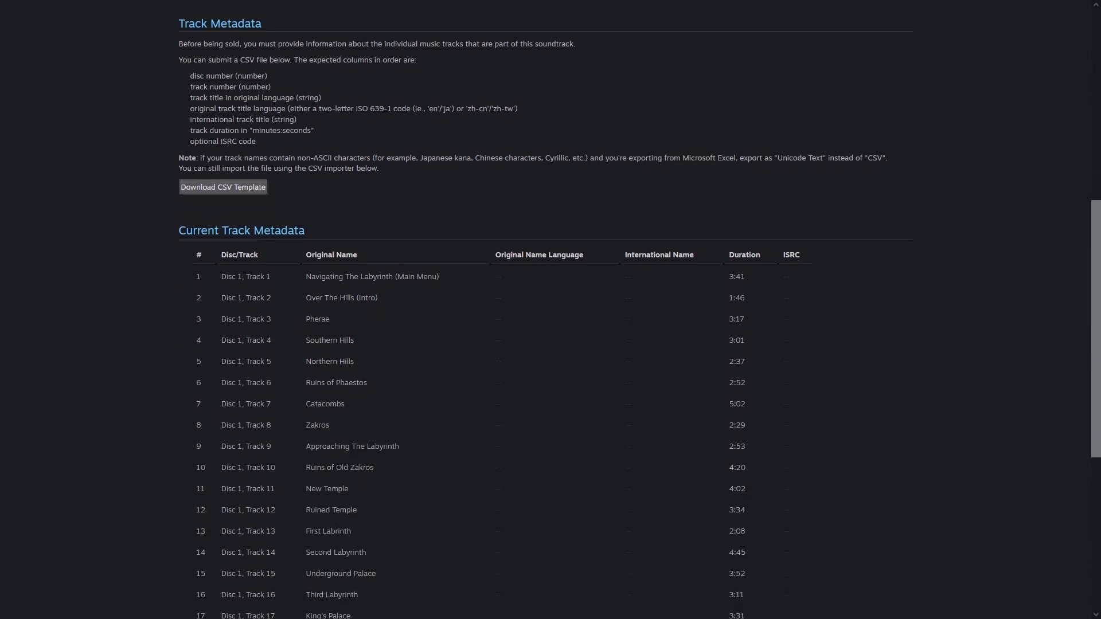
pyautogui.scroll(-3)
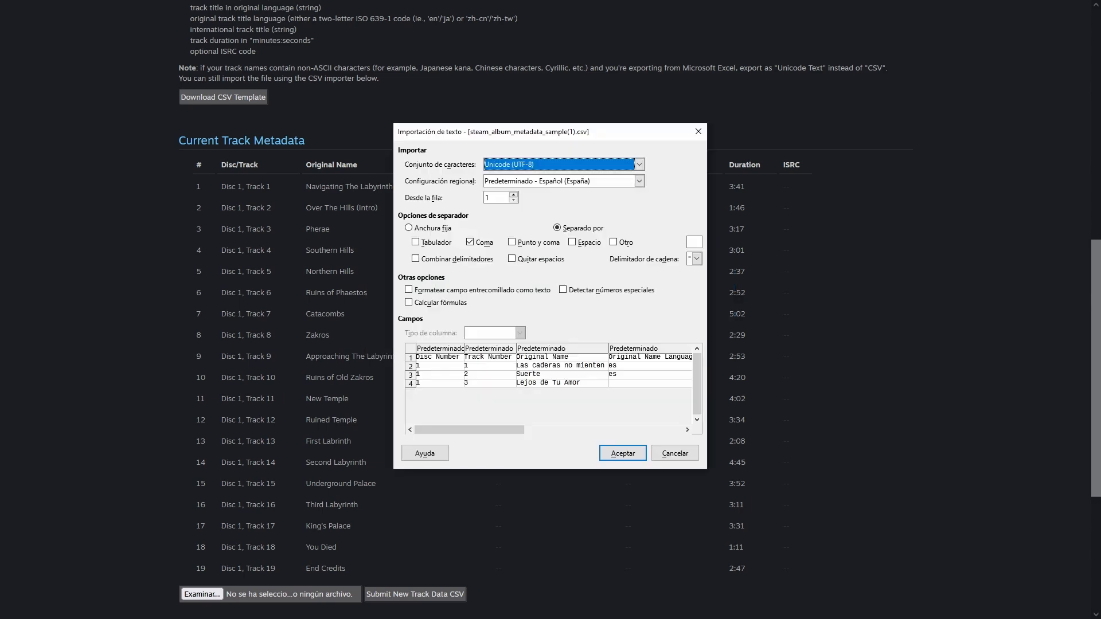
# Step: Import the sample CSV into Calc to read its columns, then switch to DistroKid
pyautogui.click(620, 453)
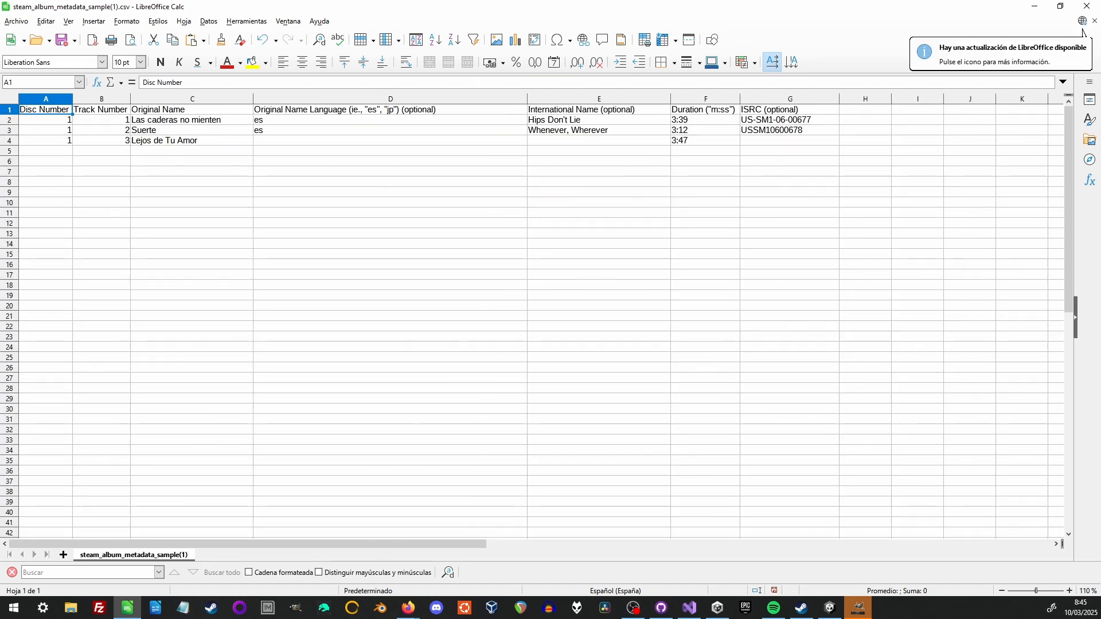
pyautogui.click(1081, 590)
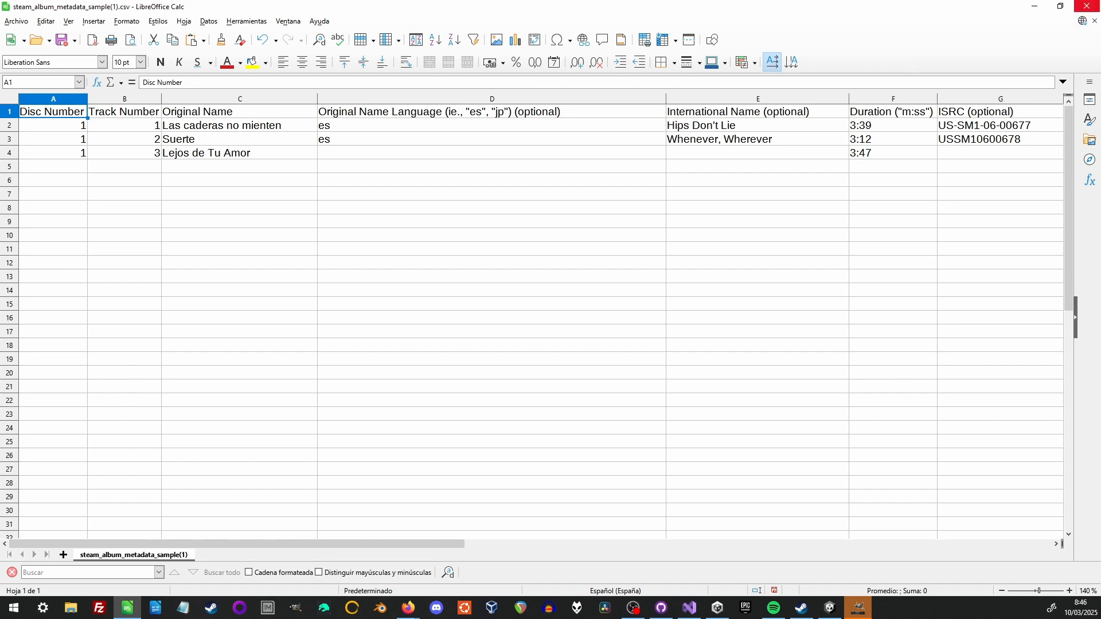
pyautogui.click(1091, 6)
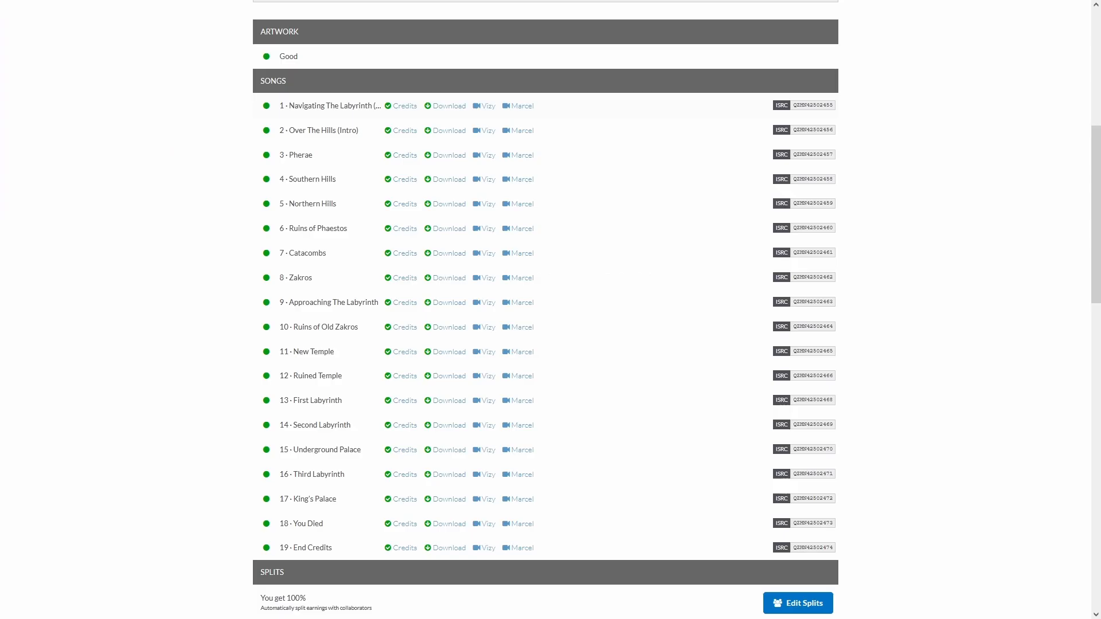
# Step: View the DistroKid release's 19 songs with their ISRC codes
pyautogui.doubleClick(812, 104)
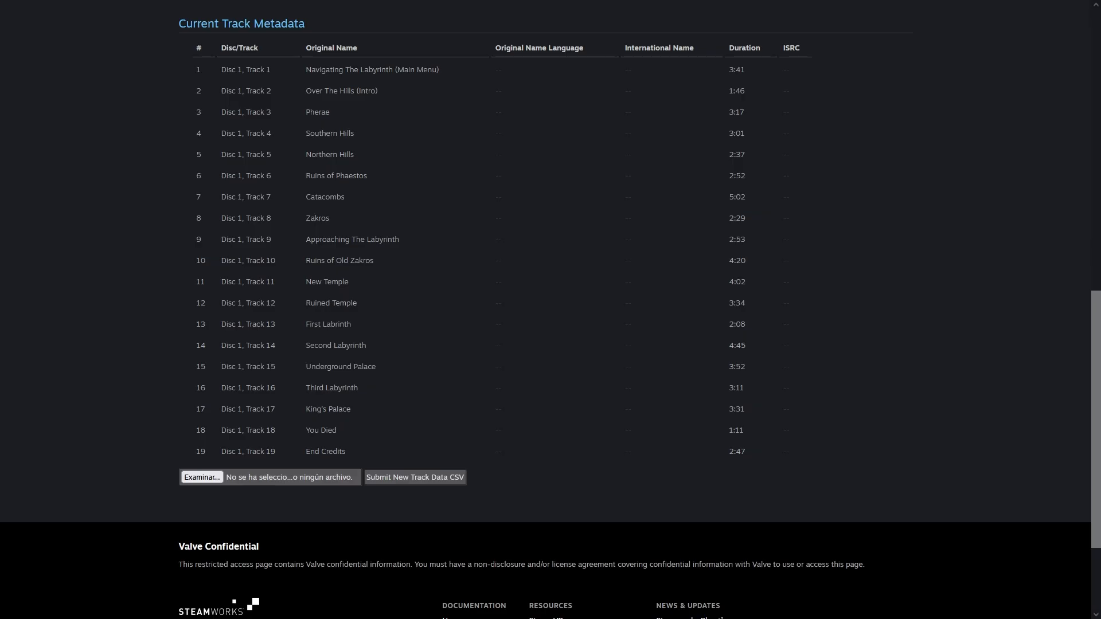
# Step: Click Examinar beneath the Current Track Metadata list
pyautogui.click(201, 478)
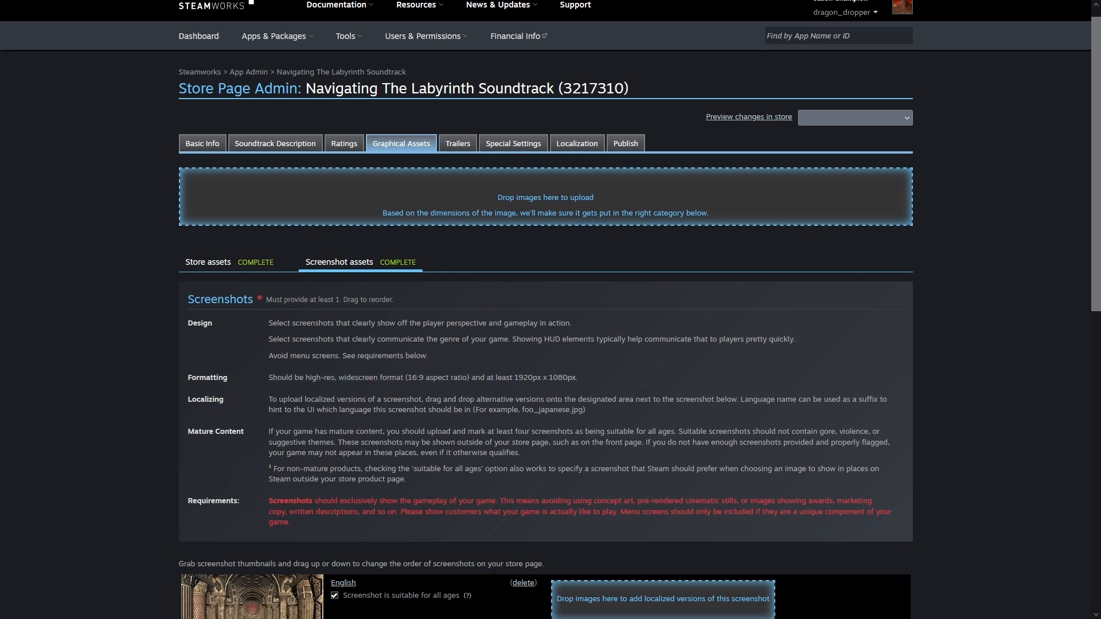
pyautogui.scroll(-3)
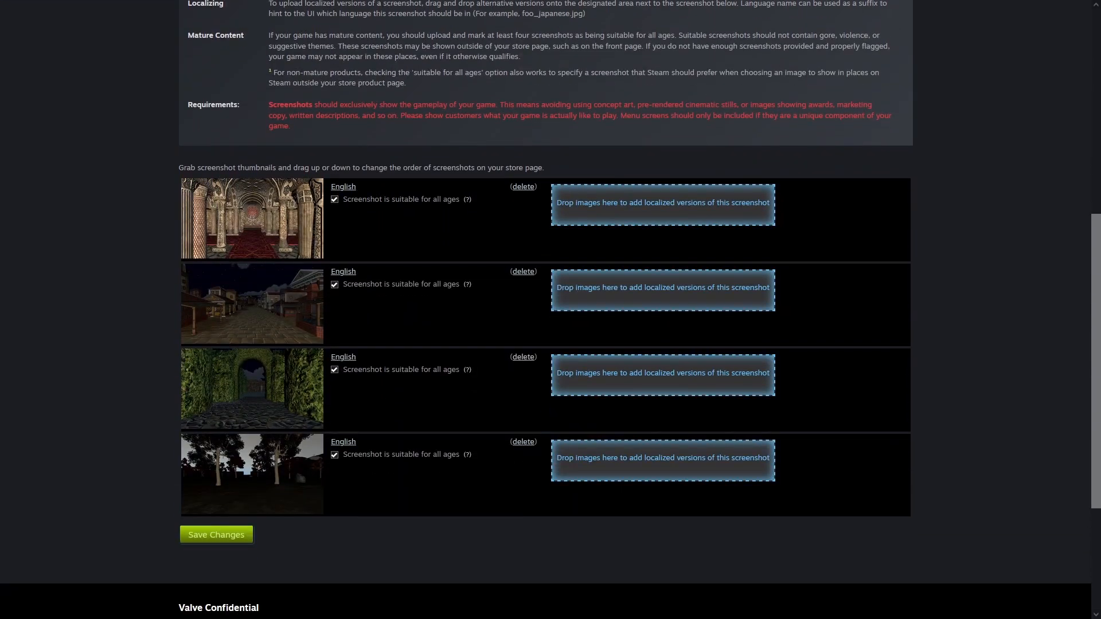
pyautogui.scroll(3)
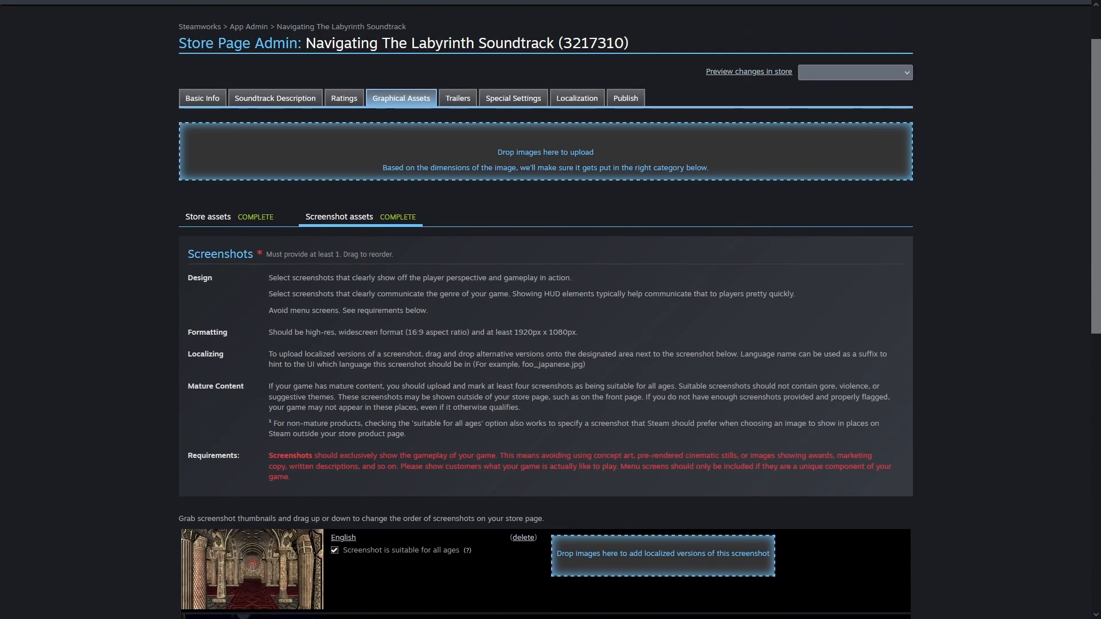
# Step: Review store artwork capsules and community art, then reach the soundtrack package pricing page
pyautogui.click(207, 216)
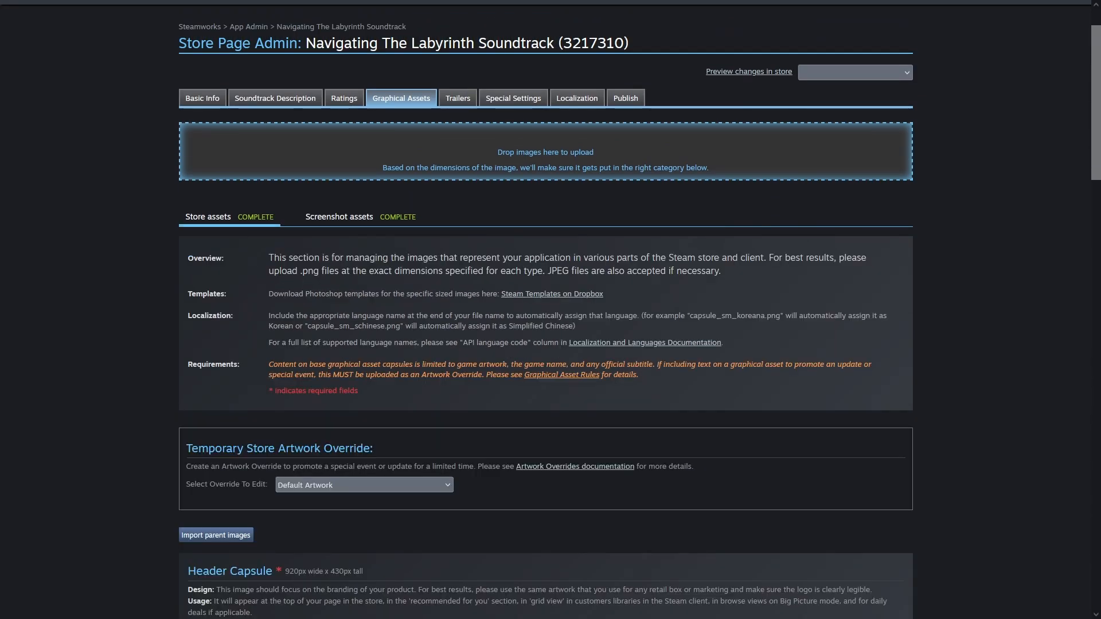
pyautogui.scroll(-3)
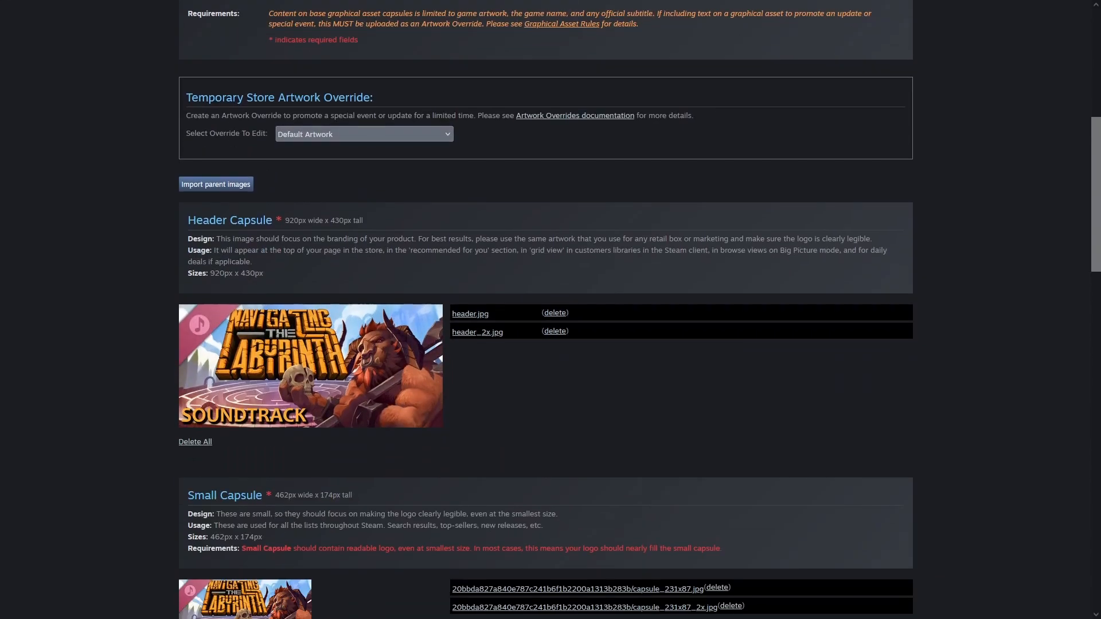
pyautogui.scroll(-3)
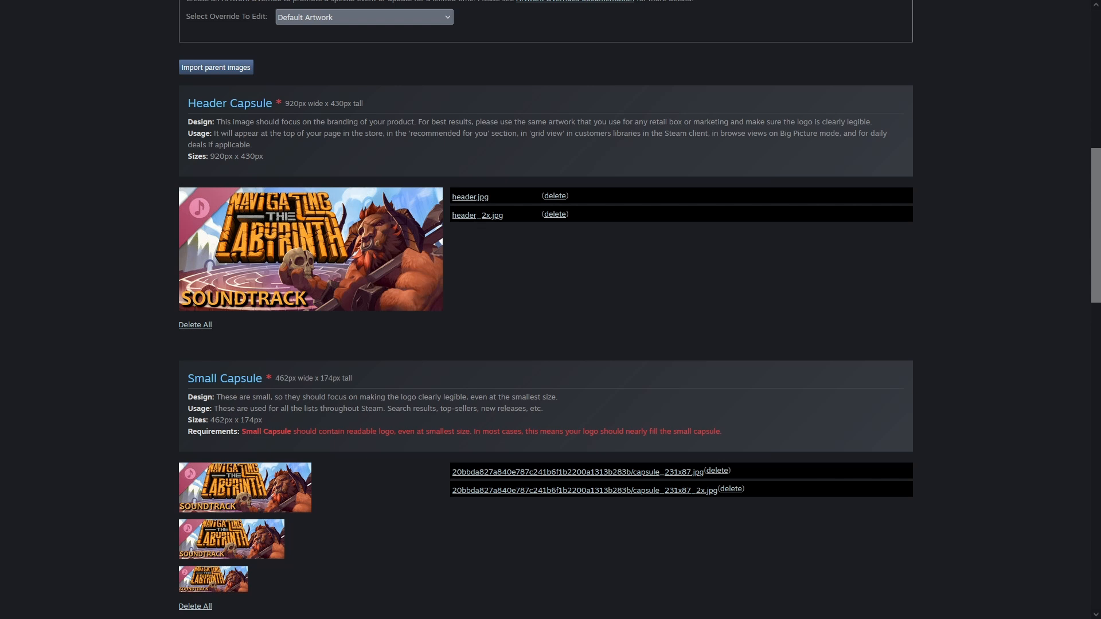
pyautogui.scroll(-3)
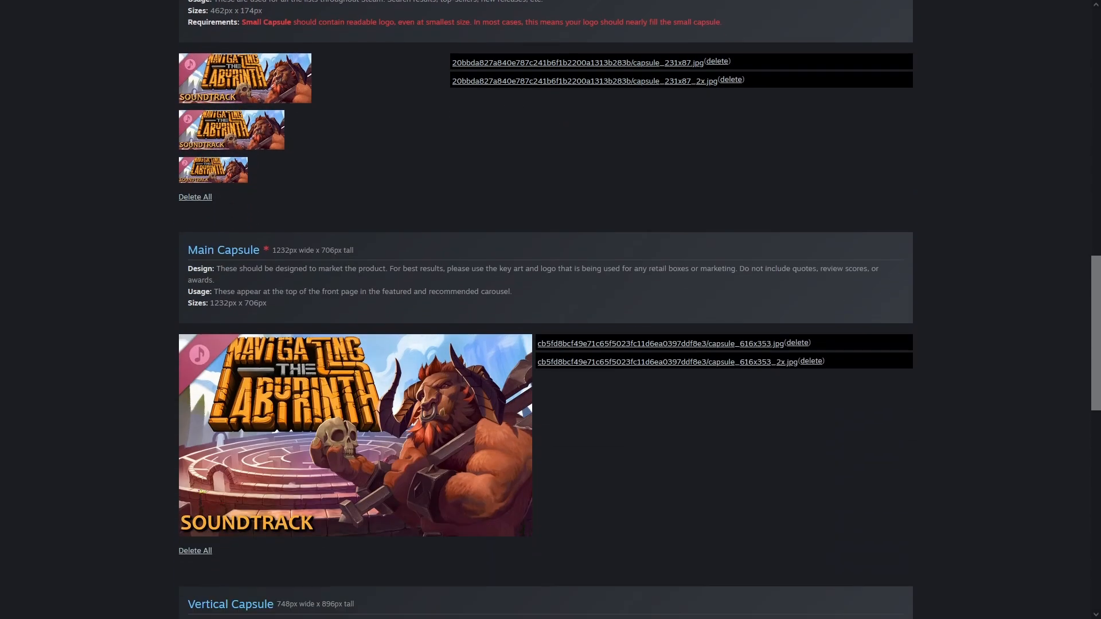
pyautogui.scroll(-3)
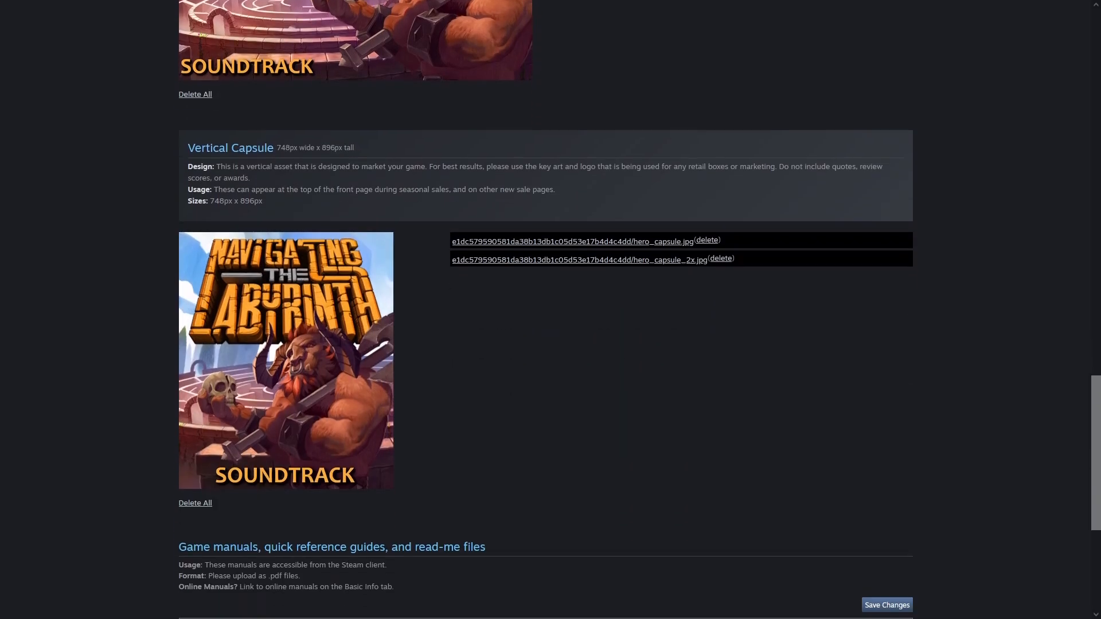
pyautogui.scroll(-3)
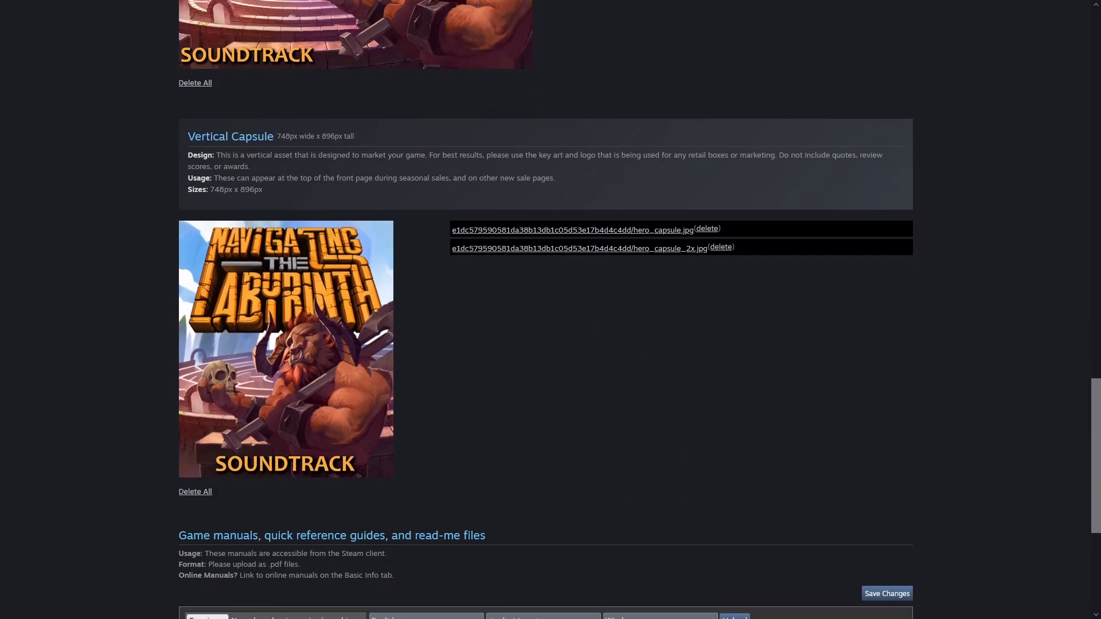
pyautogui.scroll(-3)
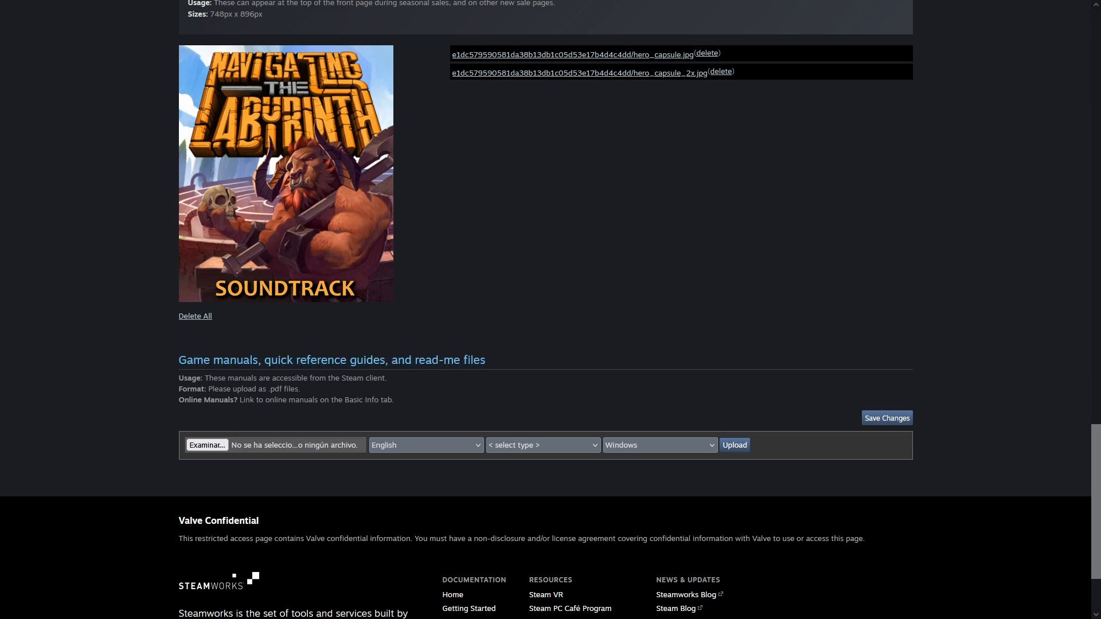
pyautogui.click(430, 166)
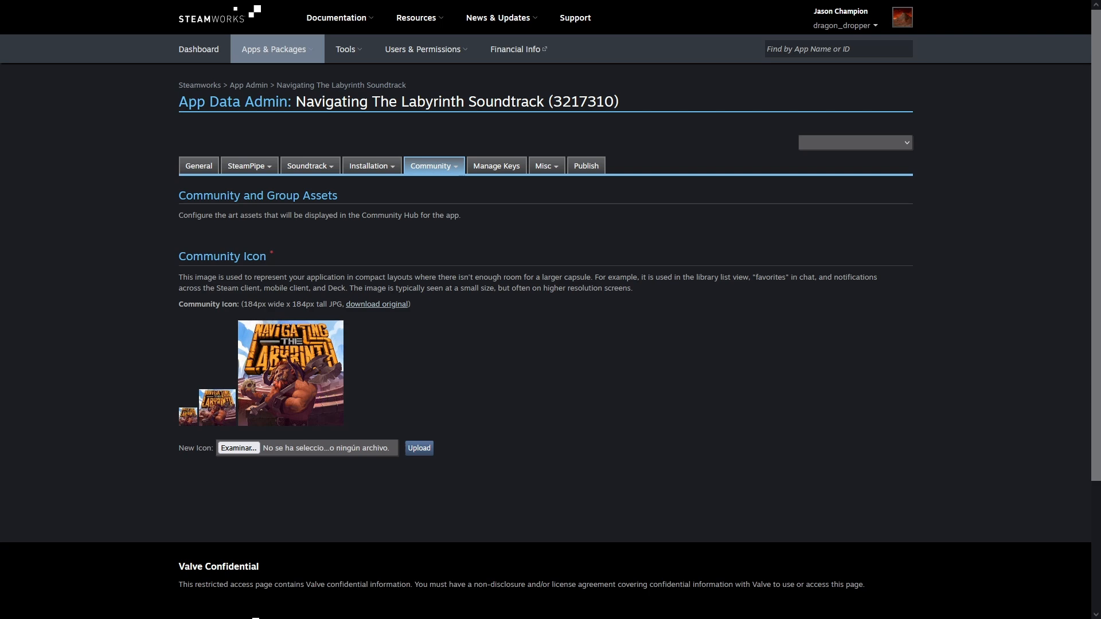
pyautogui.click(248, 85)
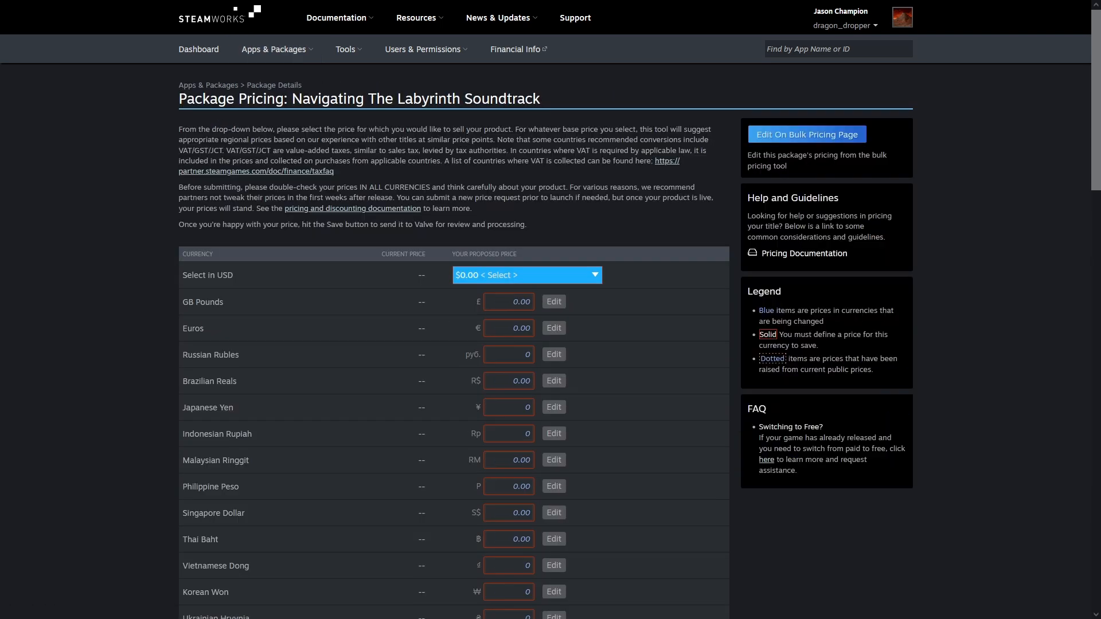
# Step: Set the soundtrack package's base USD price to $4.99
pyautogui.click(526, 275)
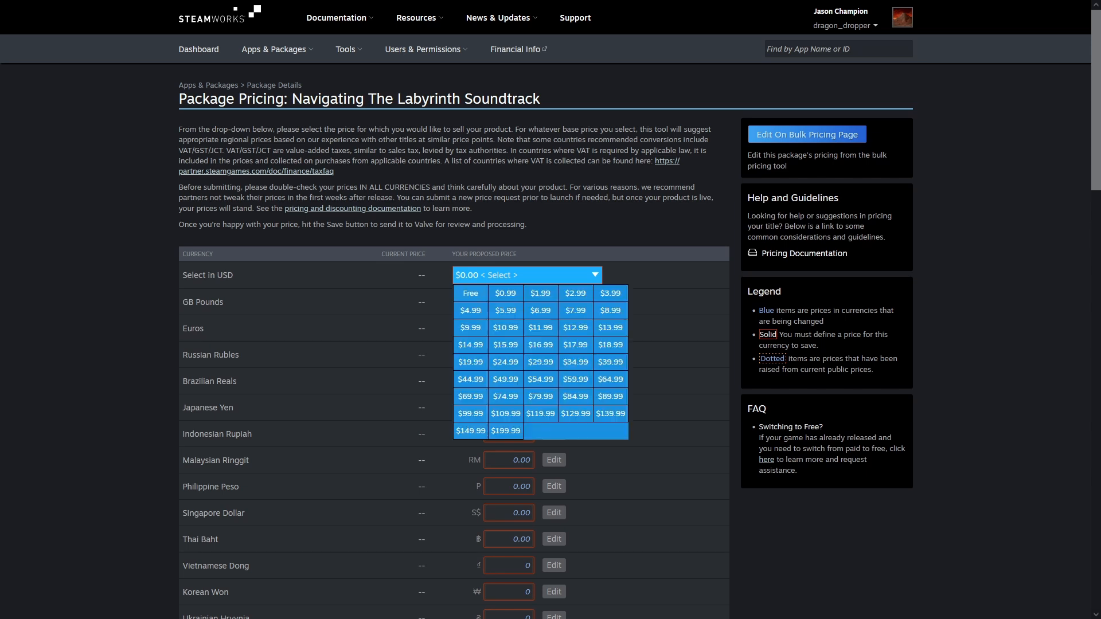
pyautogui.click(470, 311)
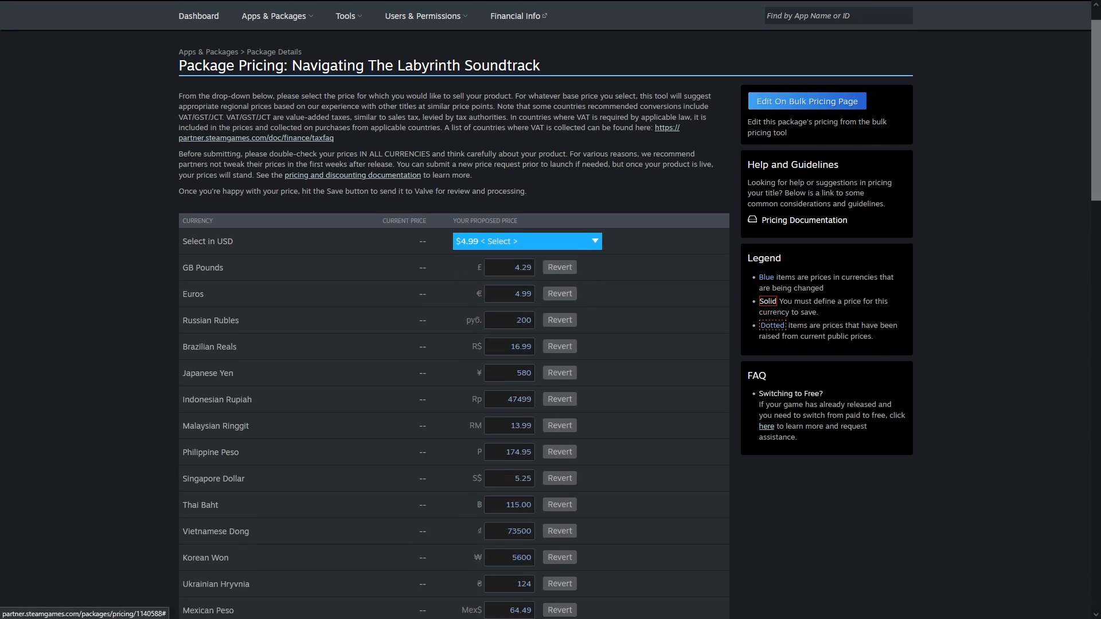
pyautogui.scroll(-3)
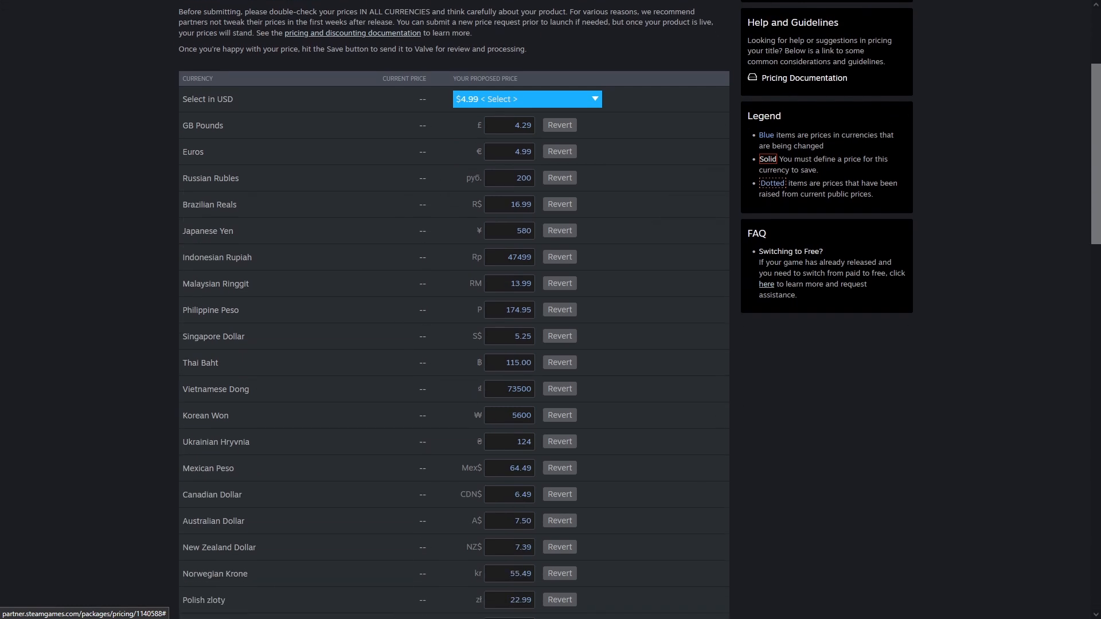
pyautogui.scroll(-3)
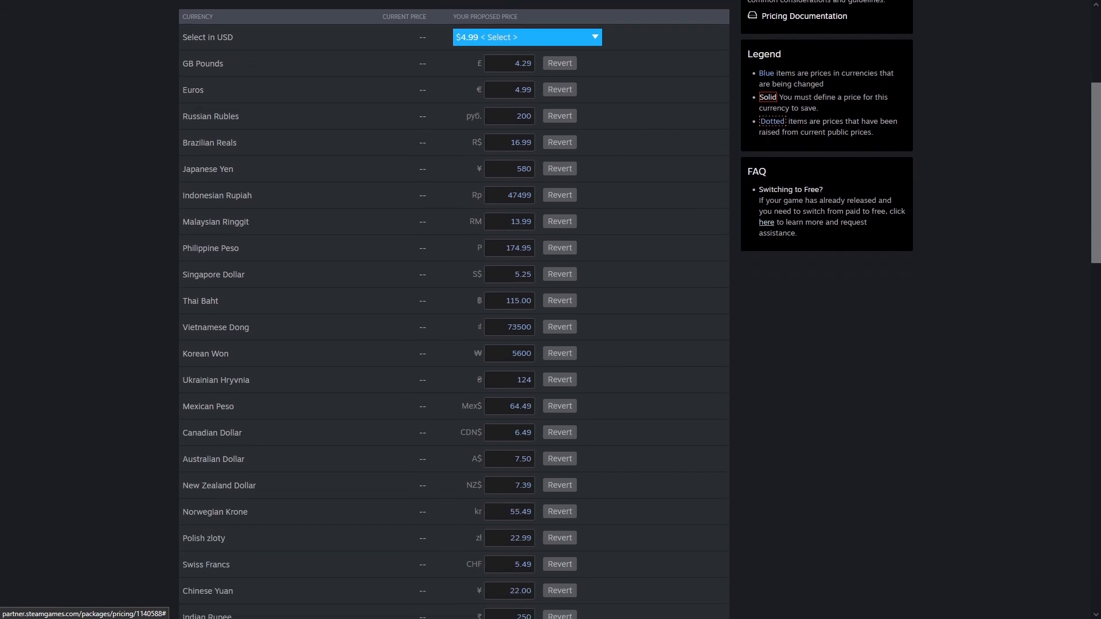
pyautogui.scroll(-3)
pyautogui.write('400')
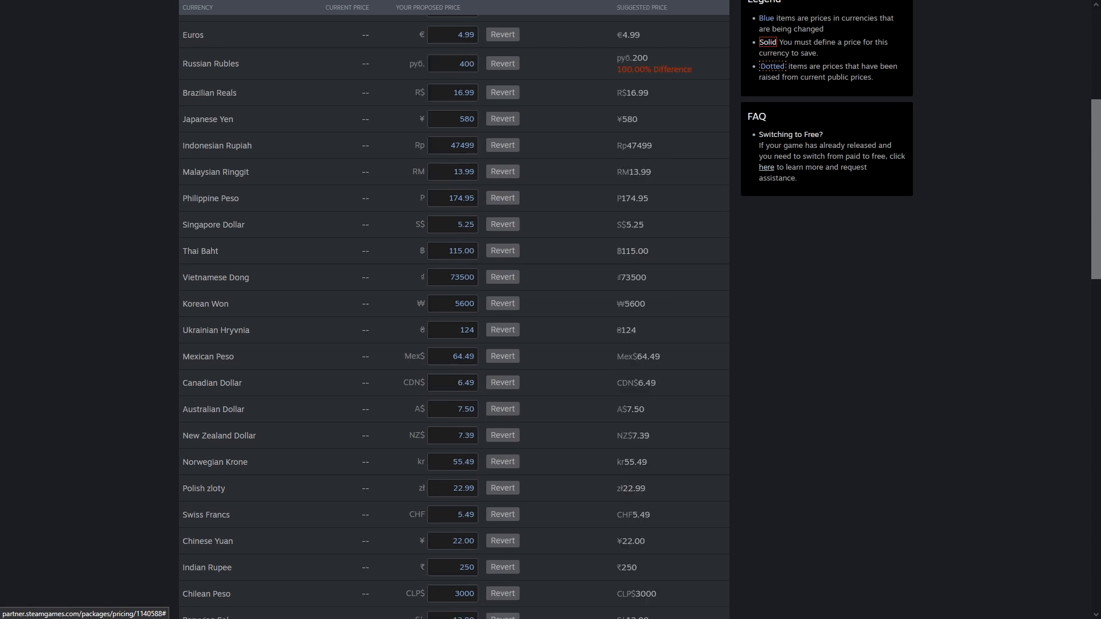
# Step: Review the suggested regional prices generated from the $4.99 base price
pyautogui.scroll(-3)
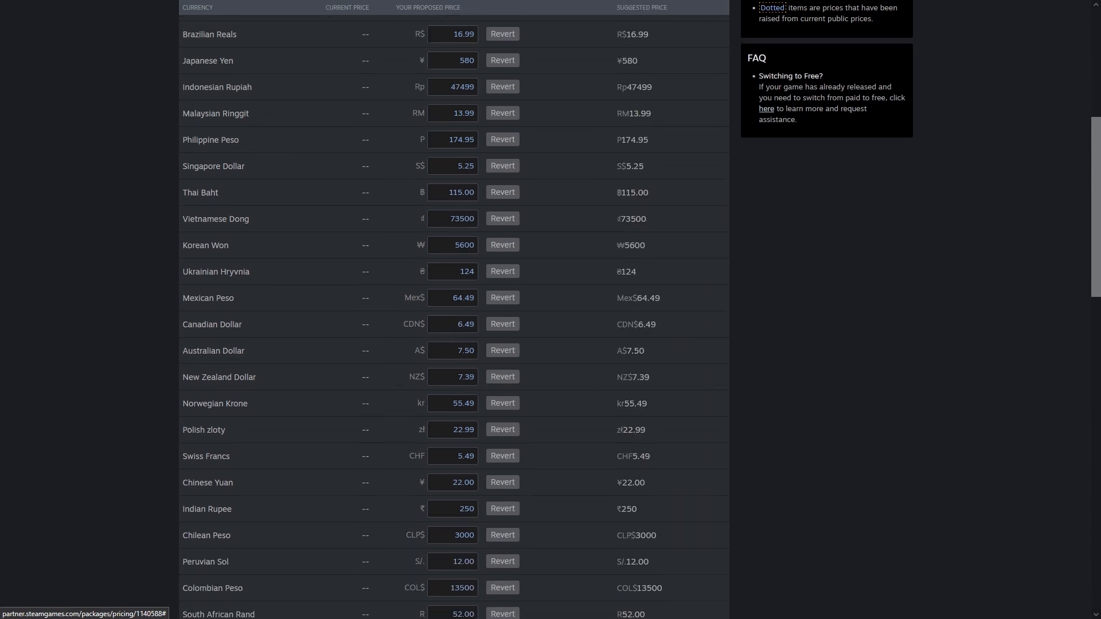
pyautogui.scroll(-3)
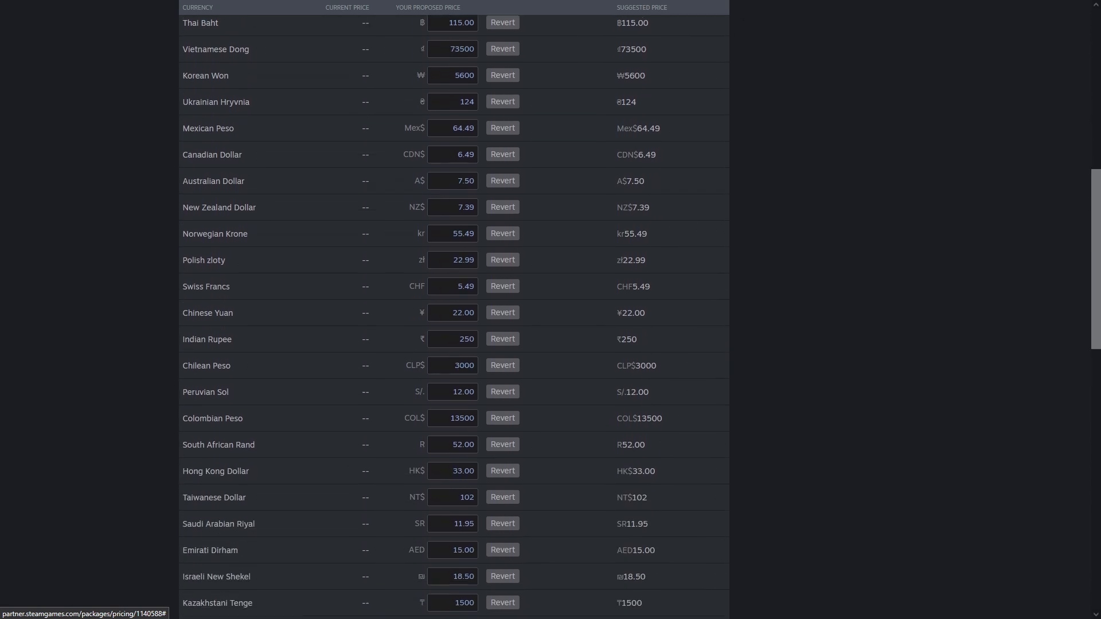
pyautogui.scroll(-3)
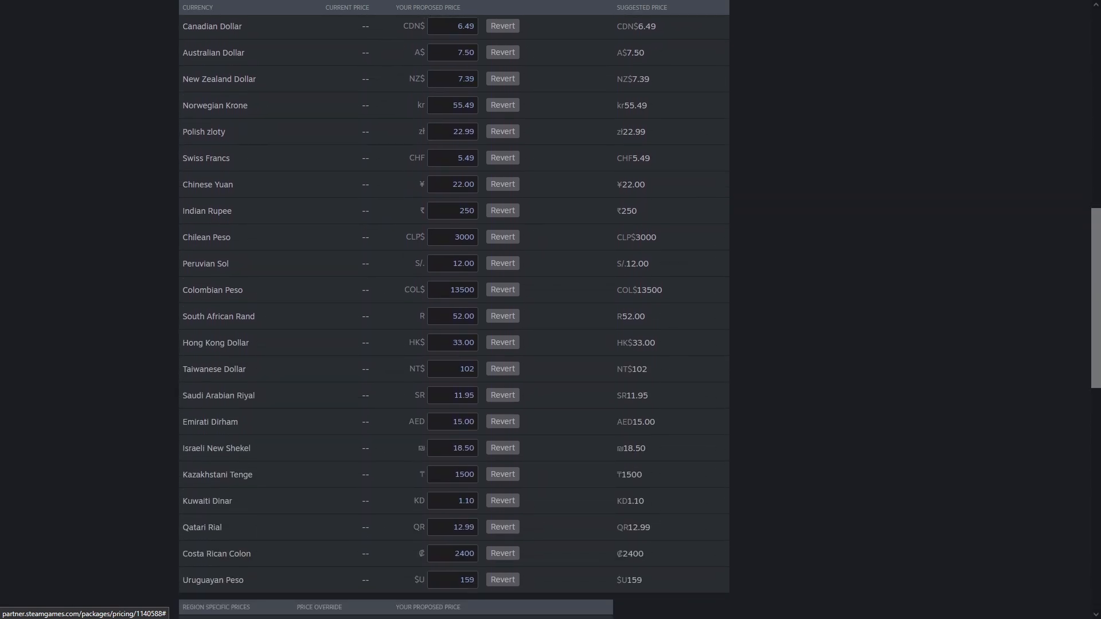
pyautogui.scroll(-3)
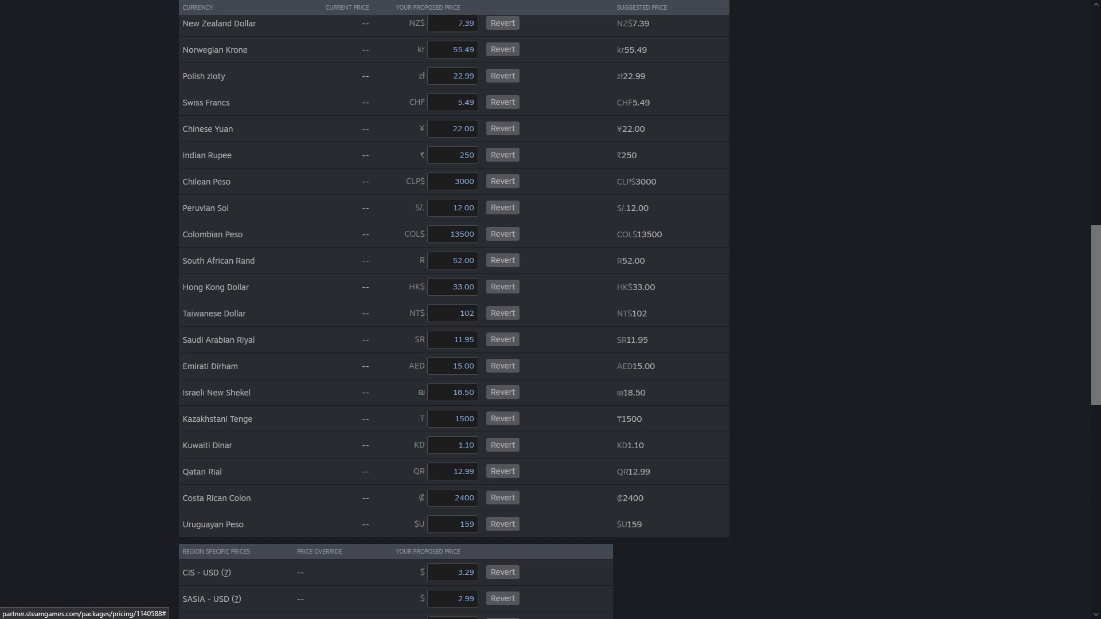
pyautogui.scroll(-3)
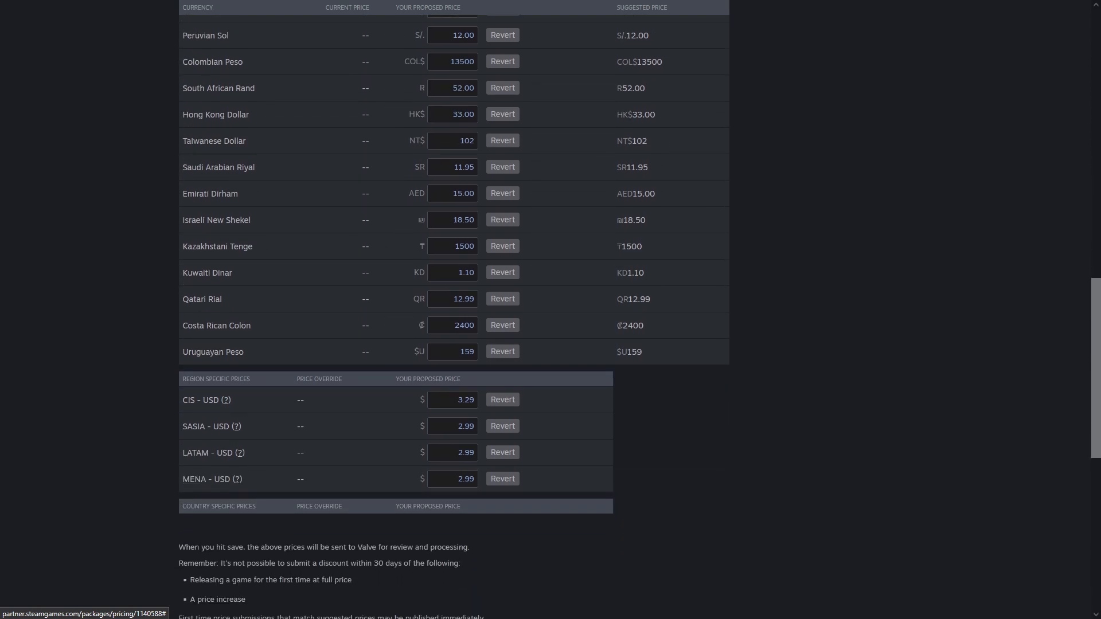
pyautogui.scroll(-3)
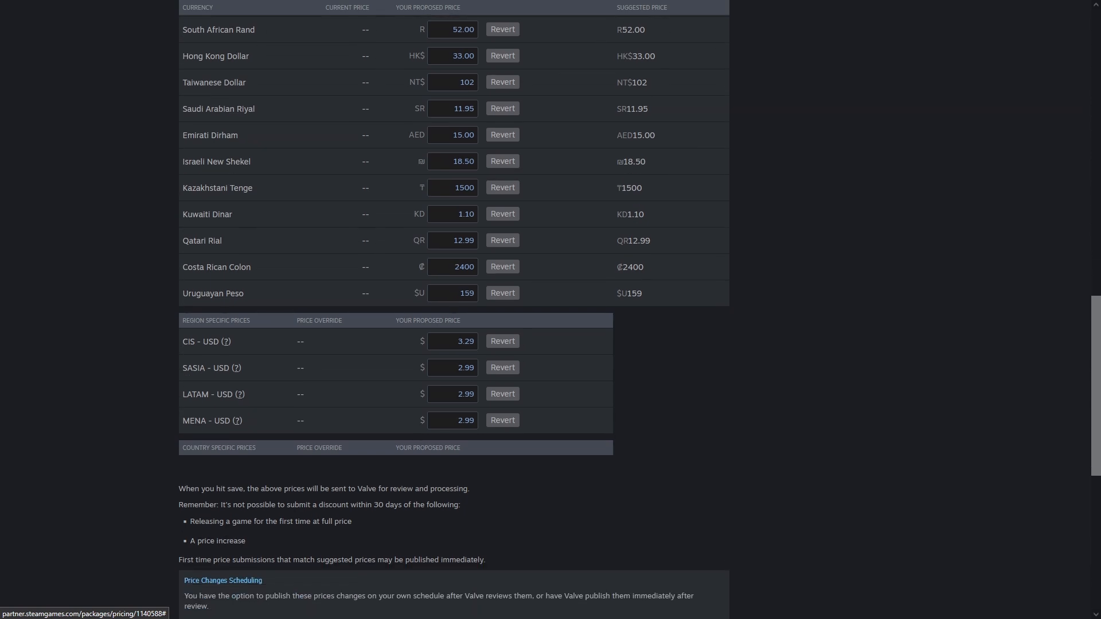
pyautogui.scroll(-3)
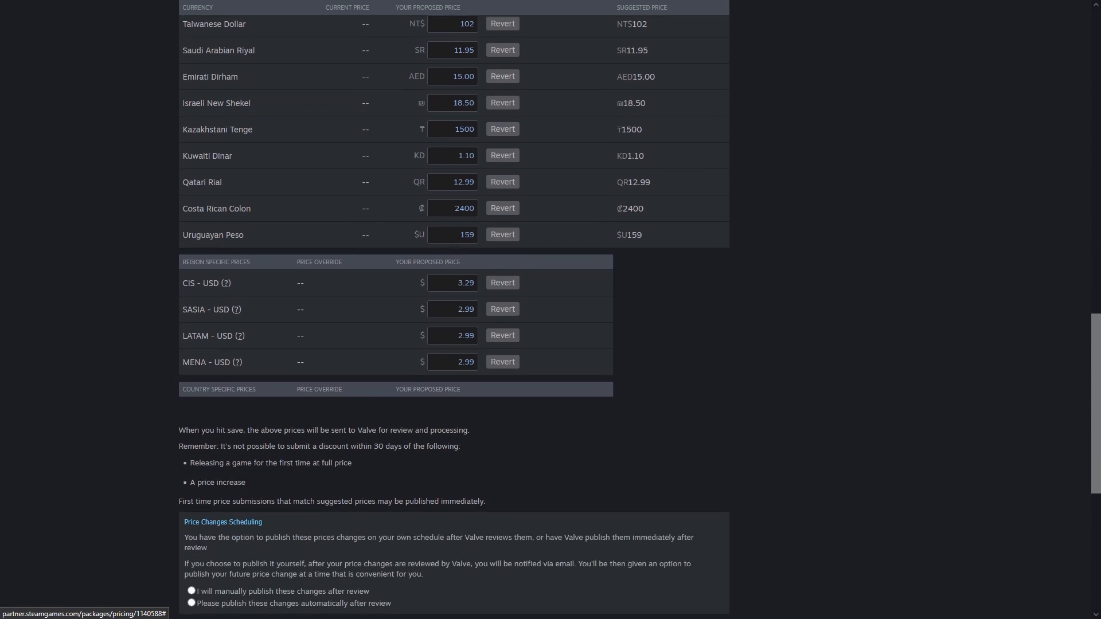
pyautogui.scroll(-3)
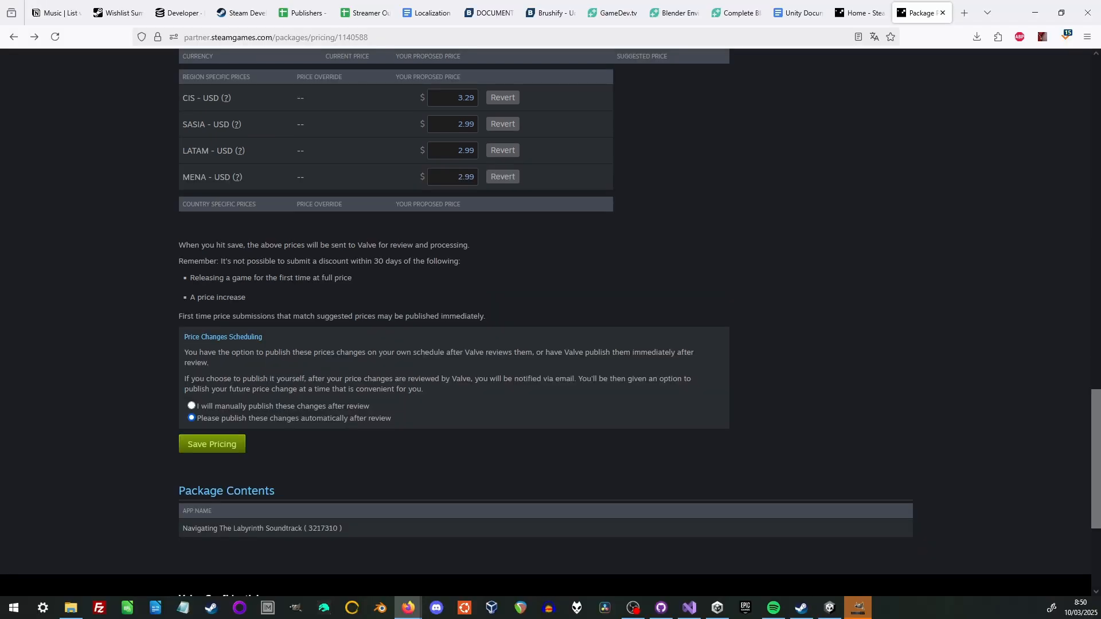
pyautogui.scroll(3)
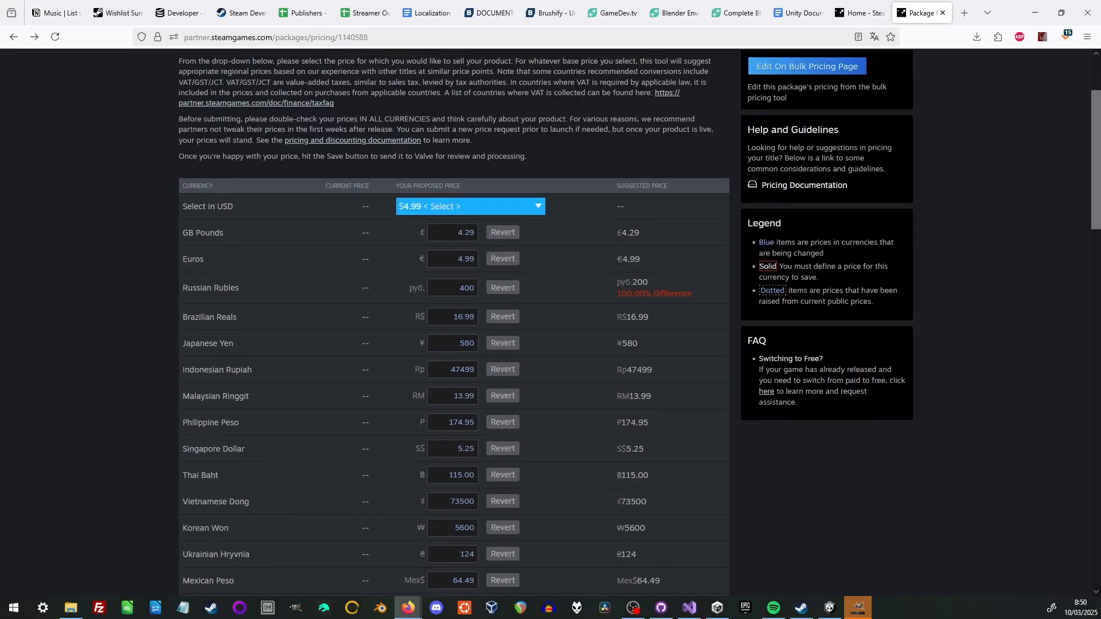
pyautogui.scroll(-3)
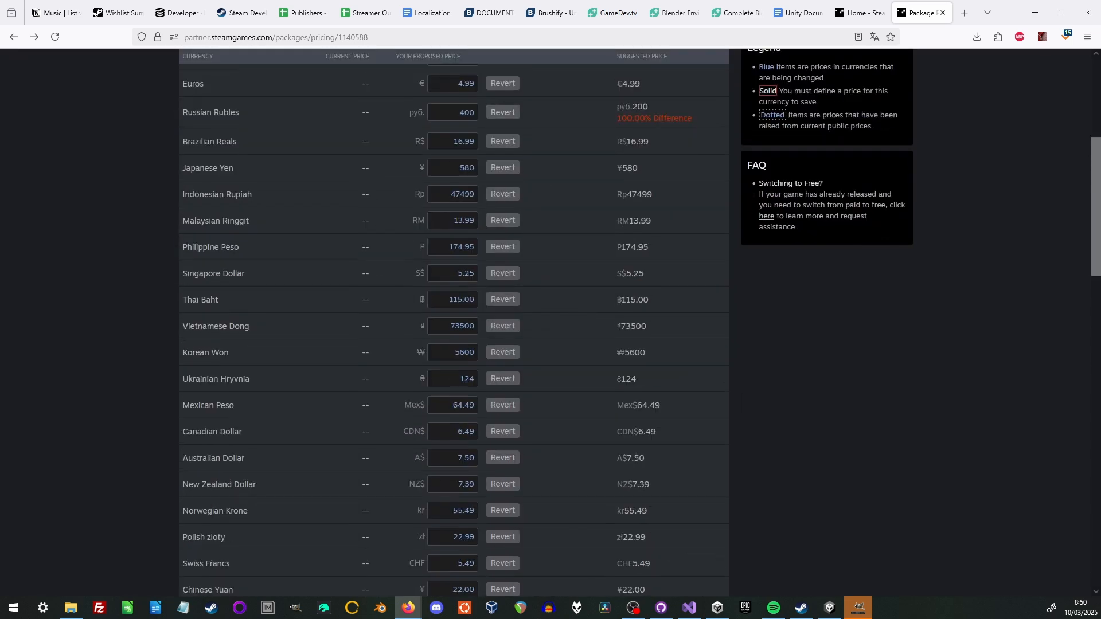
pyautogui.scroll(-3)
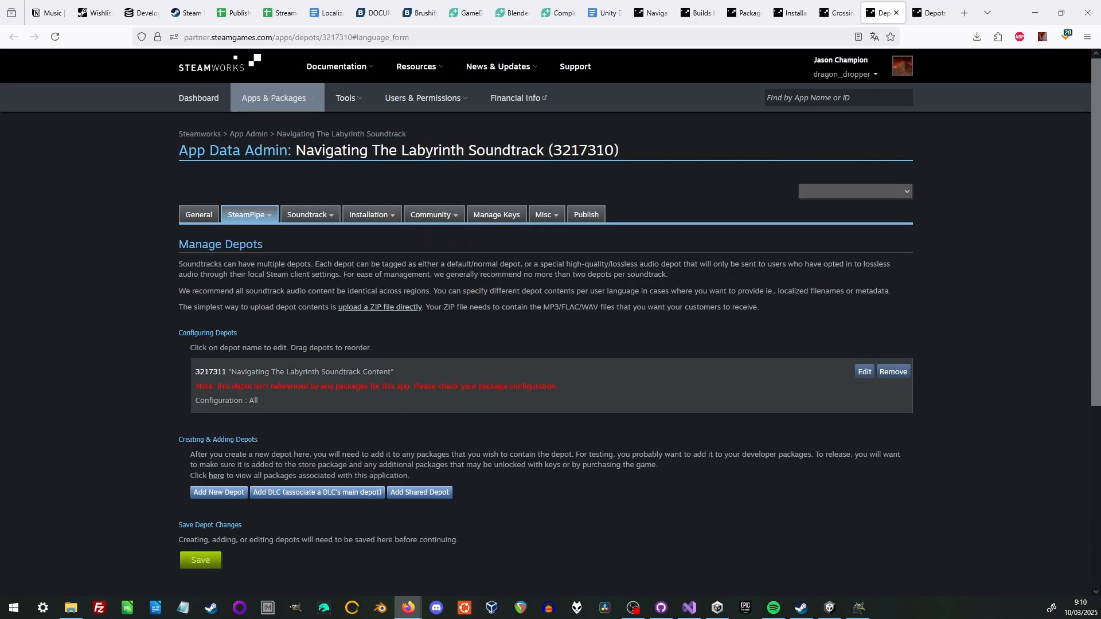
# Step: Create a 'WAV Files' depot set to optional high-quality audio and save it
pyautogui.click(864, 372)
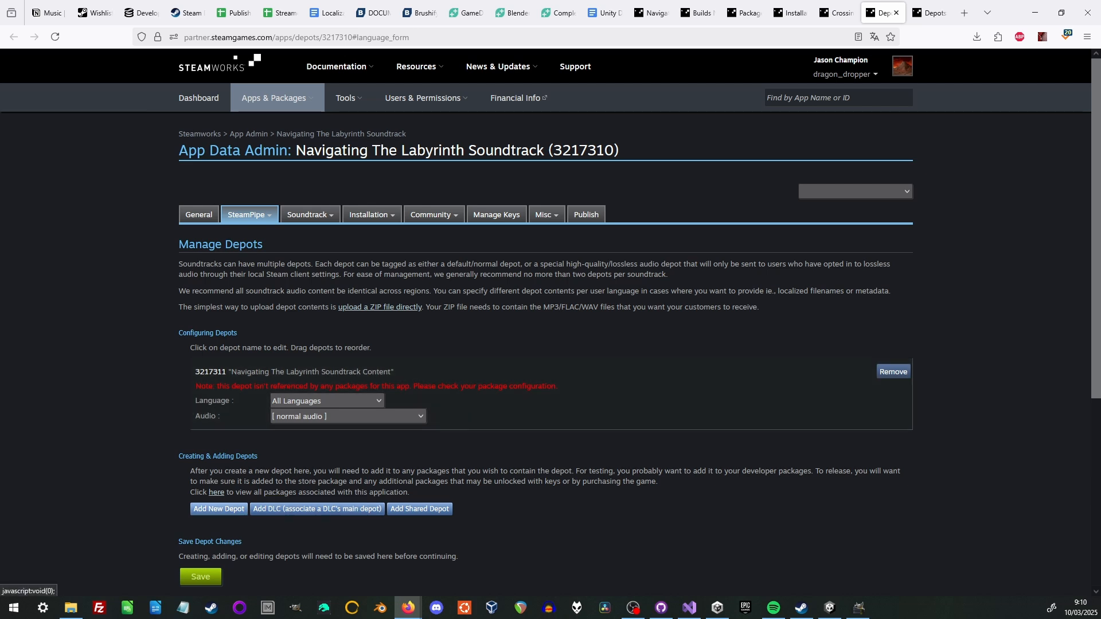
pyautogui.click(218, 508)
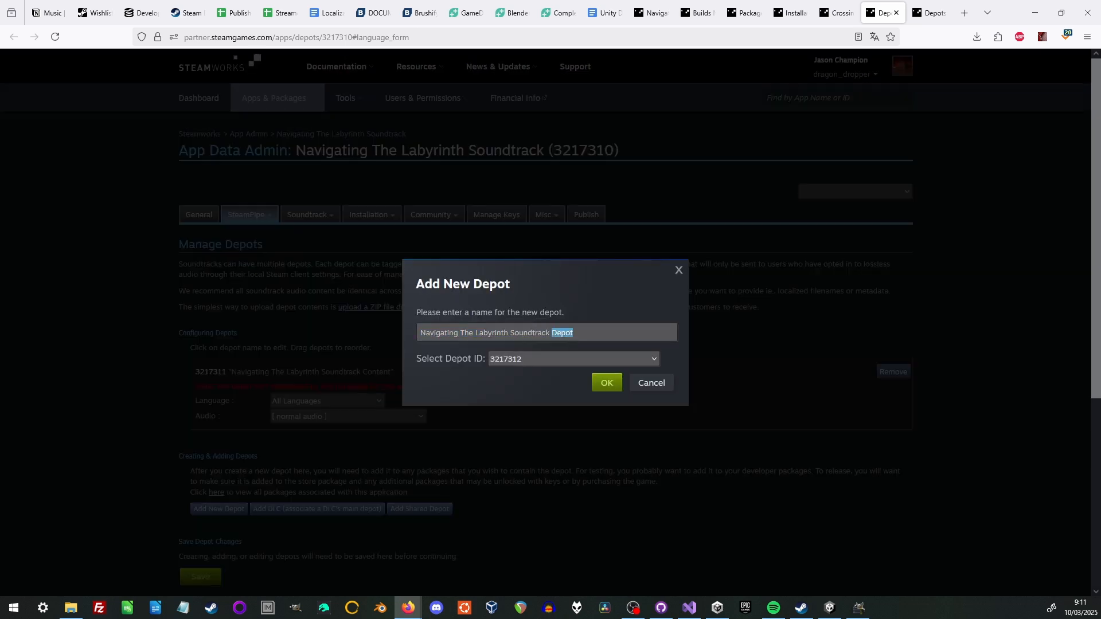
pyautogui.write('WAV Files')
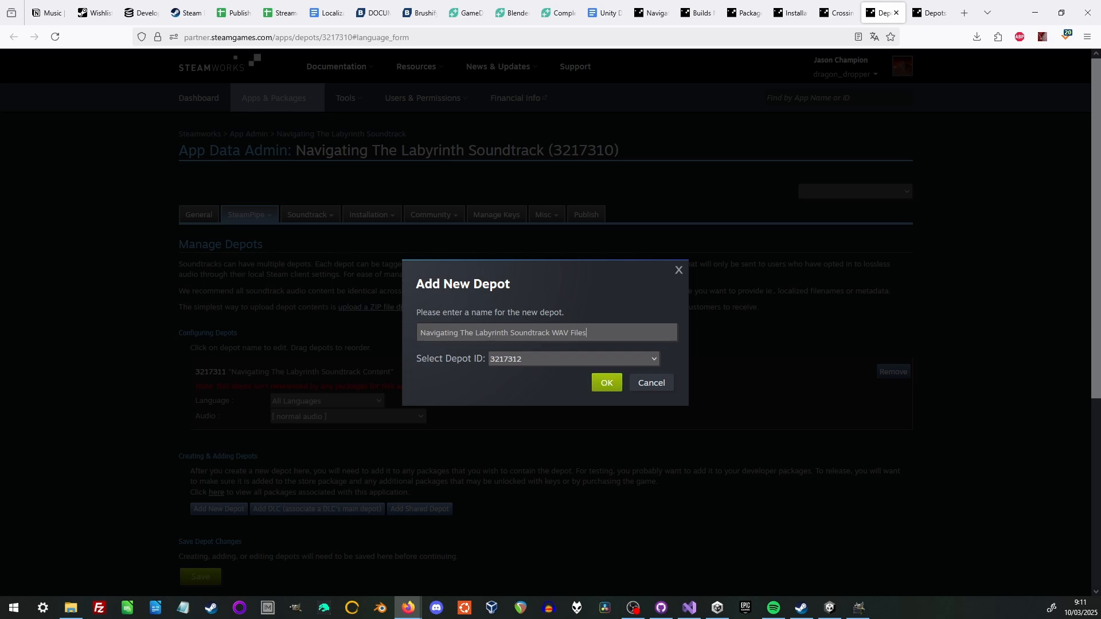
pyautogui.click(606, 383)
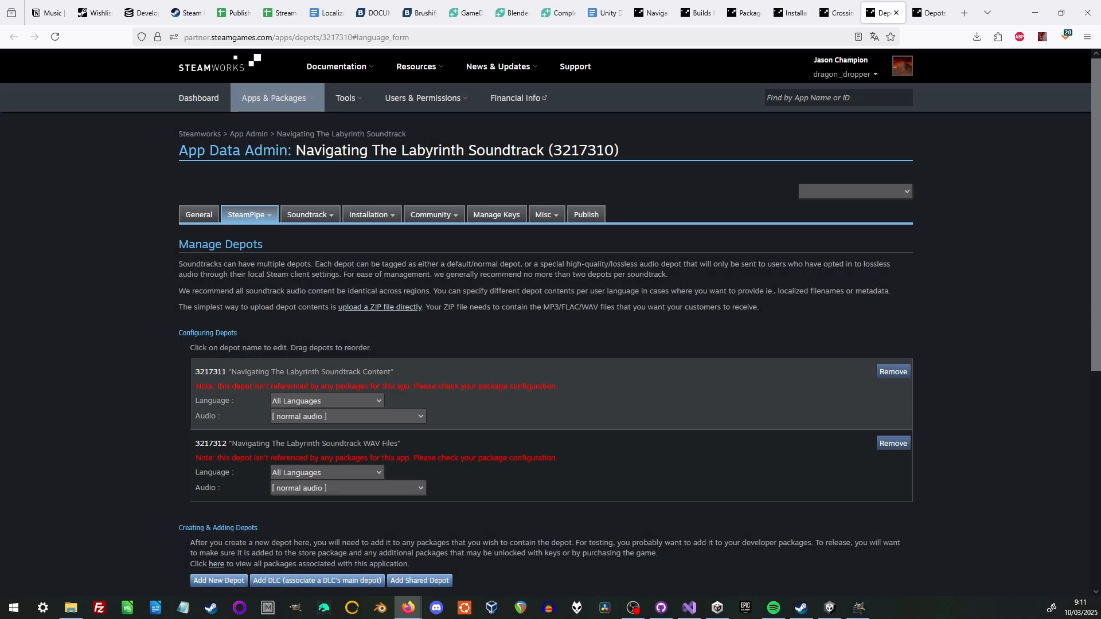
pyautogui.click(347, 487)
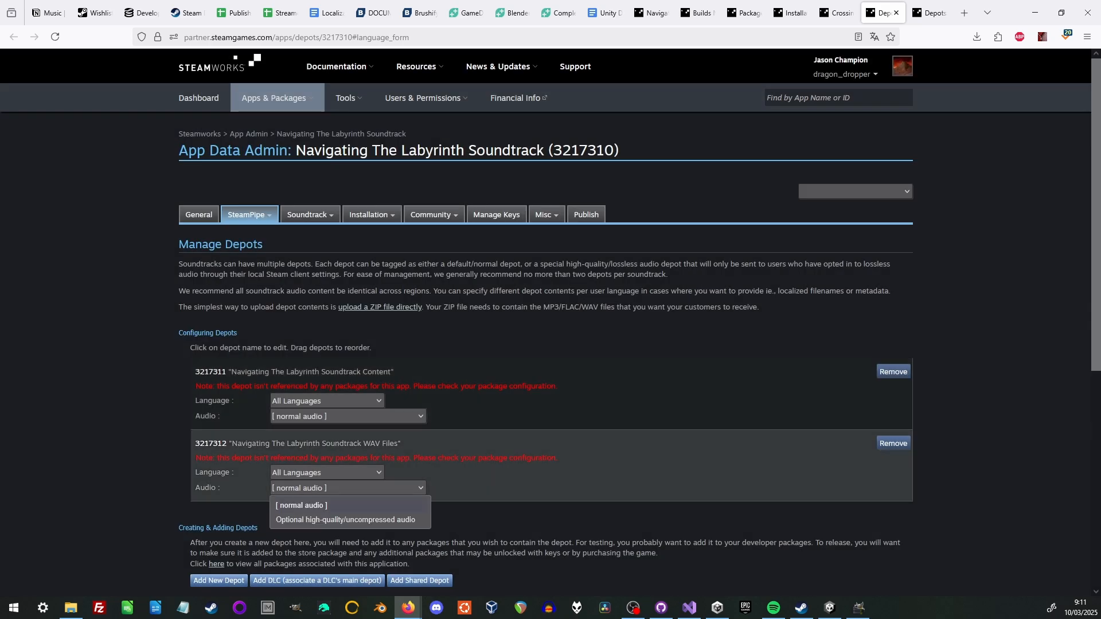
pyautogui.click(344, 520)
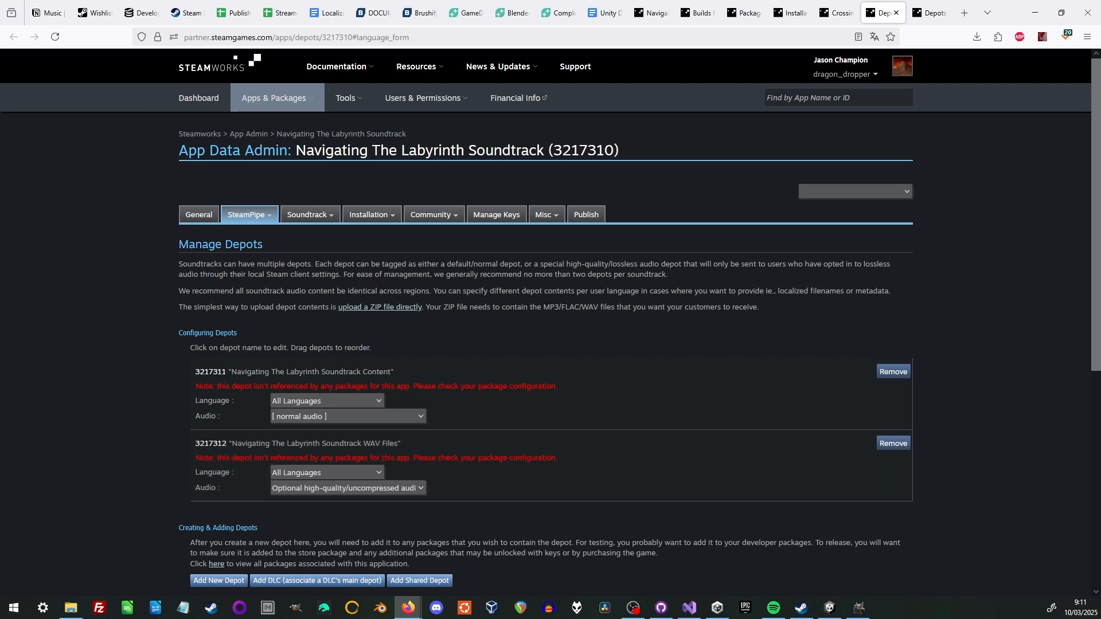
pyautogui.scroll(-3)
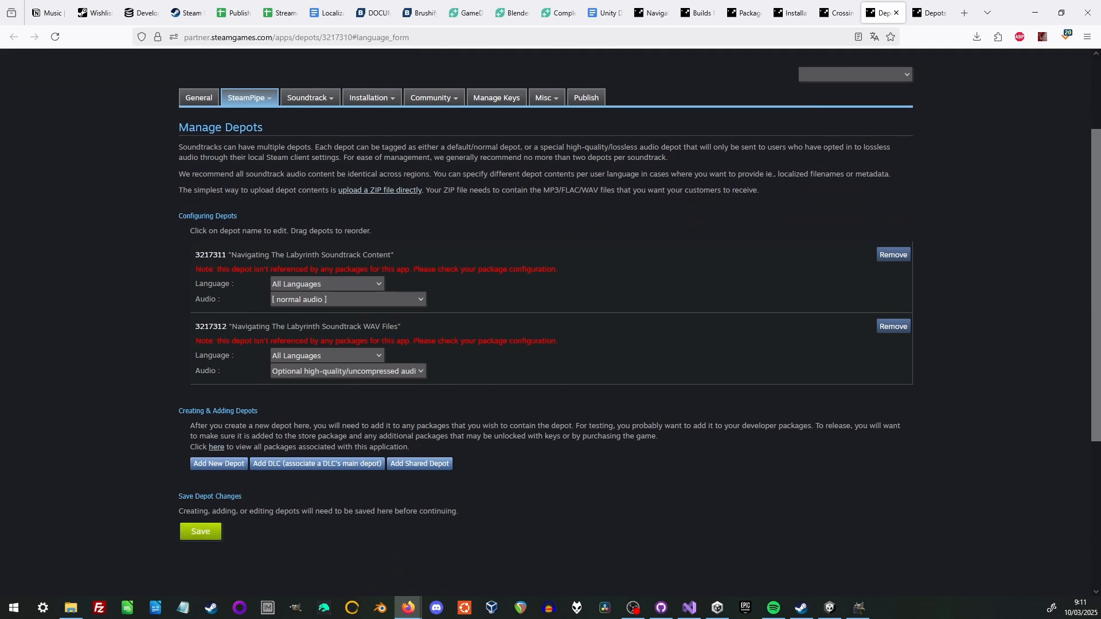
pyautogui.click(201, 531)
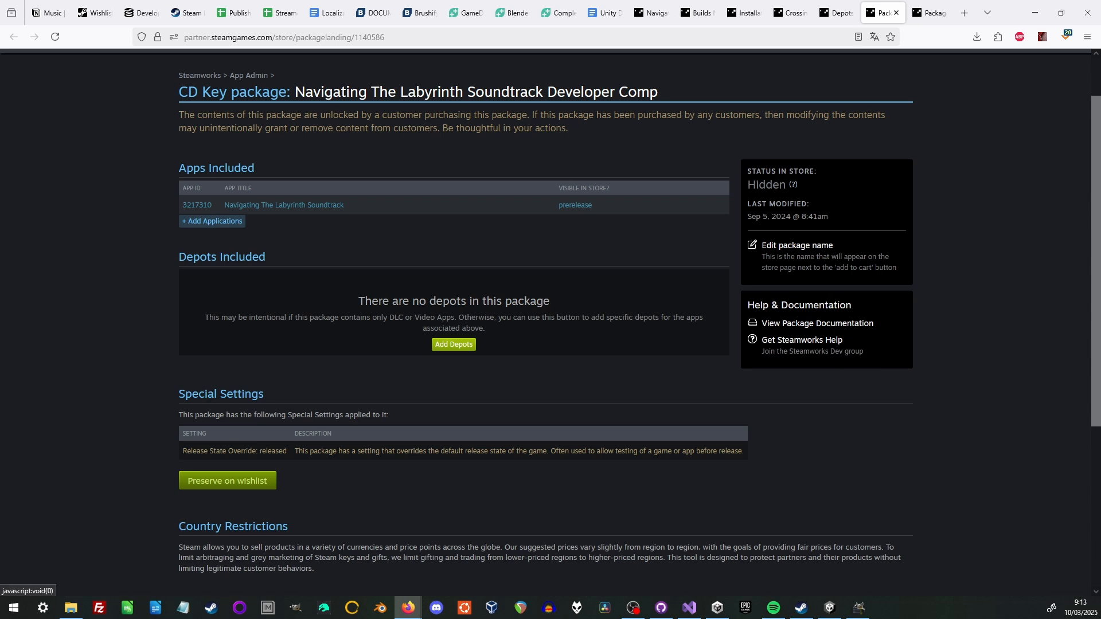
# Step: Add the Navigating The Labyrinth Soundtrack Content depot to the CD Key package and save
pyautogui.click(453, 344)
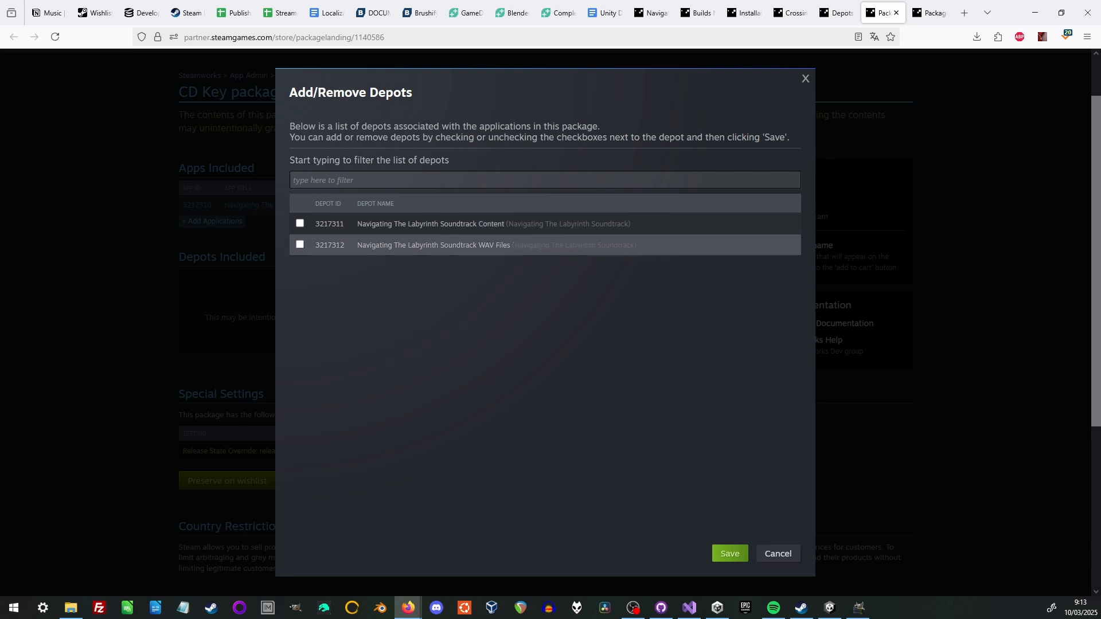
pyautogui.click(300, 223)
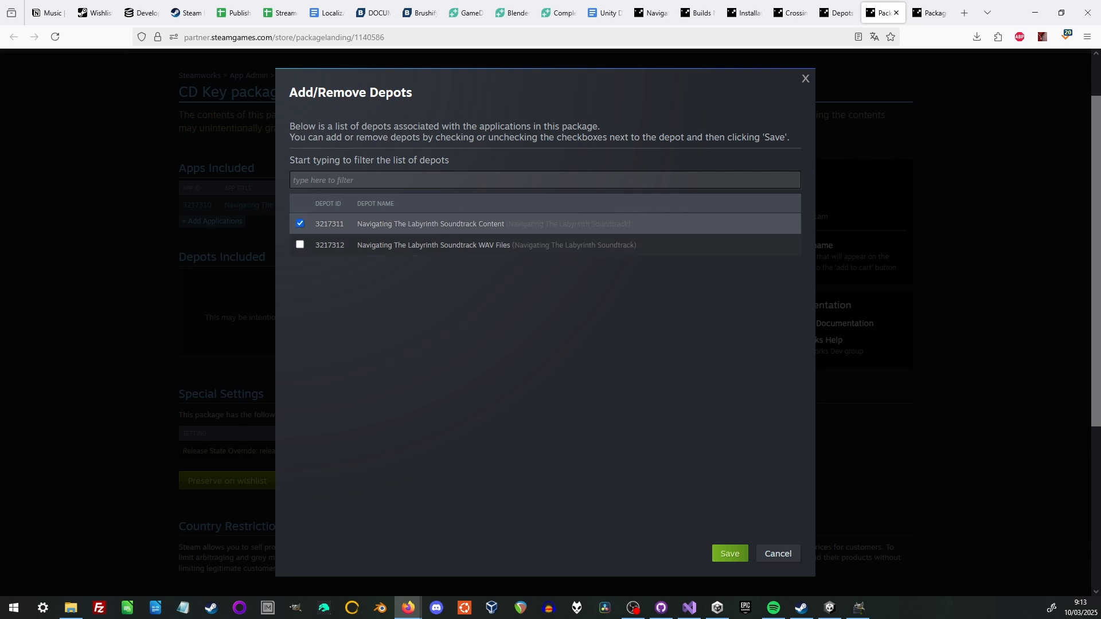
pyautogui.click(729, 553)
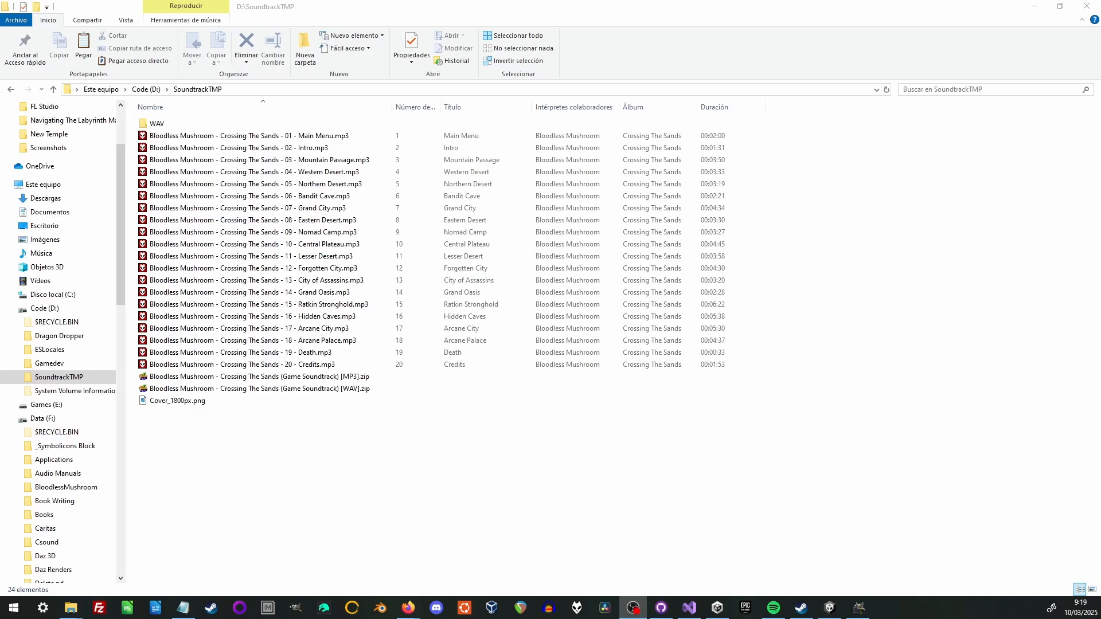
# Step: Check the MP3 zip's contents, then create 'My Game Soundtrack [MP3].zip'
pyautogui.click(281, 376)
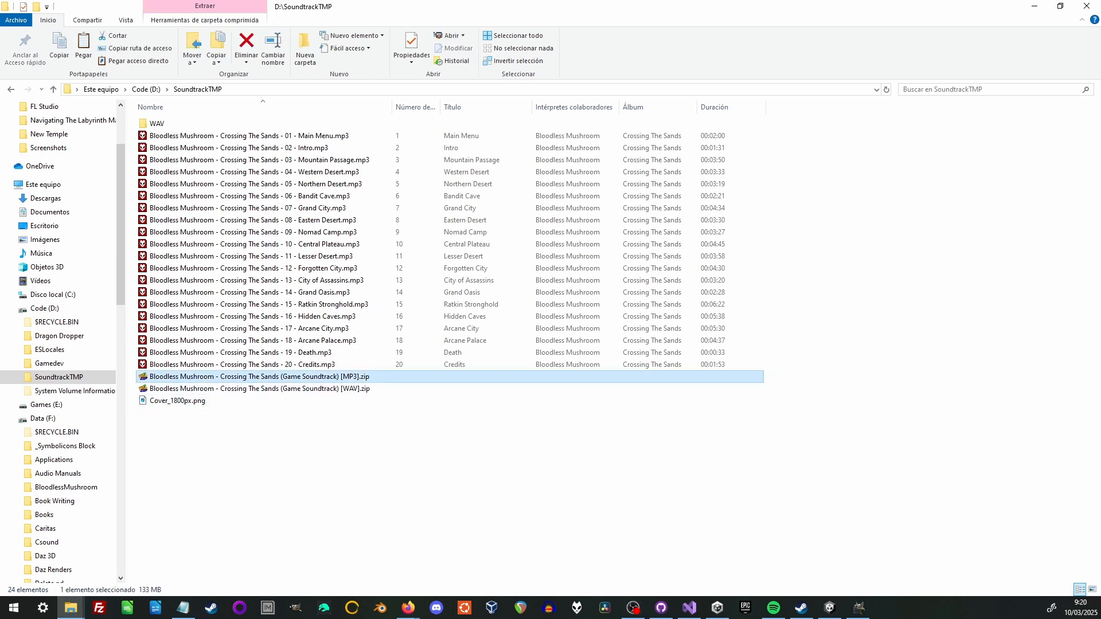
pyautogui.doubleClick(250, 376)
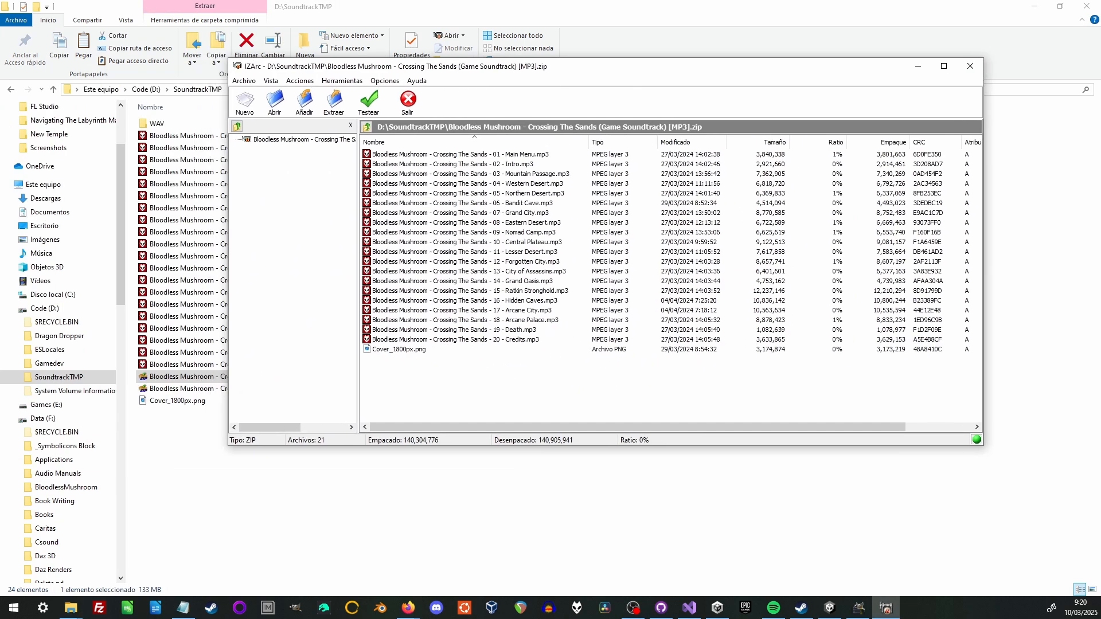
pyautogui.click(456, 339)
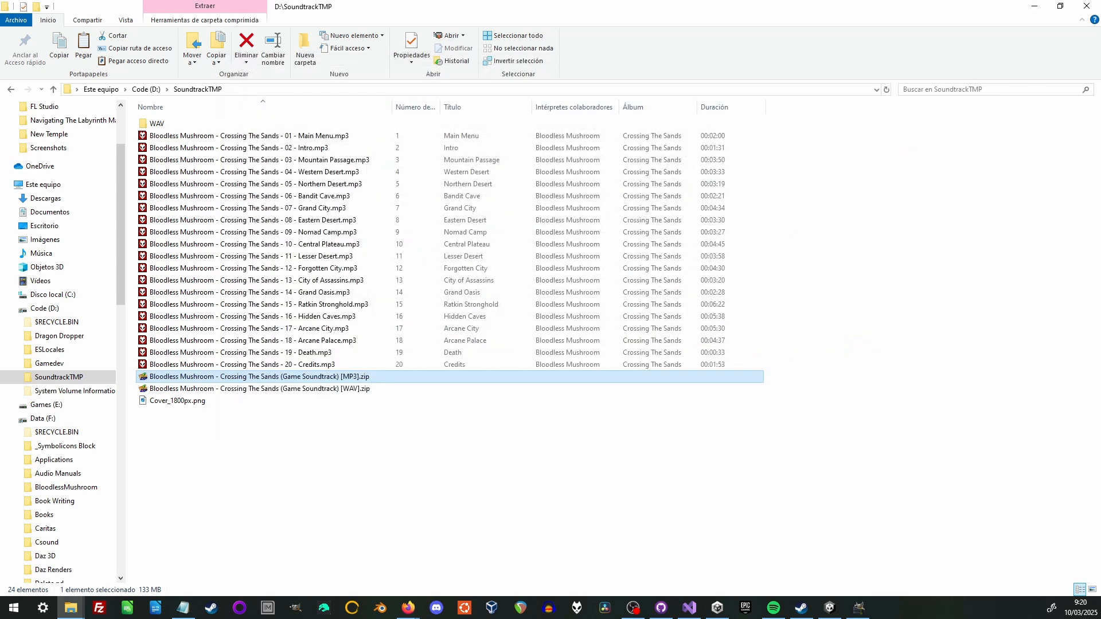
pyautogui.click(248, 135)
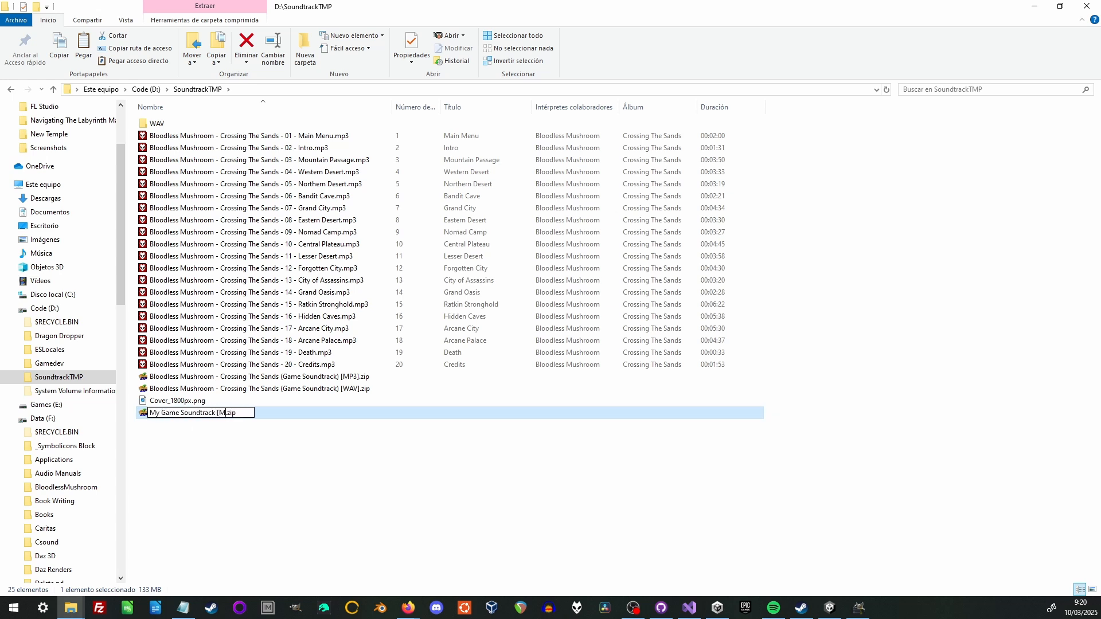
pyautogui.press('Return')
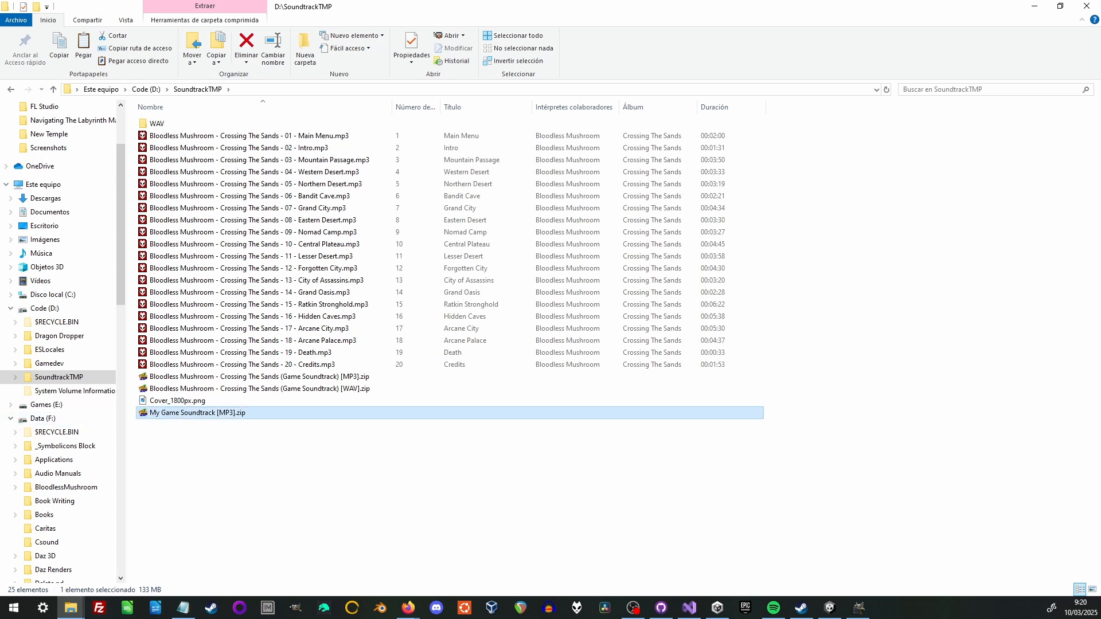
# Step: Inspect the WAV soundtrack zip and compress the WAV folder with IZArc
pyautogui.doubleClick(158, 123)
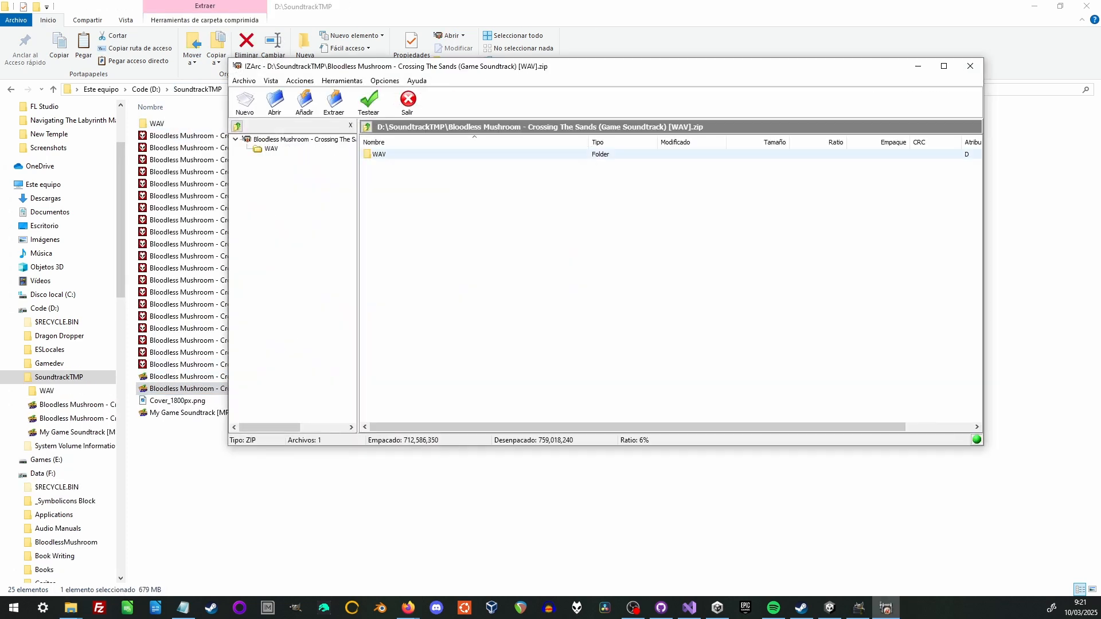
pyautogui.doubleClick(379, 153)
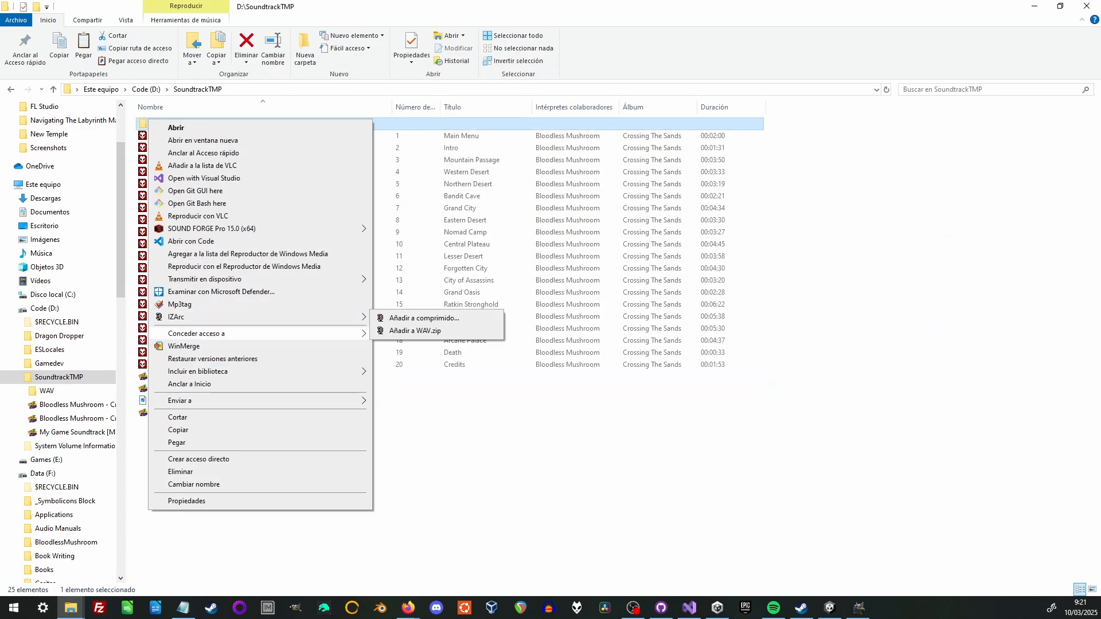
pyautogui.click(424, 318)
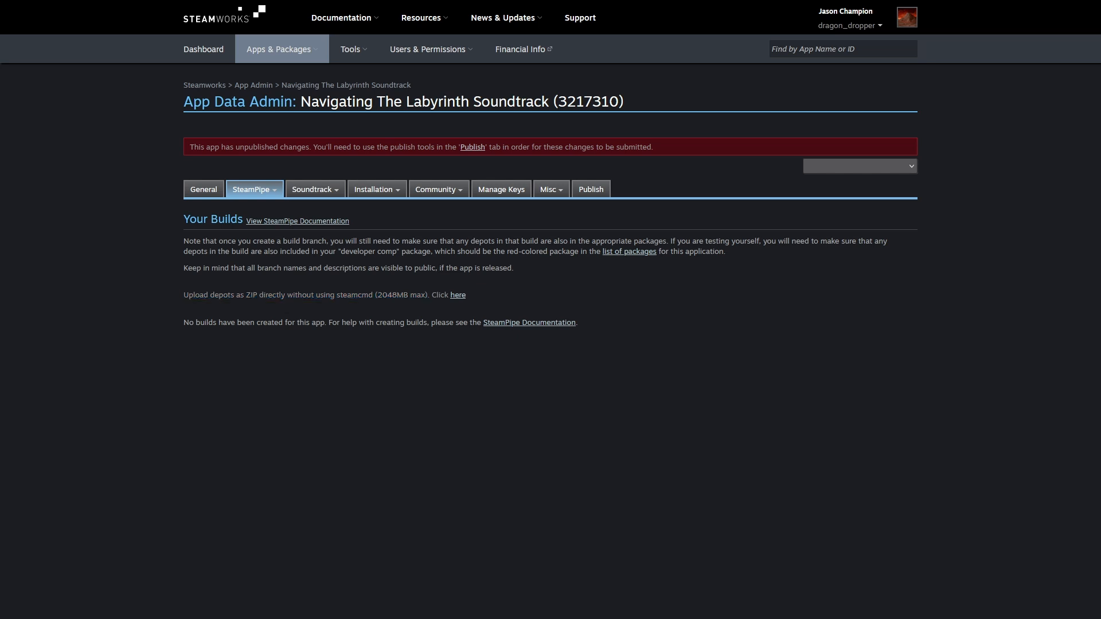
pyautogui.moveTo(458, 294)
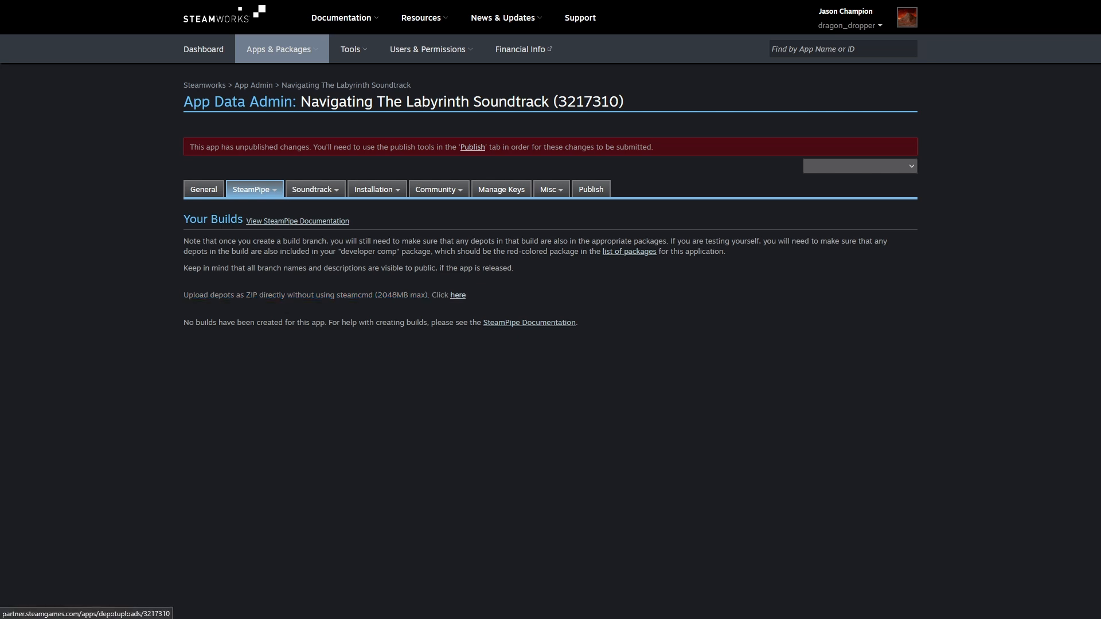
# Step: Publish the app's pending changes to Steam, confirming with 'STEAMWORKS'
pyautogui.click(457, 295)
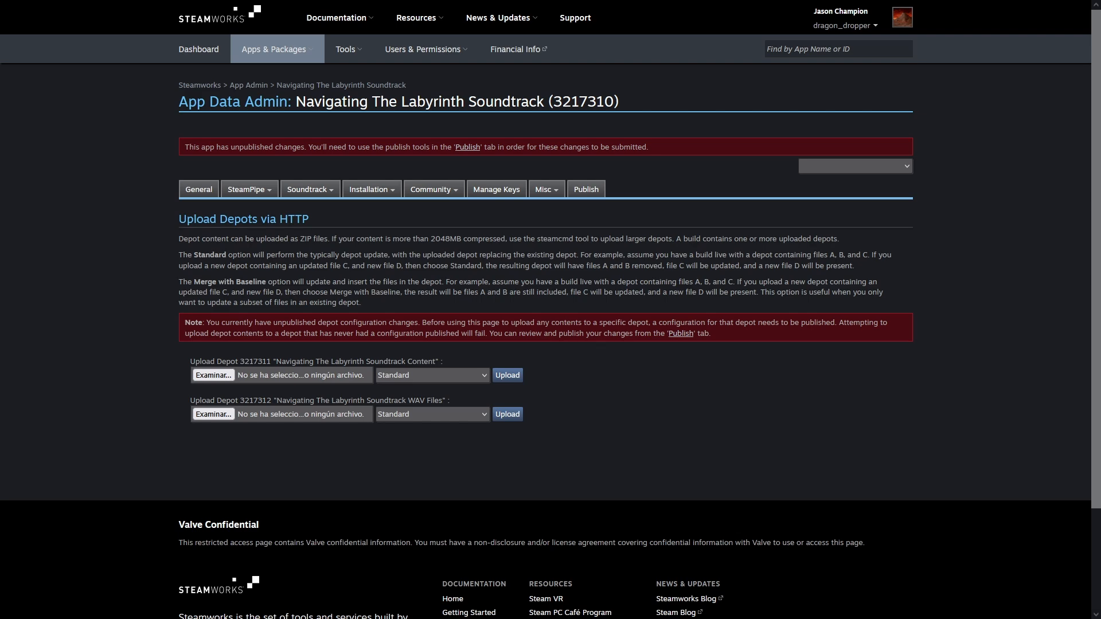
pyautogui.click(585, 188)
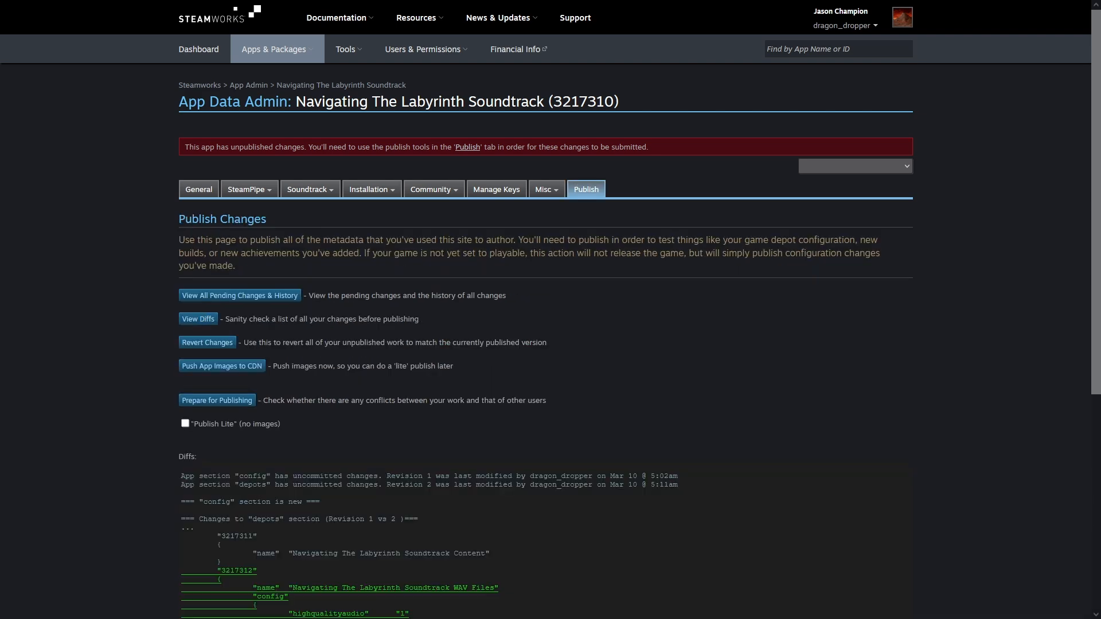
pyautogui.click(217, 400)
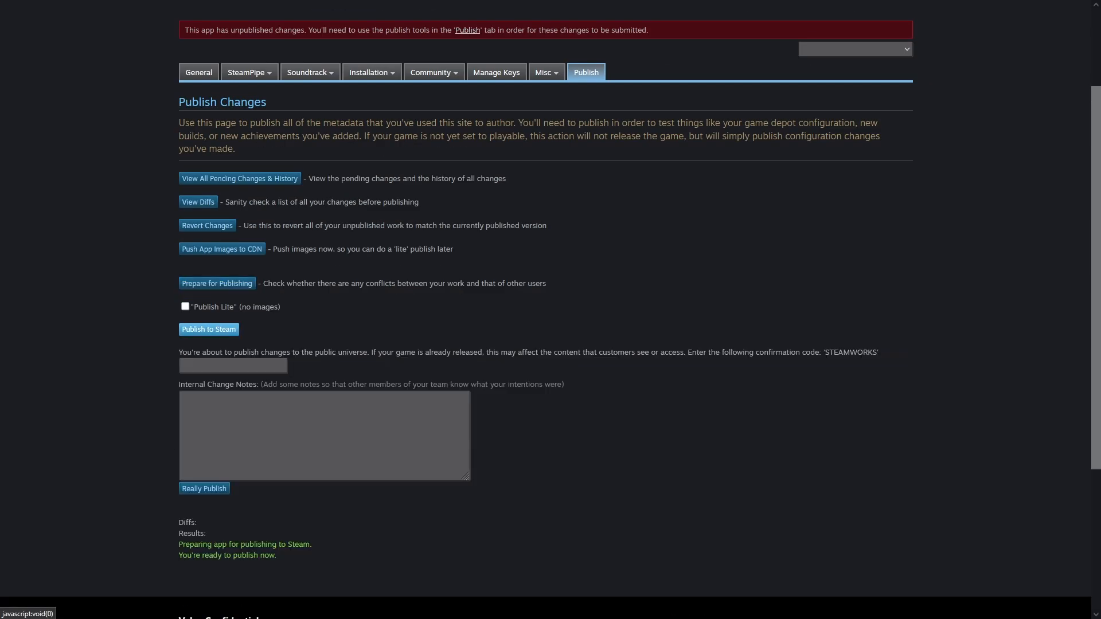
pyautogui.write('STEAMWORKS')
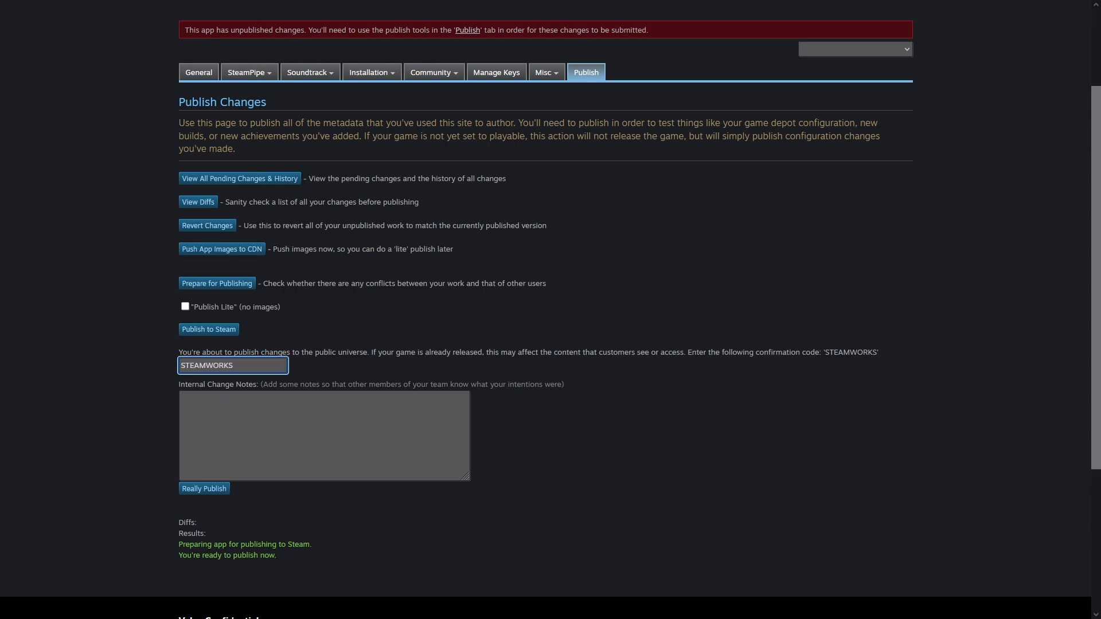
pyautogui.click(203, 489)
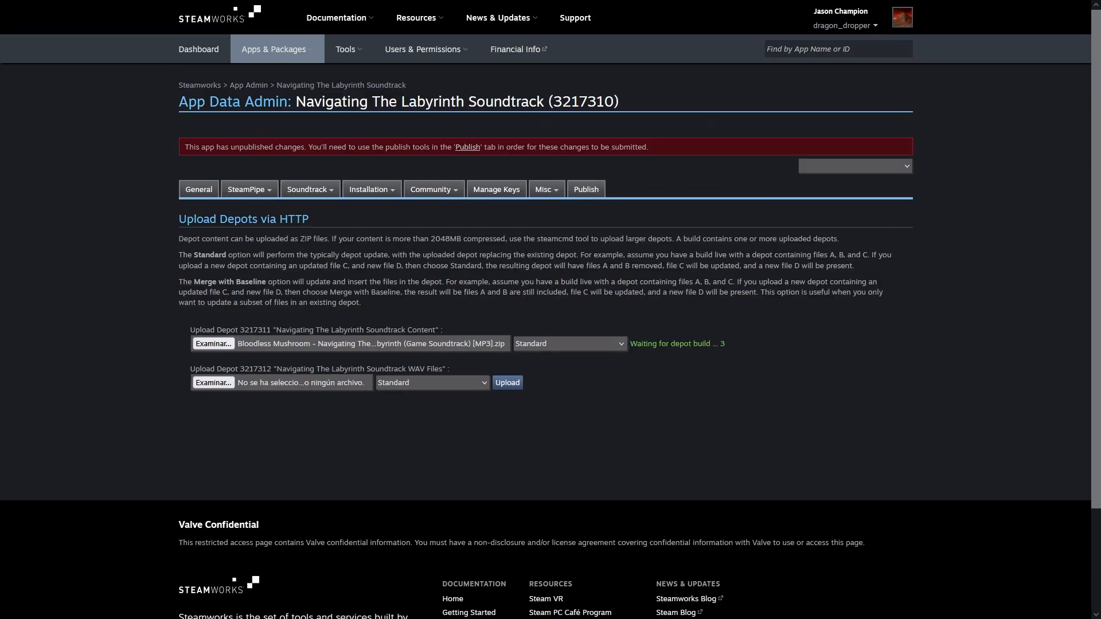
# Step: Upload the WAV zip and commit the depots as a build noted 'First Upload'
pyautogui.click(507, 382)
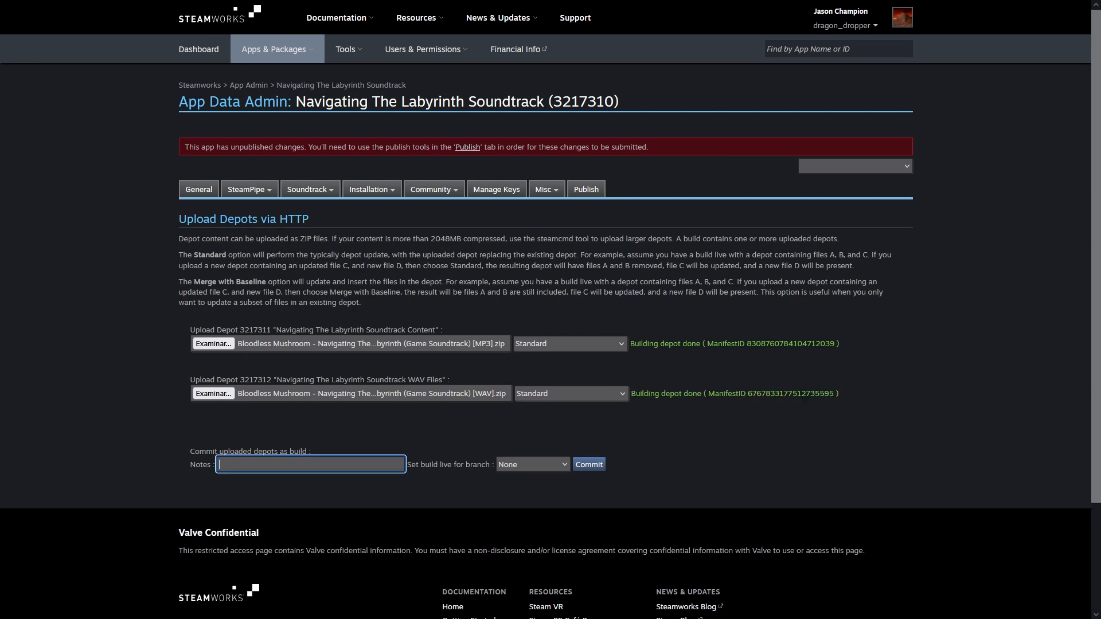
pyautogui.write('First Up')
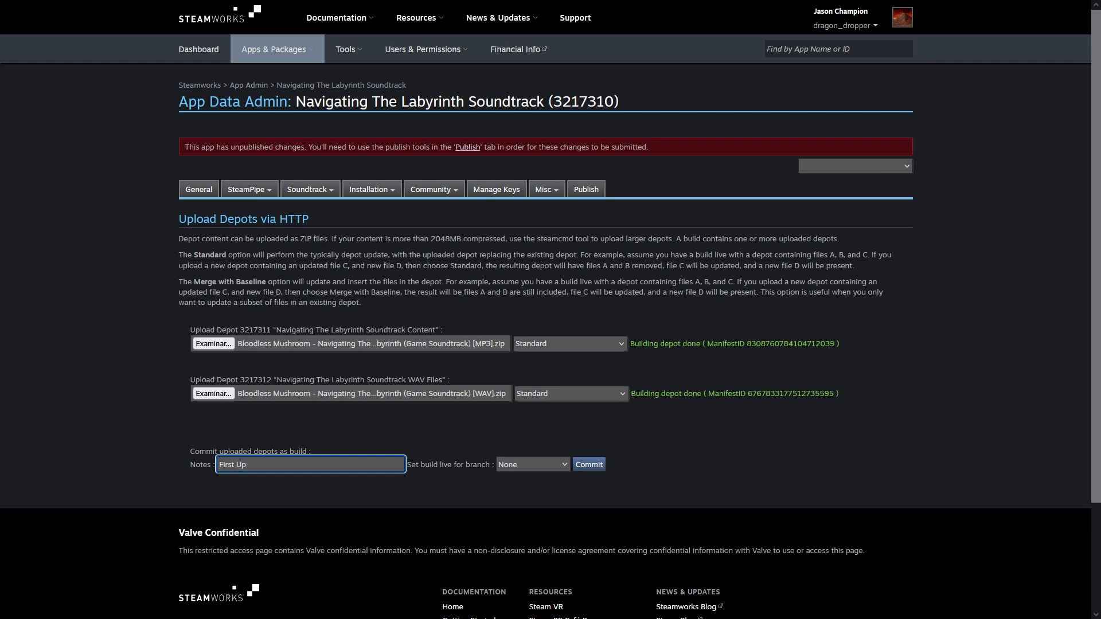
pyautogui.write('load')
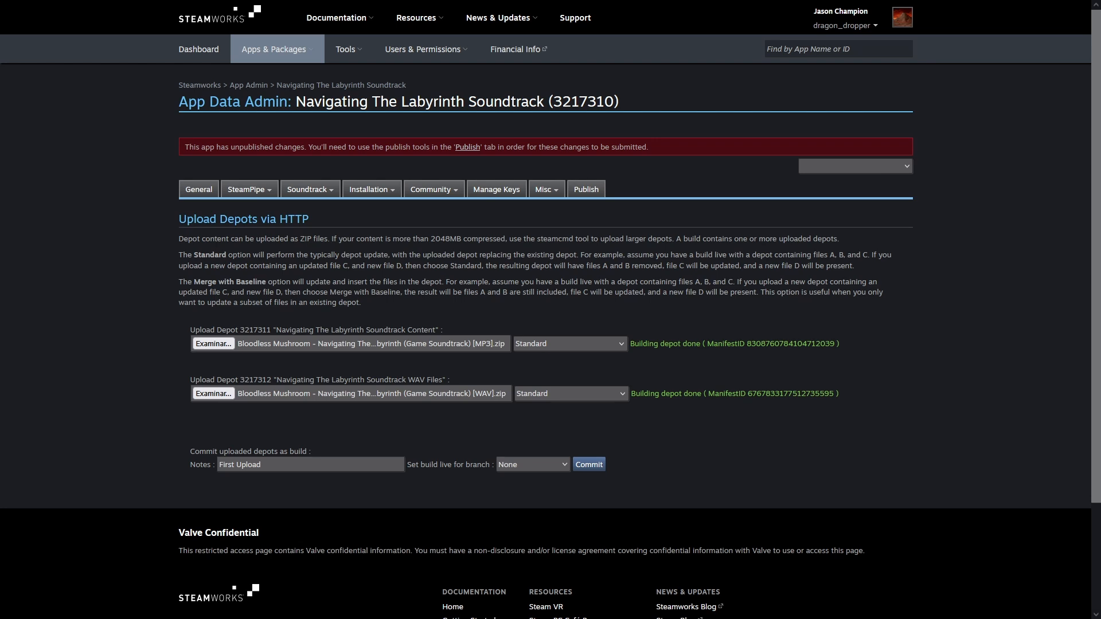
pyautogui.click(588, 464)
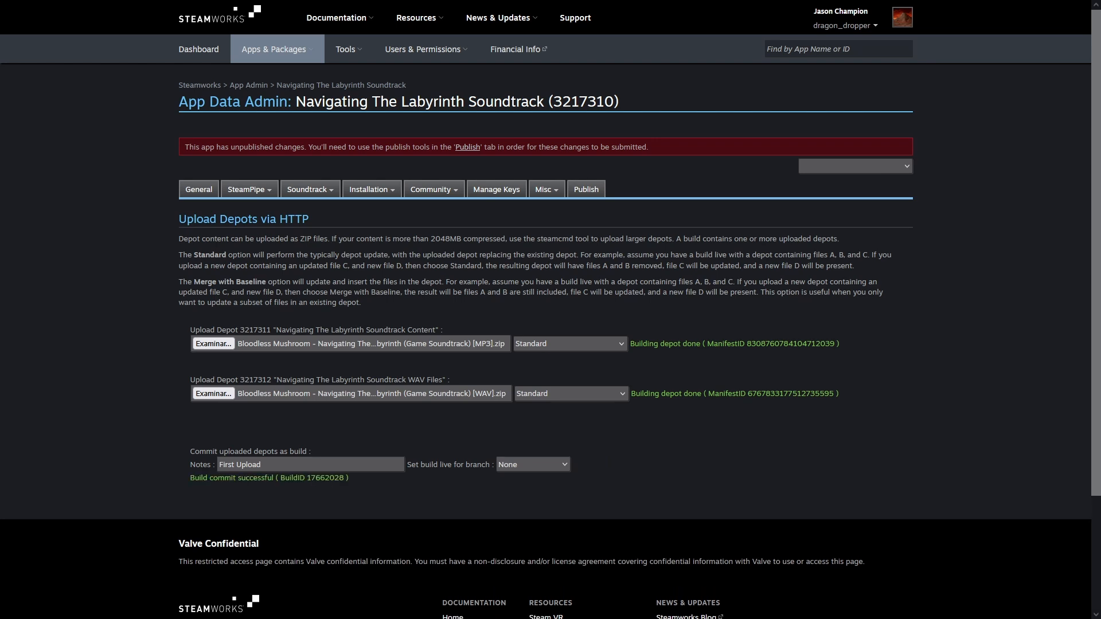
pyautogui.click(247, 188)
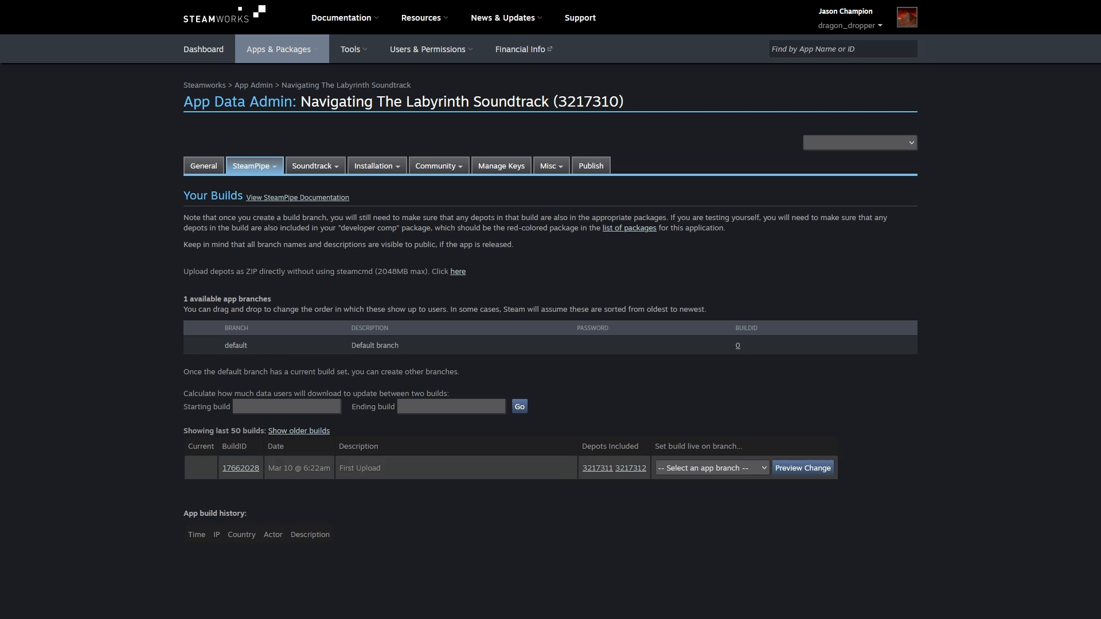
# Step: Preview and confirm setting build 17662028 live on the default branch
pyautogui.click(711, 468)
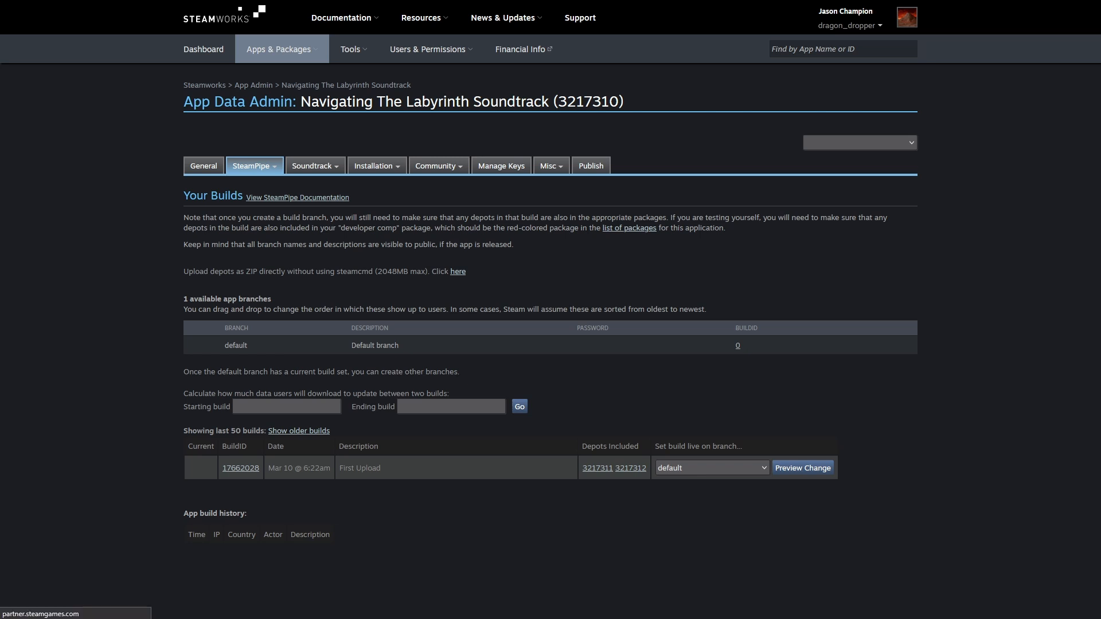
pyautogui.click(802, 468)
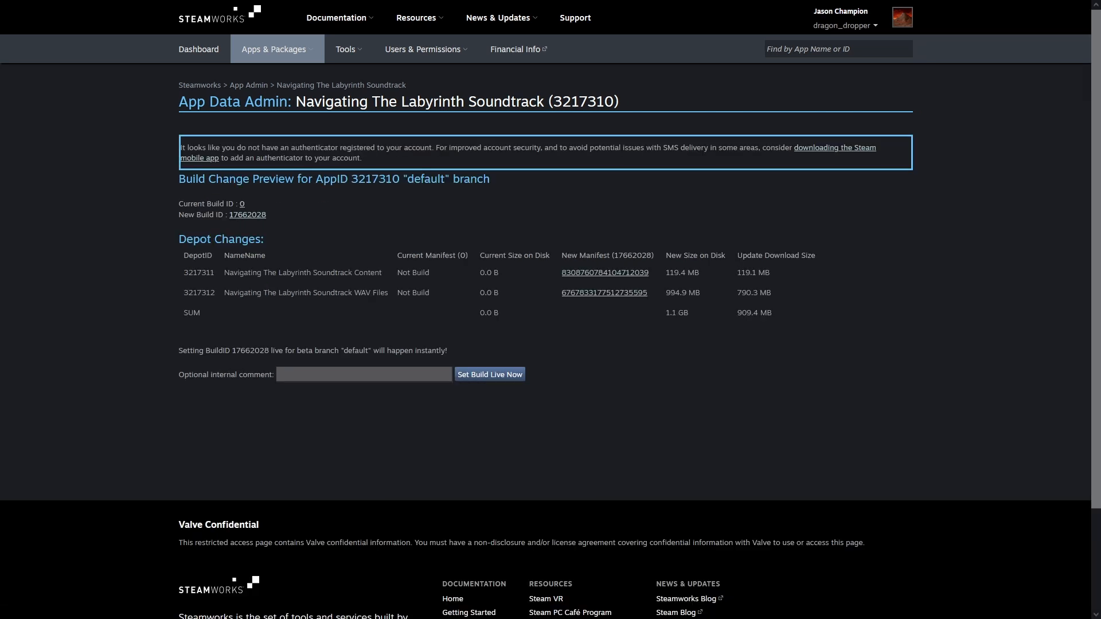
pyautogui.click(489, 373)
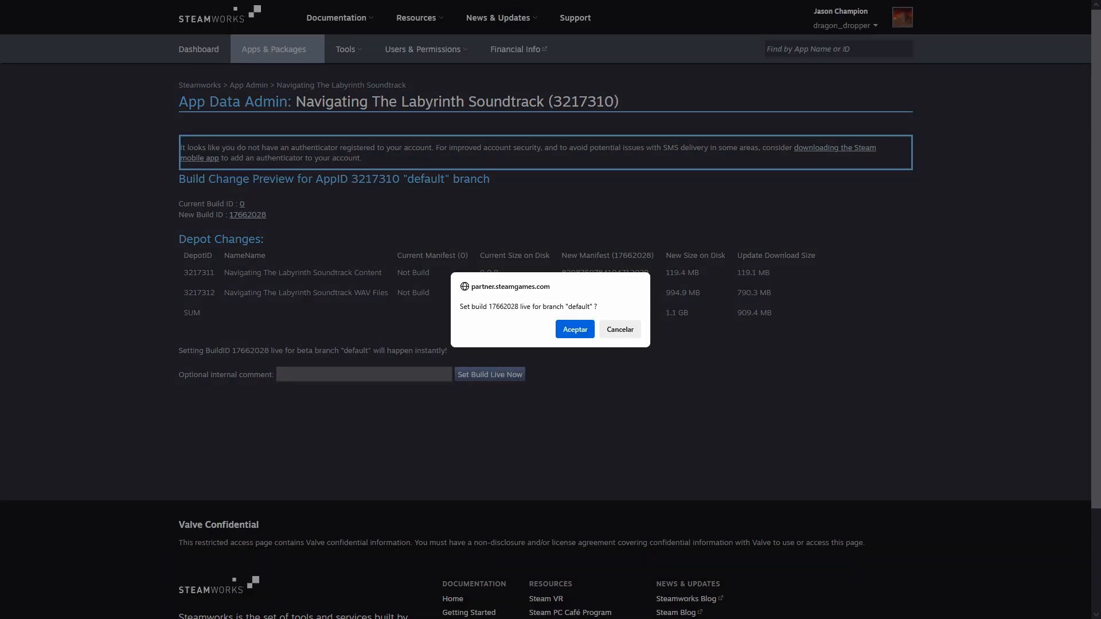
pyautogui.click(574, 329)
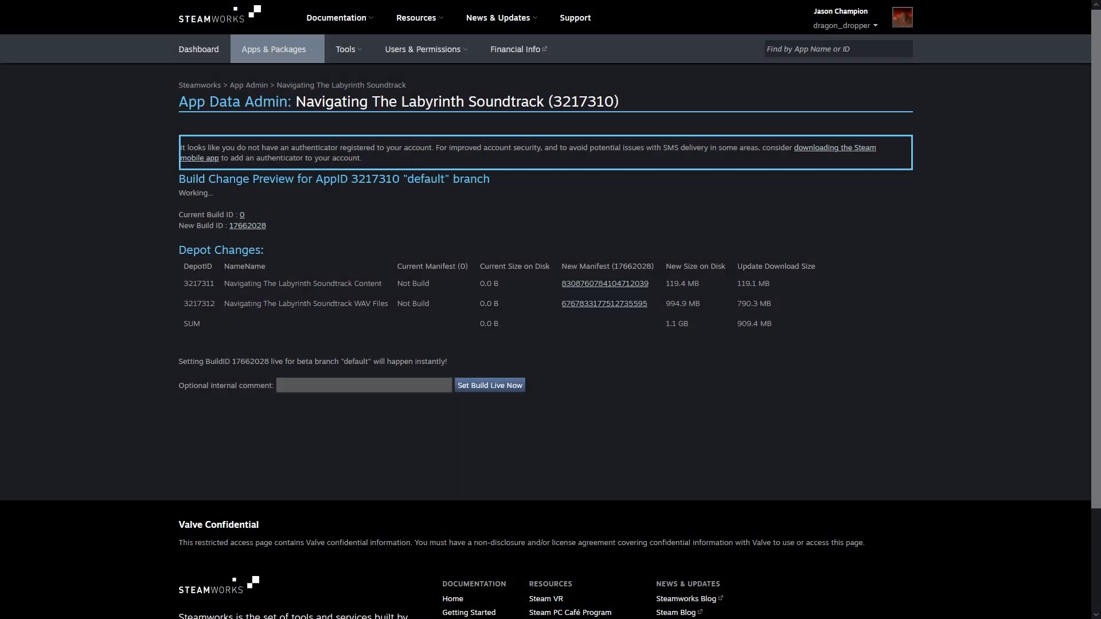
pyautogui.click(490, 385)
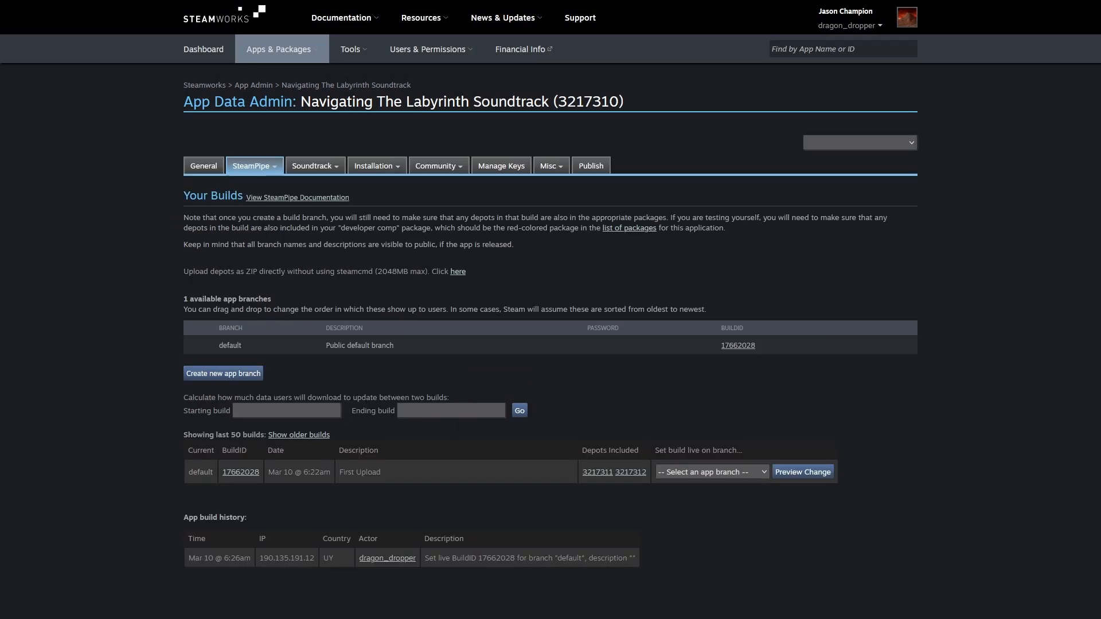